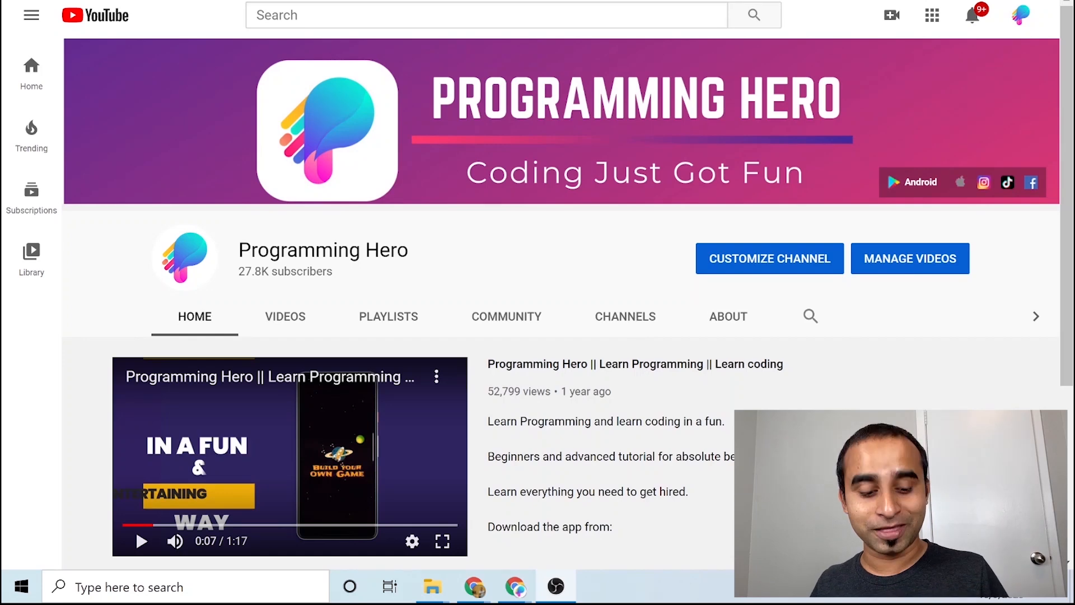
# Search the Start menu for 'py' and launch PyCharm.
pyautogui.click(20, 586)
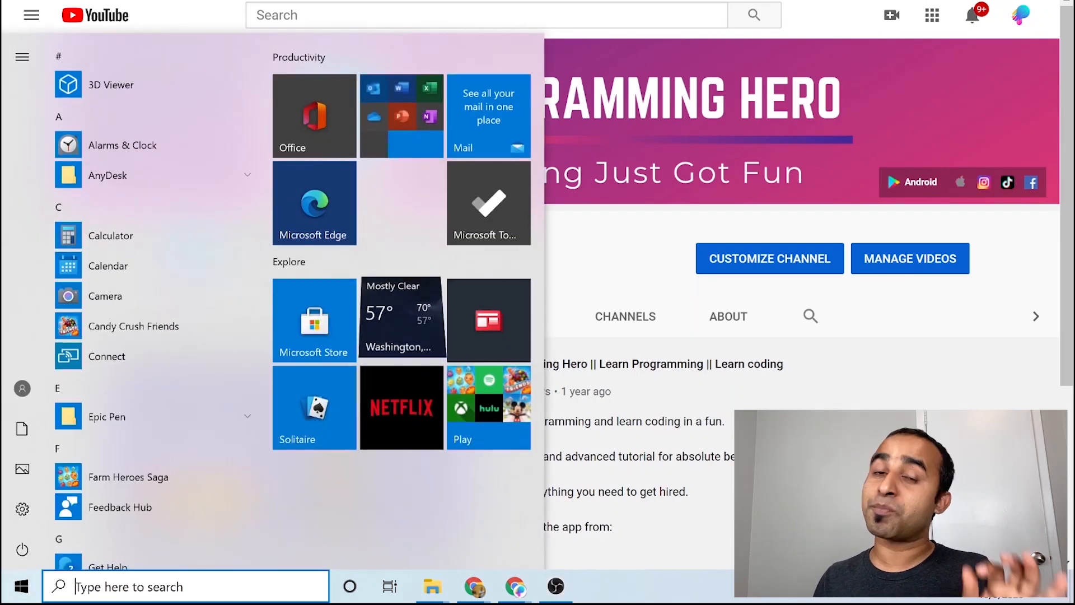
pyautogui.write('py')
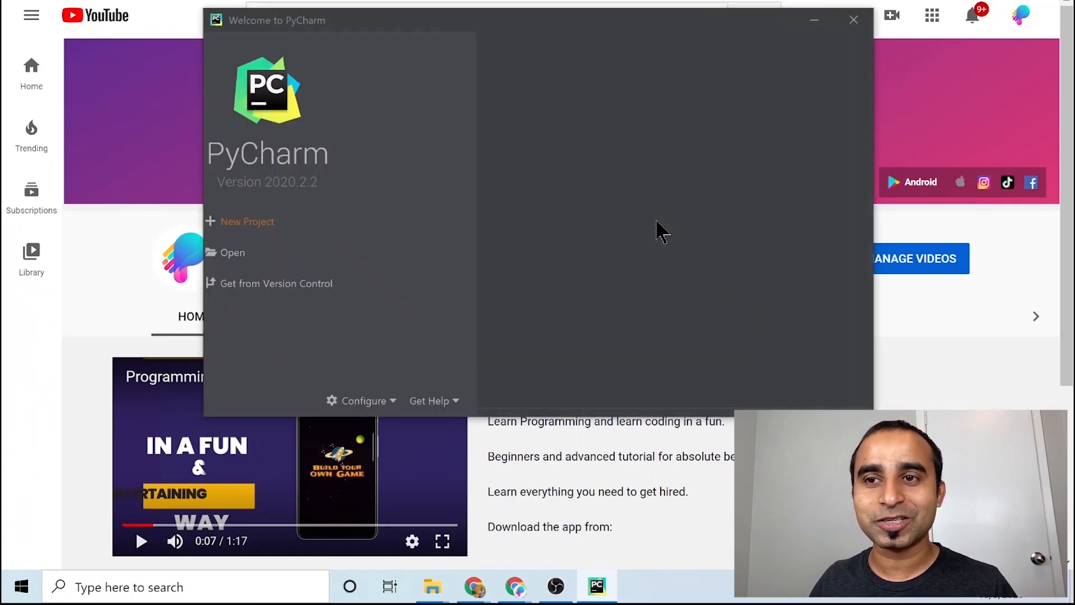
# Create a new PyCharm project whose location folder is named 'love'.
pyautogui.click(247, 221)
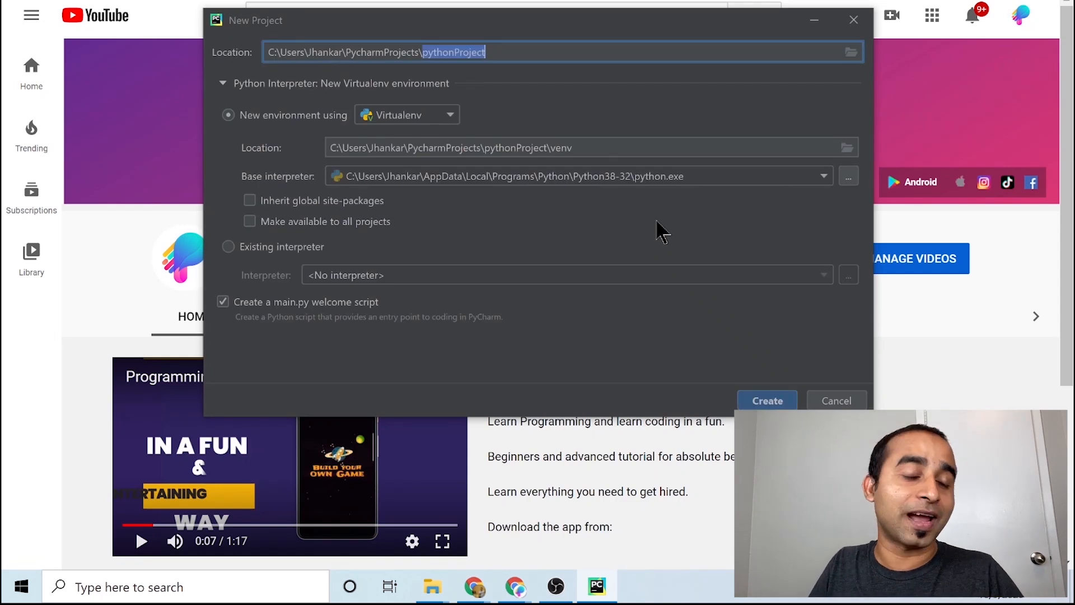
pyautogui.write('lo')
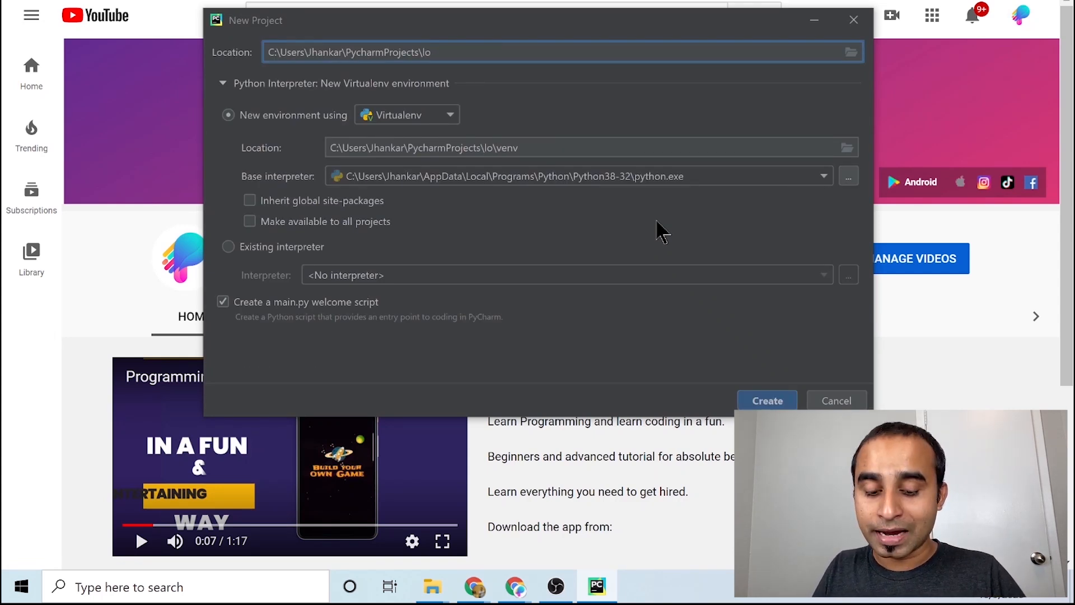
pyautogui.write('ve')
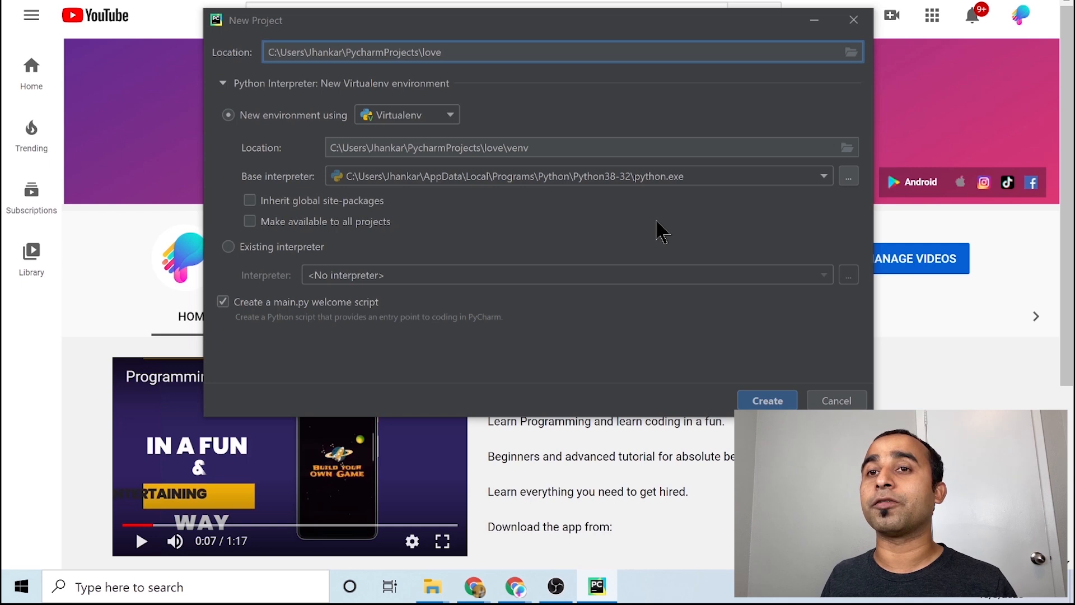
pyautogui.click(766, 401)
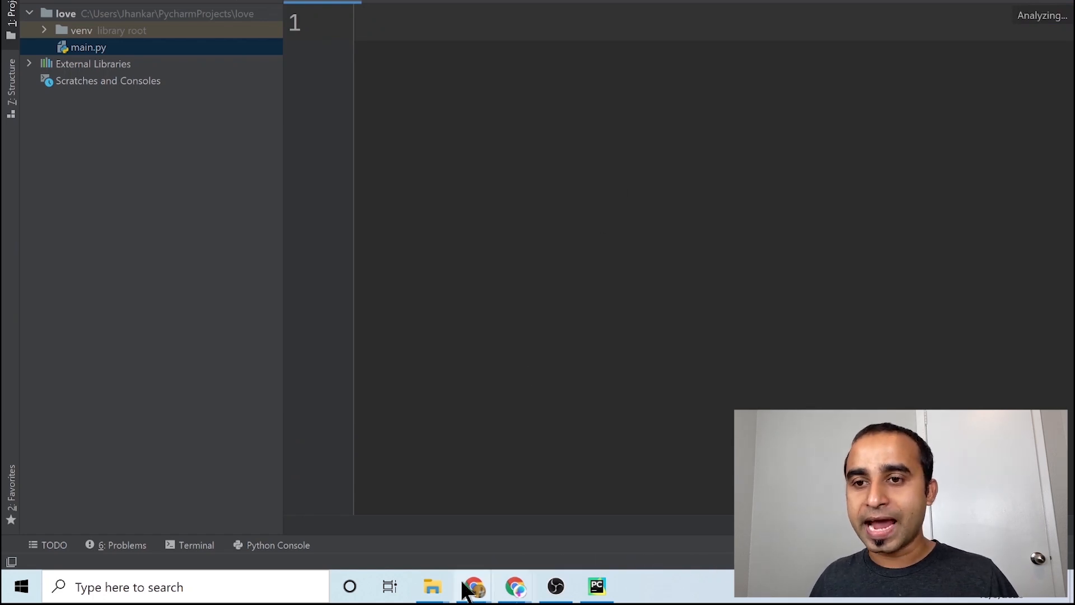
pyautogui.moveTo(212, 569)
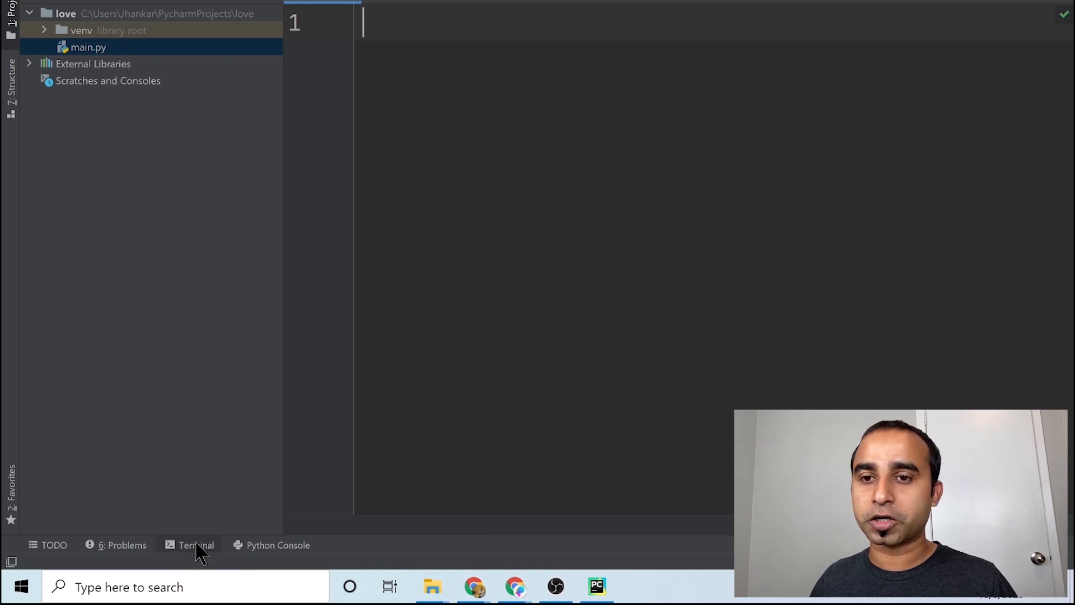
# Run 'pip install pythonturtle' in the project's Terminal.
pyautogui.click(195, 545)
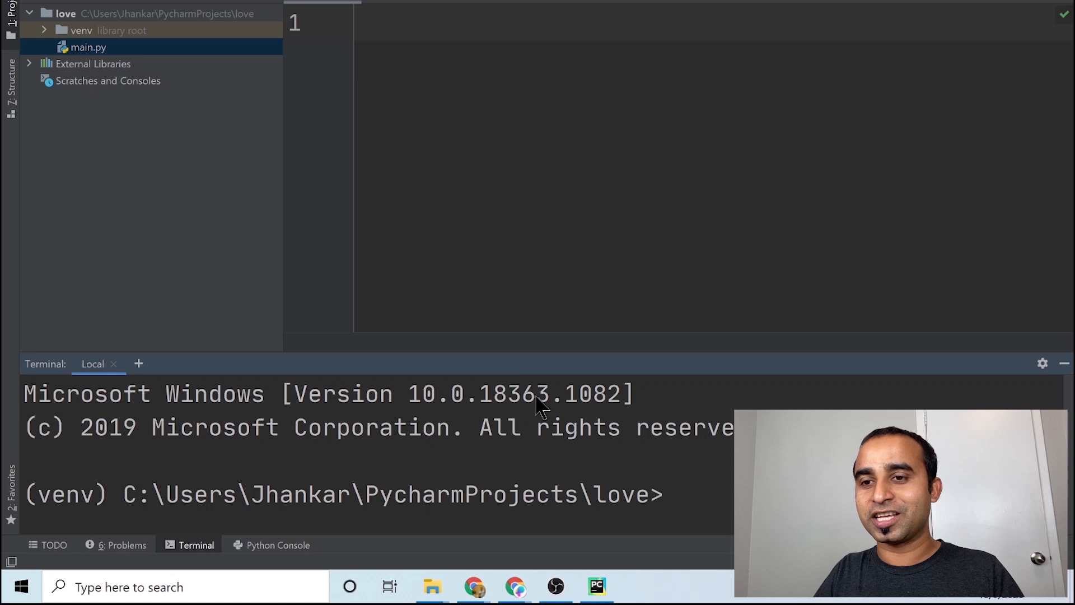
pyautogui.write('pip')
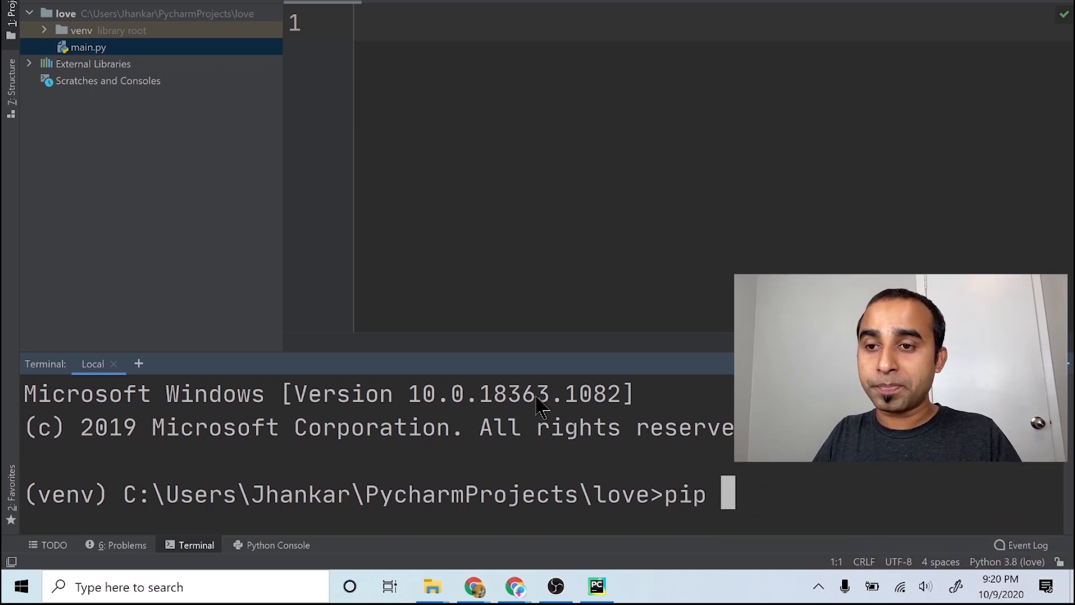
pyautogui.write('install p')
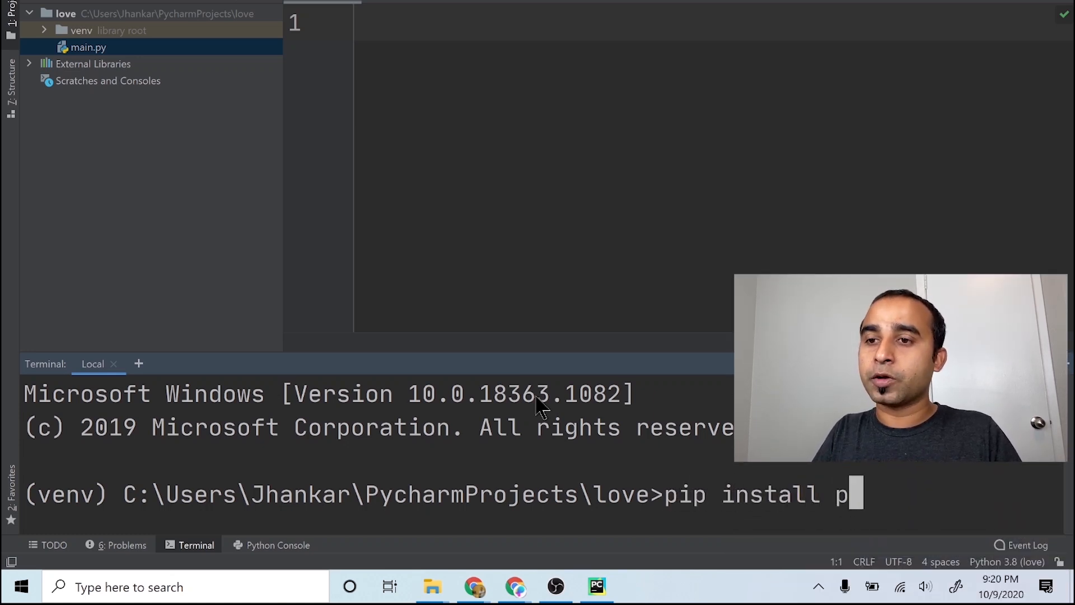
pyautogui.write('ythonturtl')
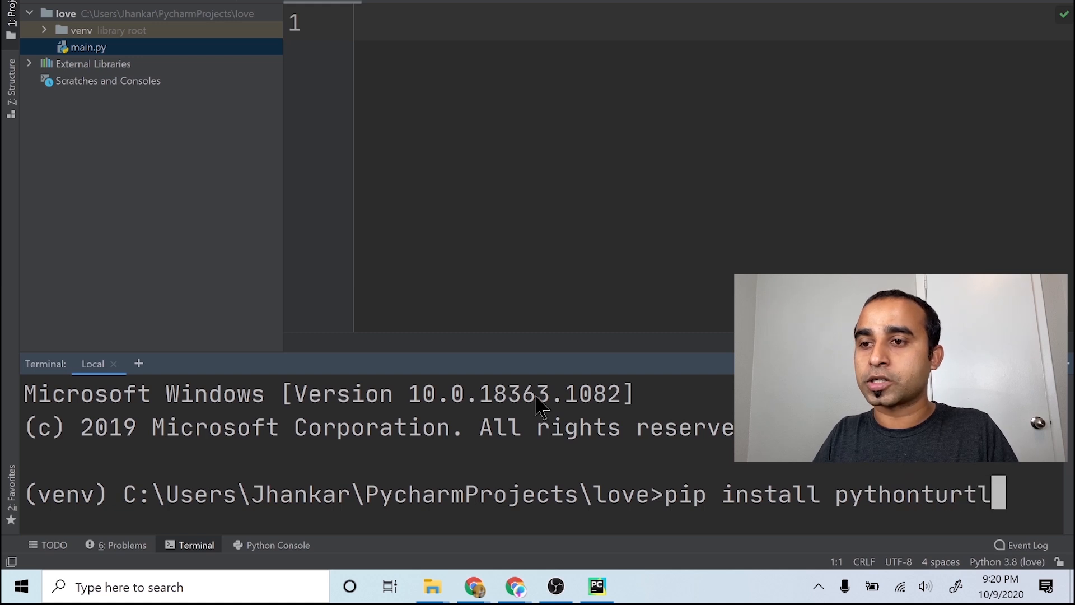
pyautogui.press('Return')
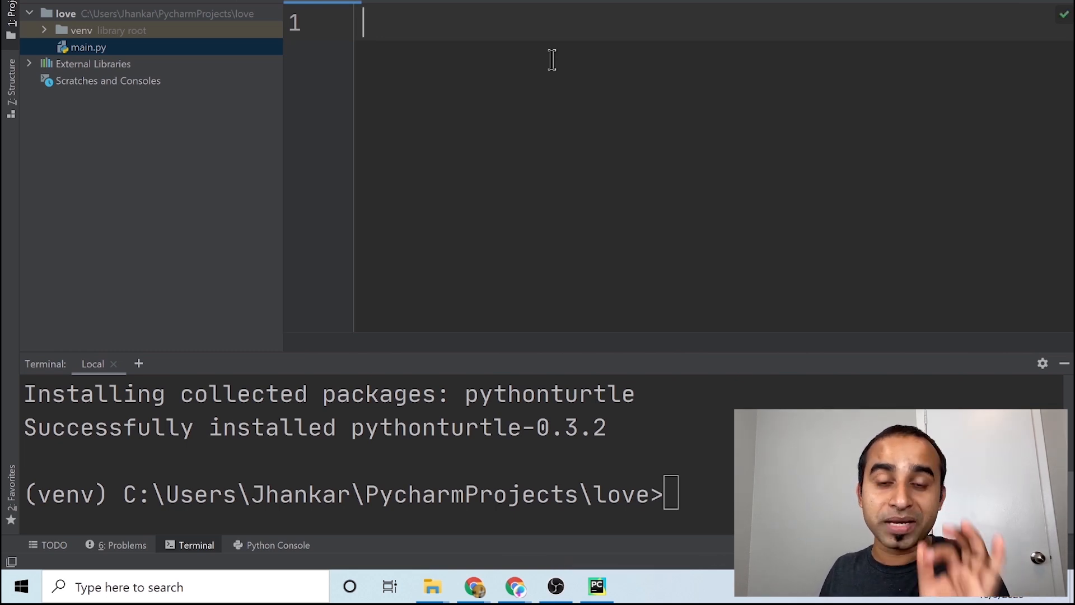
# Write 'from turtle import *' and 'forward(100)' as the two lines of main.py.
pyautogui.write('from')
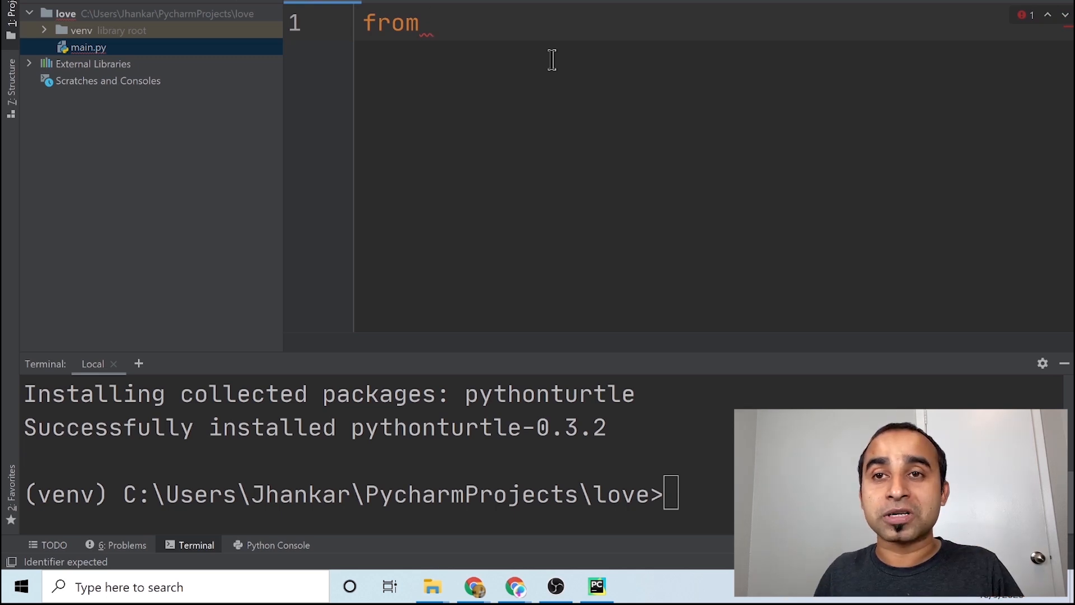
pyautogui.write('t')
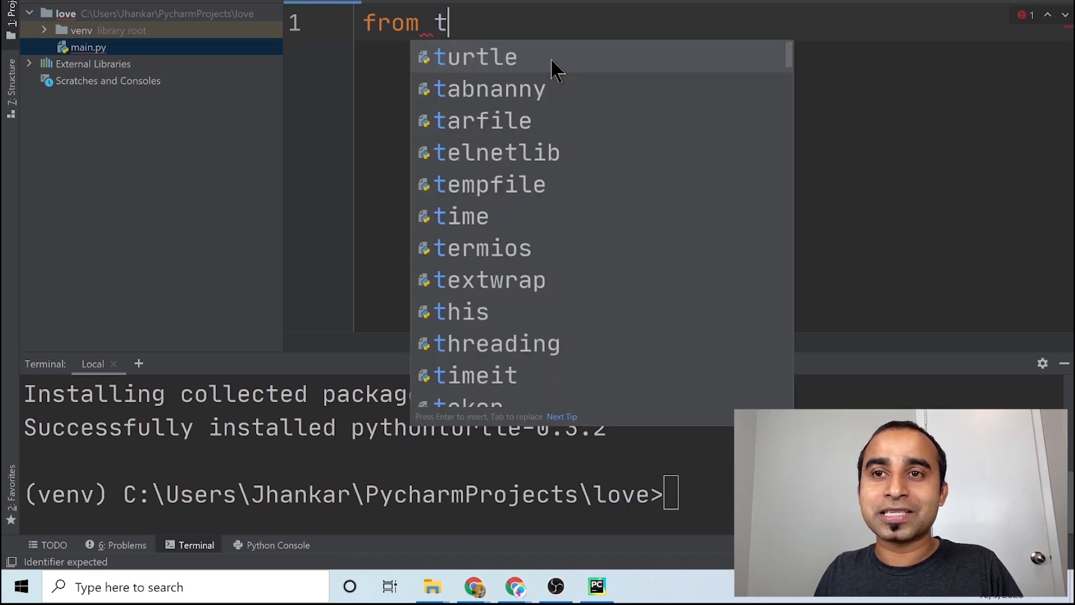
pyautogui.click(473, 58)
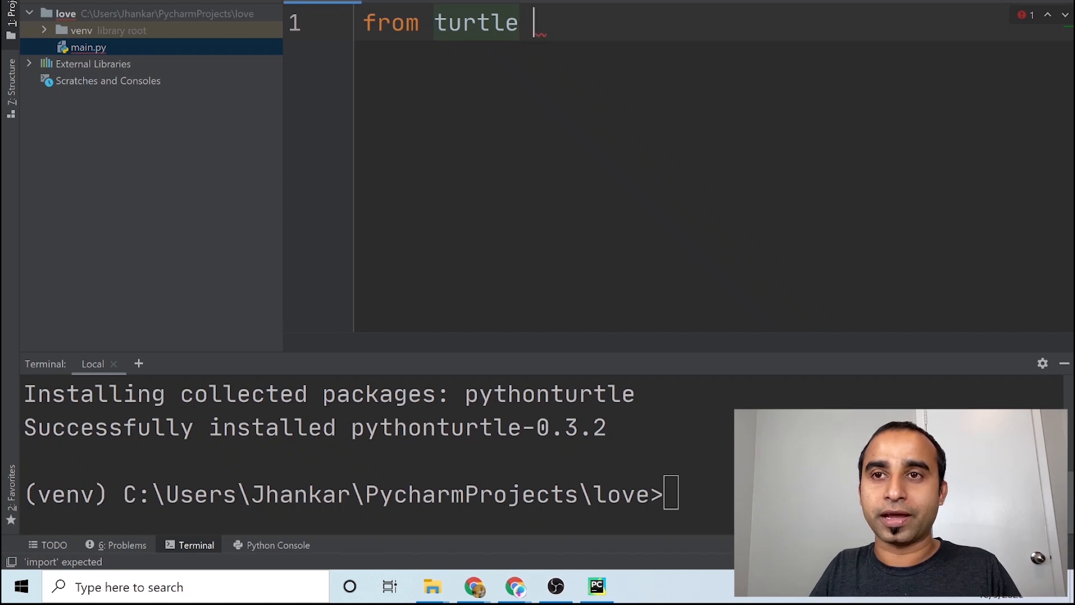
pyautogui.write('import')
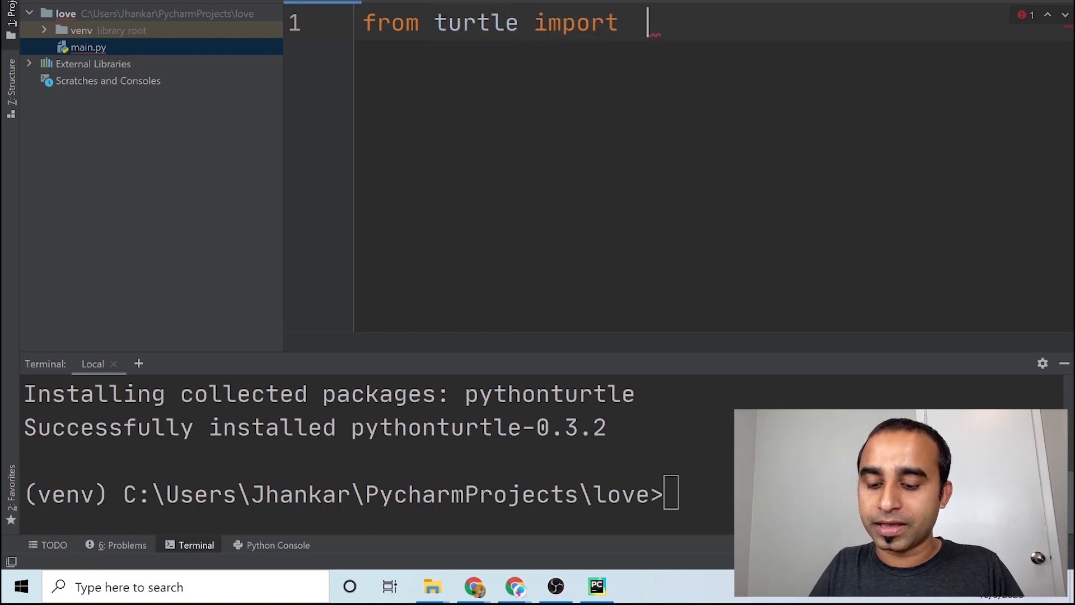
pyautogui.write('*')
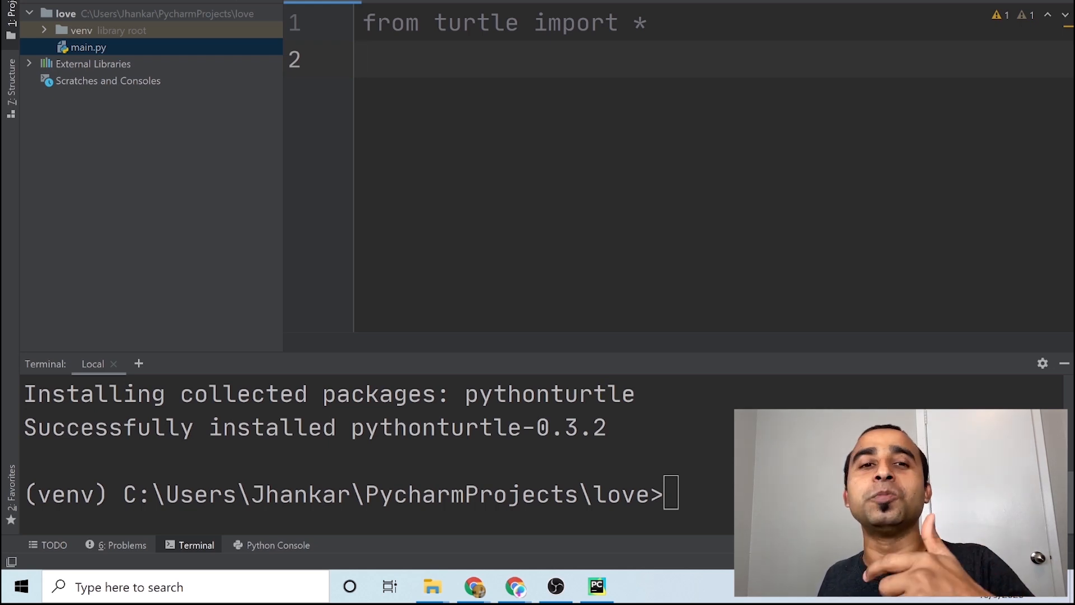
pyautogui.write('forward(')
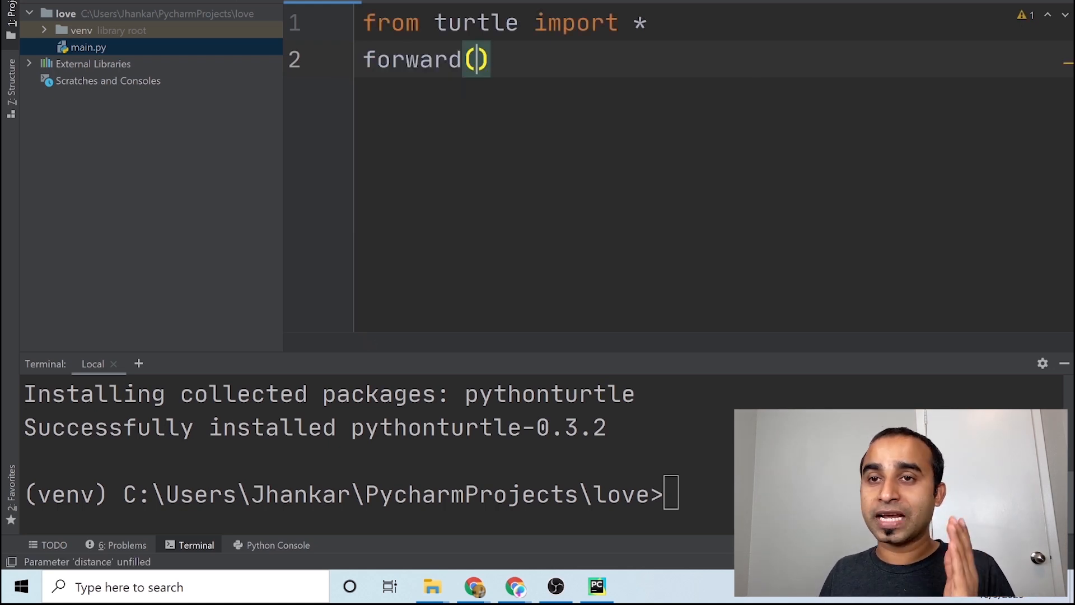
pyautogui.write('100')
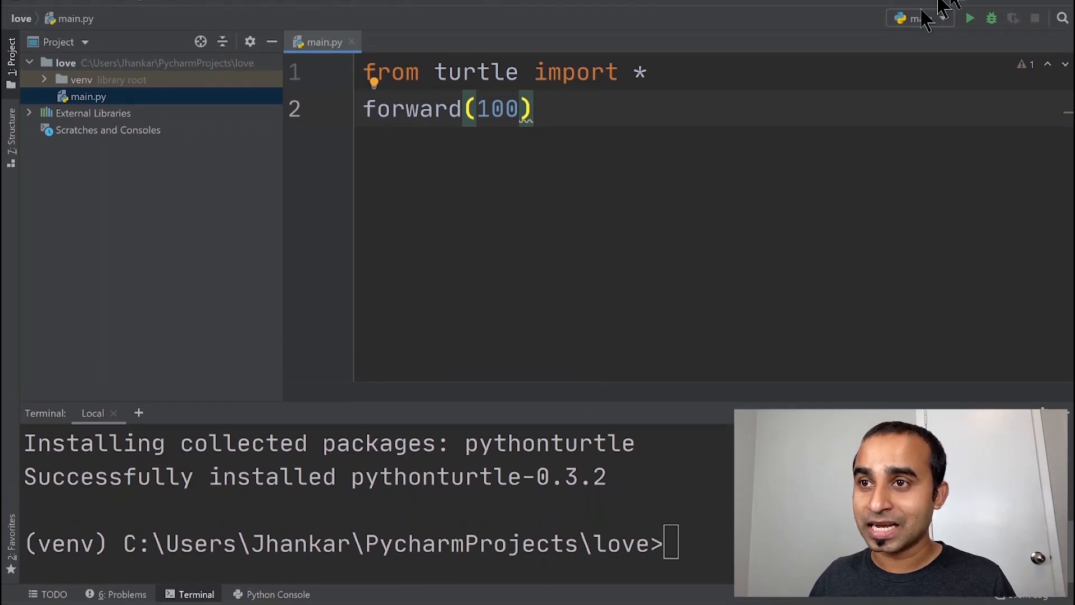
pyautogui.moveTo(970, 19)
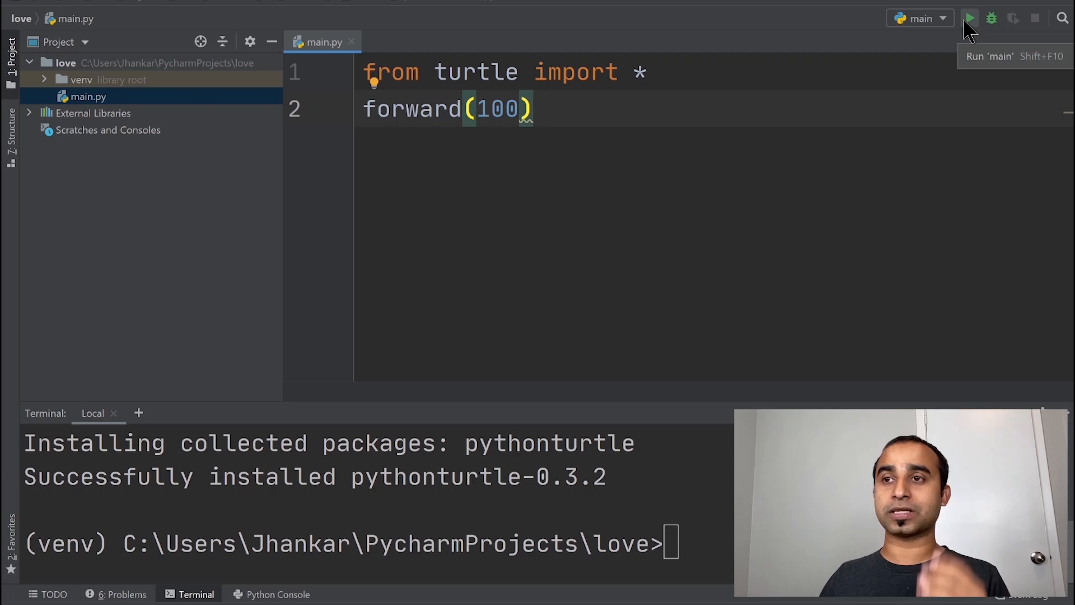
# Run the script, add done() at the end, rerun it, and close the turtle window.
pyautogui.click(969, 18)
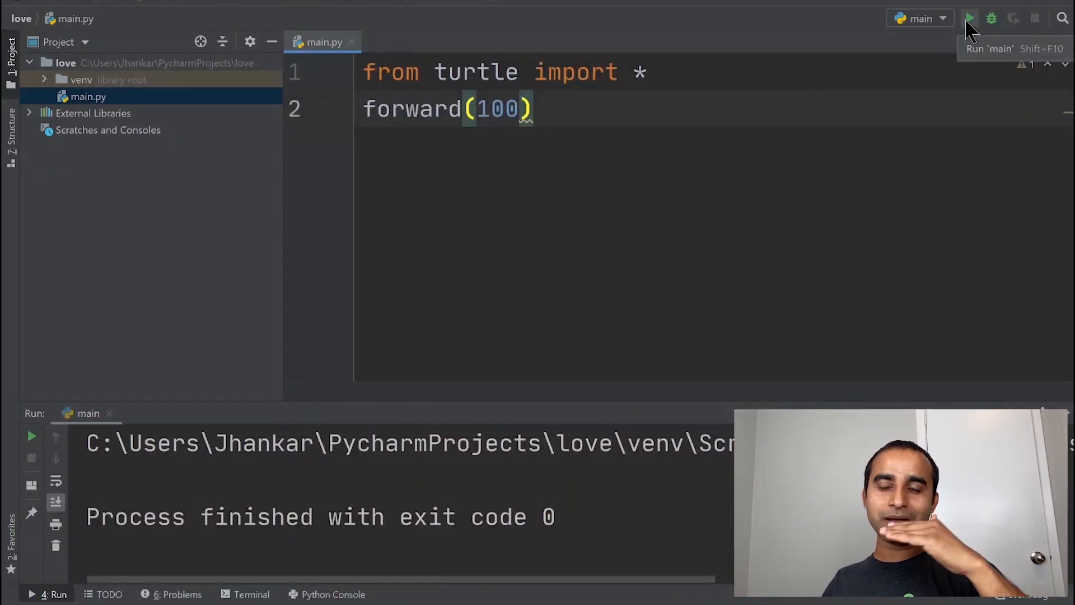
pyautogui.moveTo(740, 110)
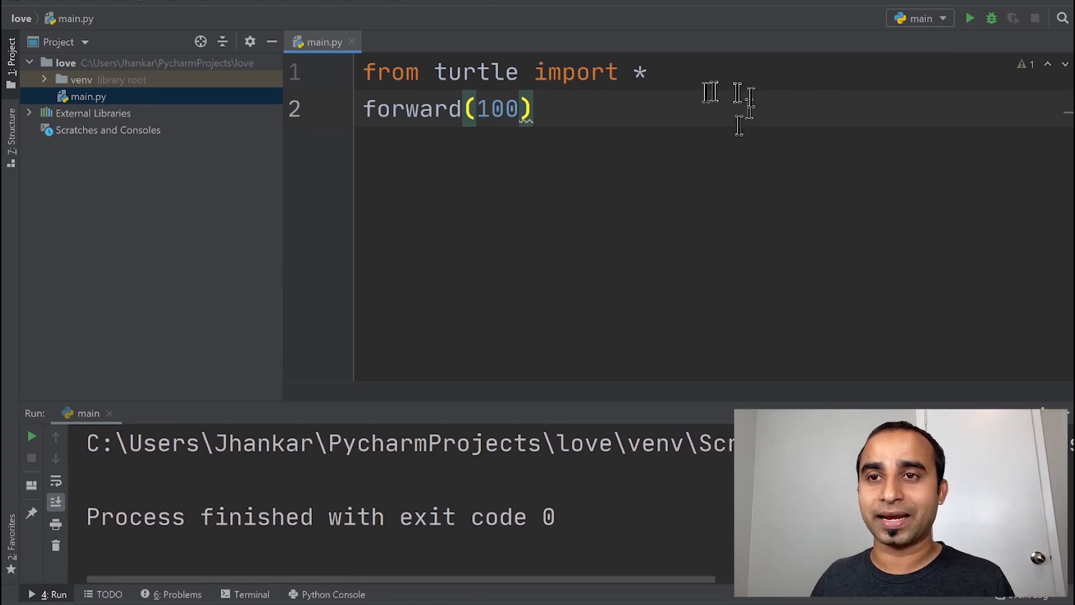
pyautogui.moveTo(610, 118)
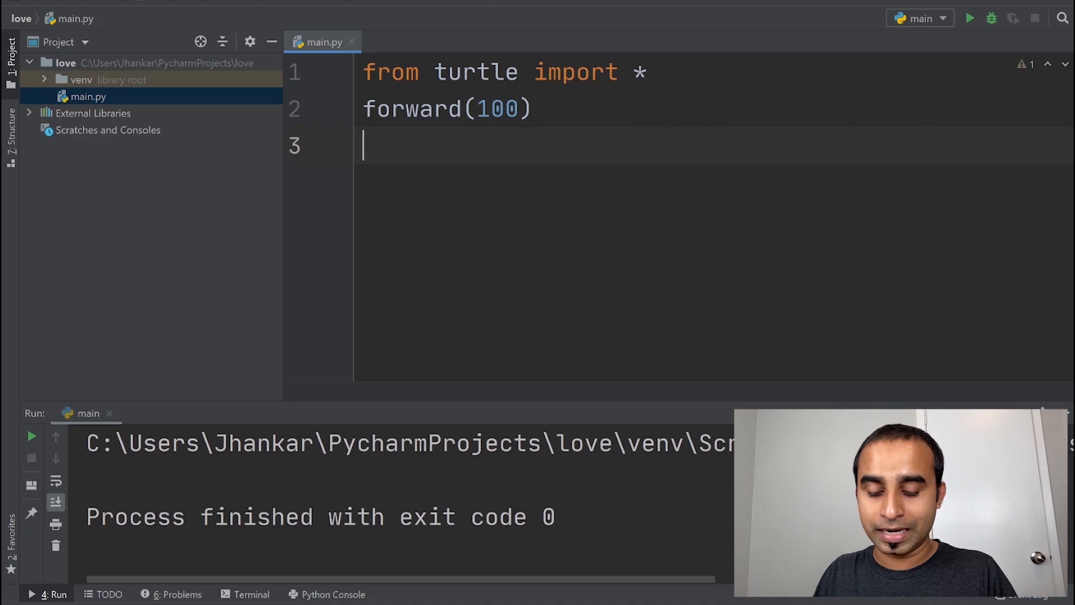
pyautogui.write('done')
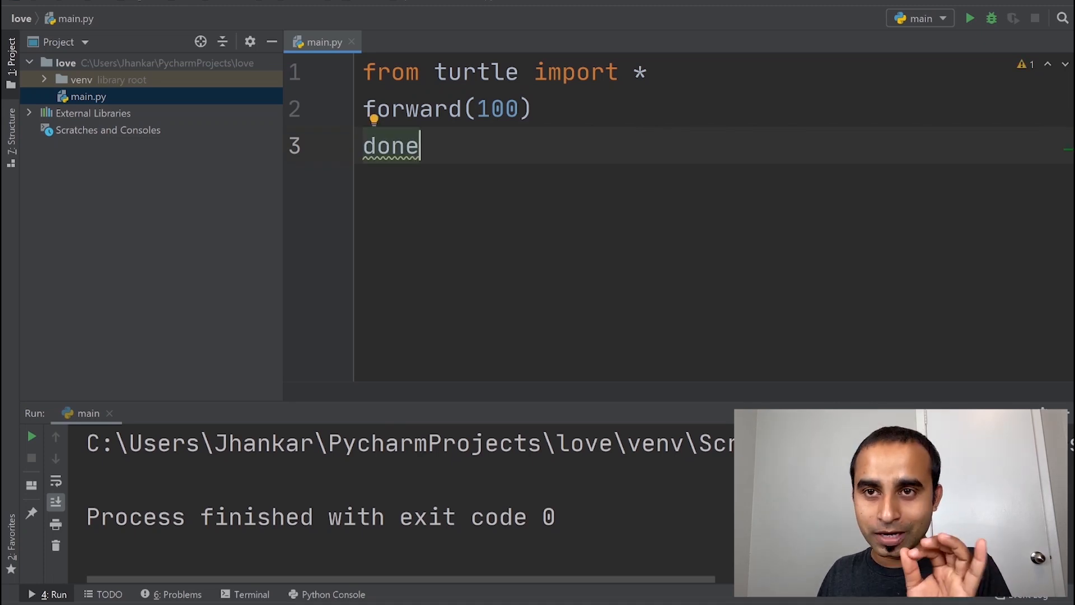
pyautogui.write('()')
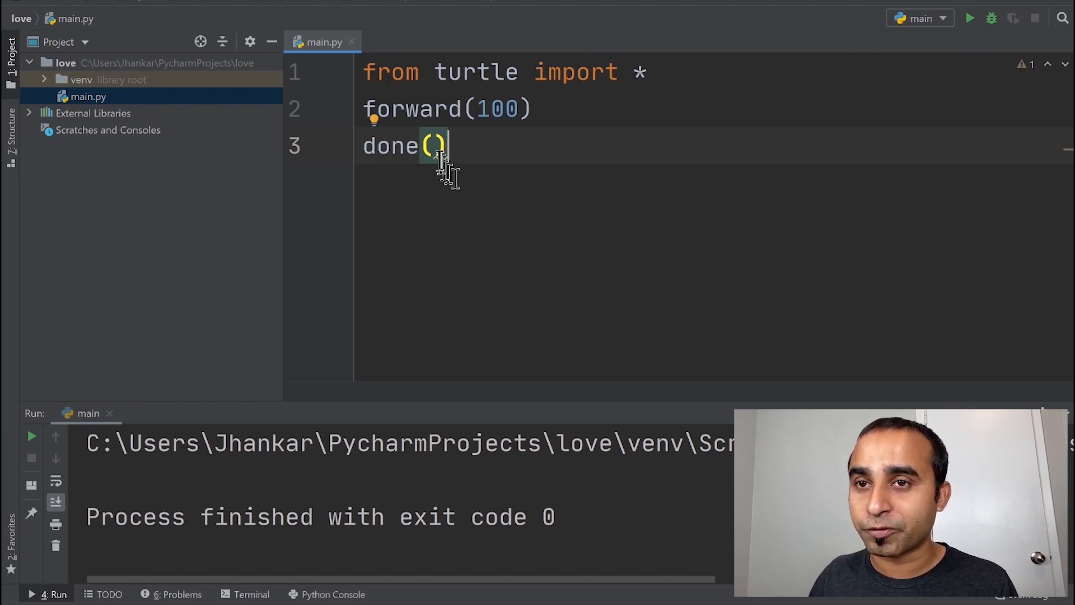
pyautogui.moveTo(498, 169)
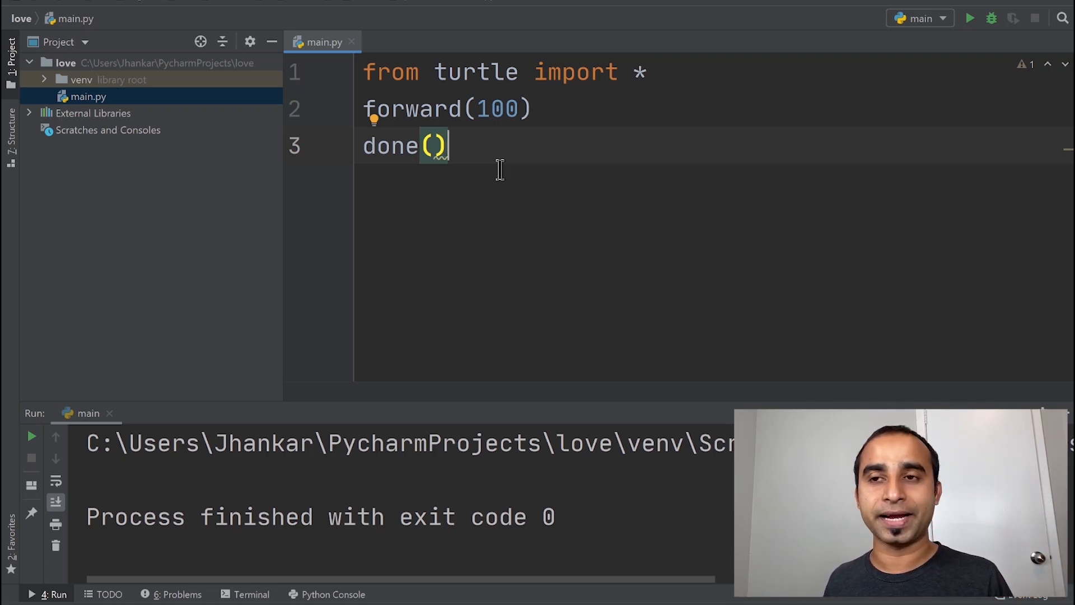
pyautogui.moveTo(606, 6)
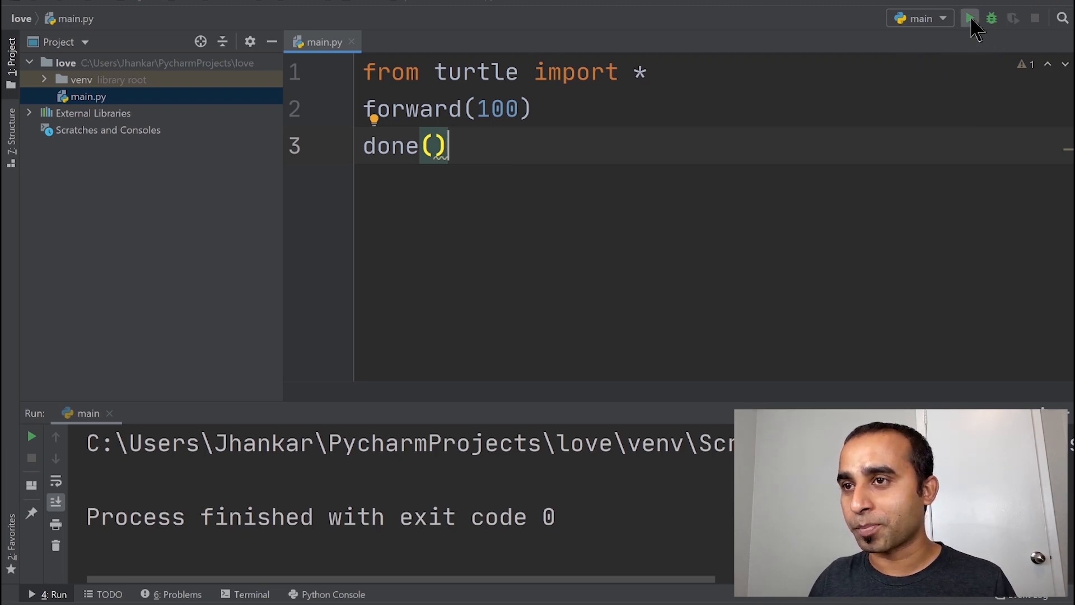
pyautogui.click(968, 18)
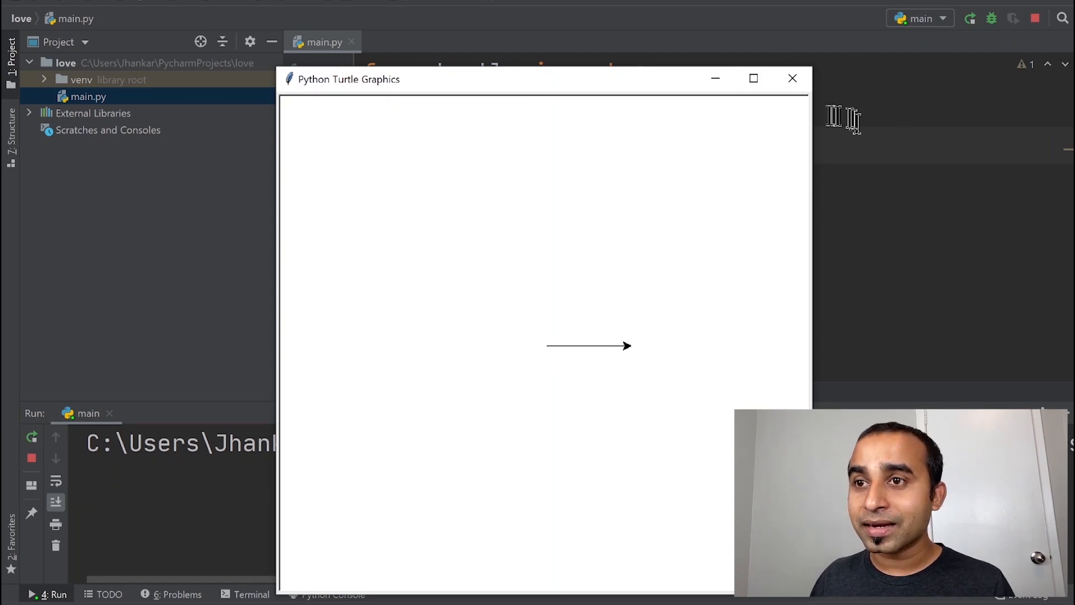
pyautogui.click(793, 78)
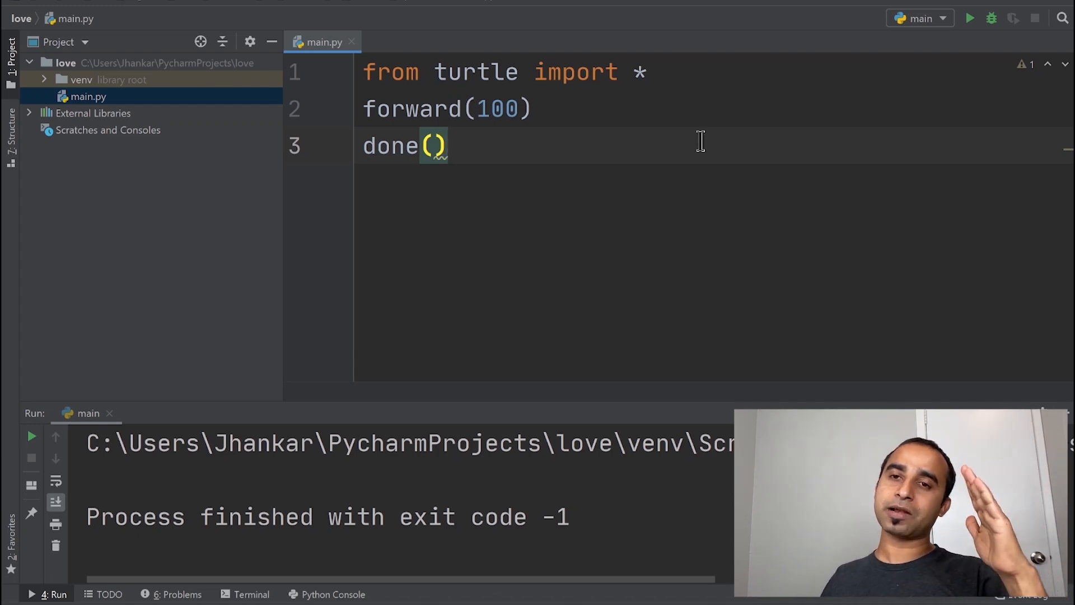
# Insert left(50) on line 2 before forward(100) and rerun the script.
pyautogui.click(647, 71)
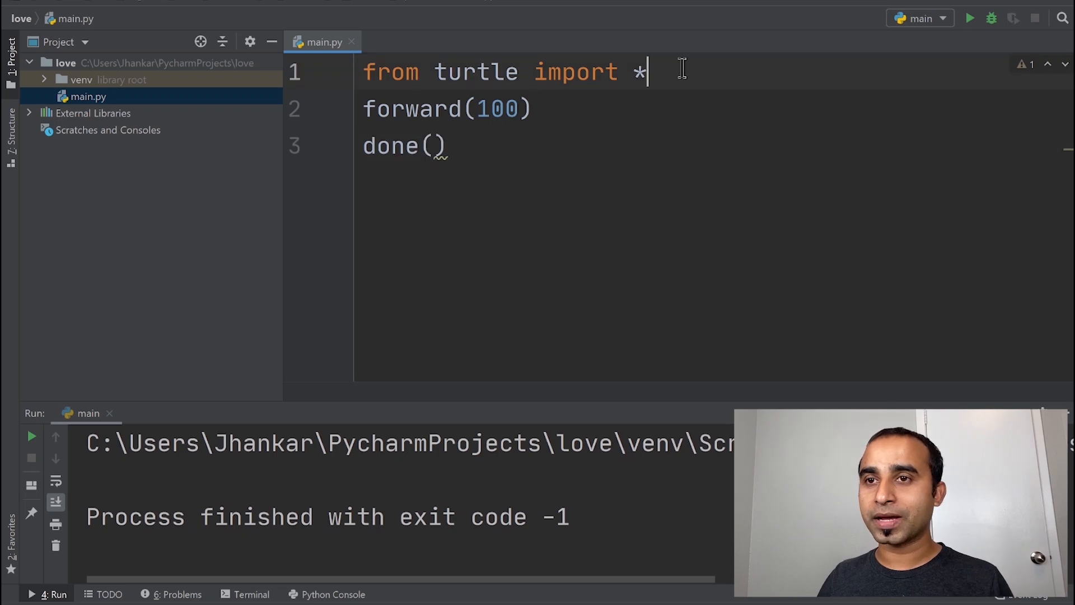
pyautogui.write('left(5')
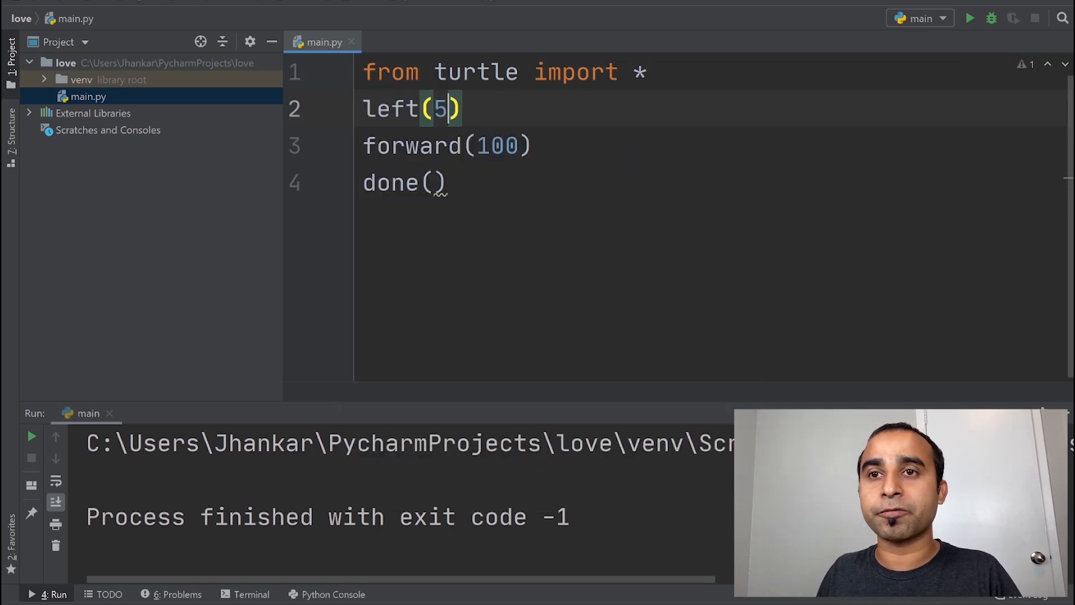
pyautogui.write('0')
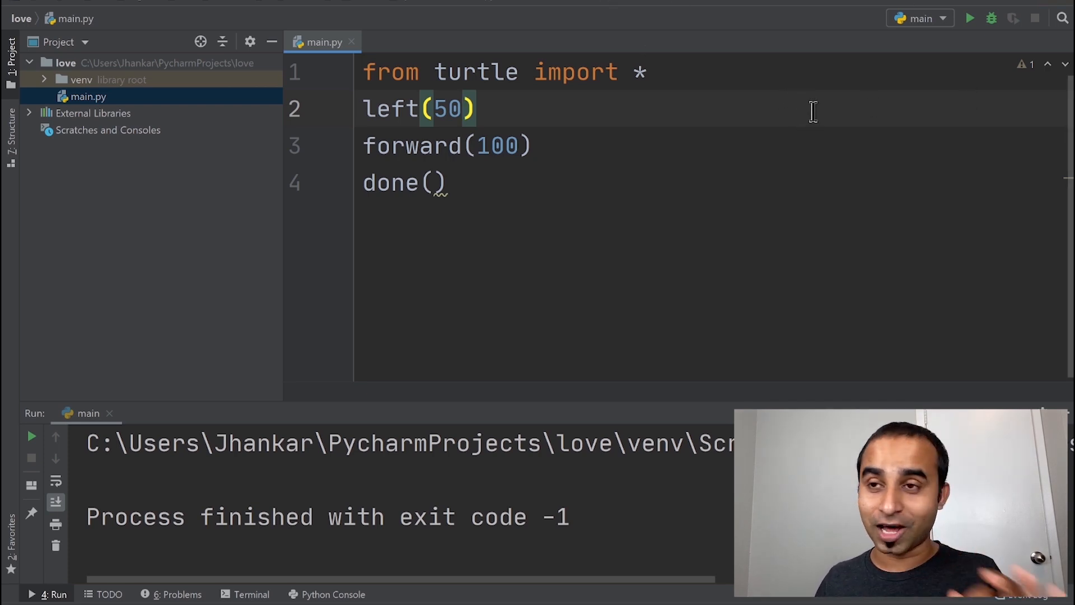
pyautogui.moveTo(403, 111)
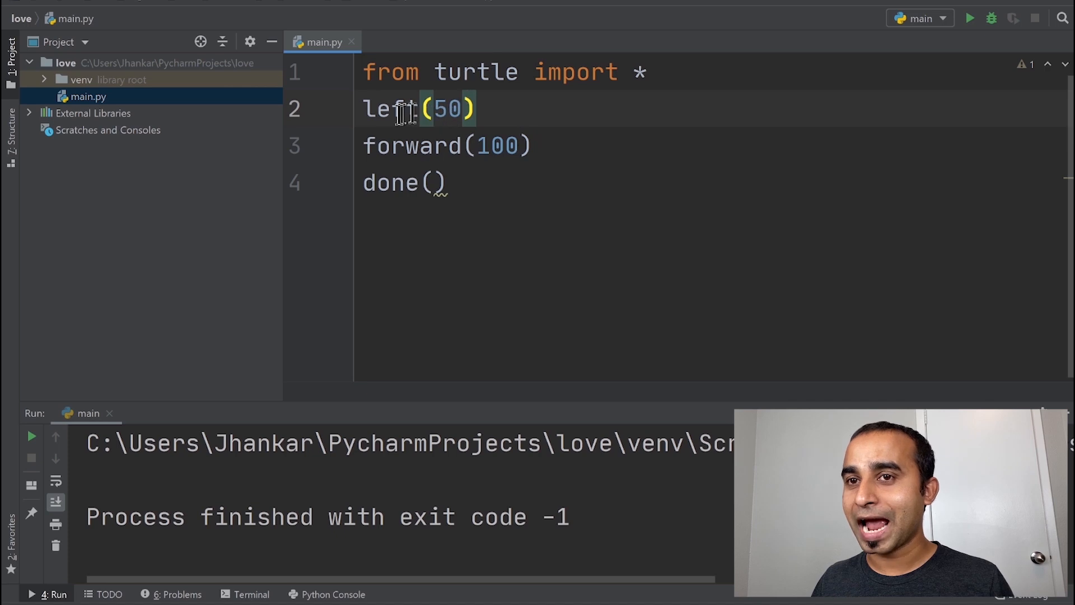
pyautogui.moveTo(580, 115)
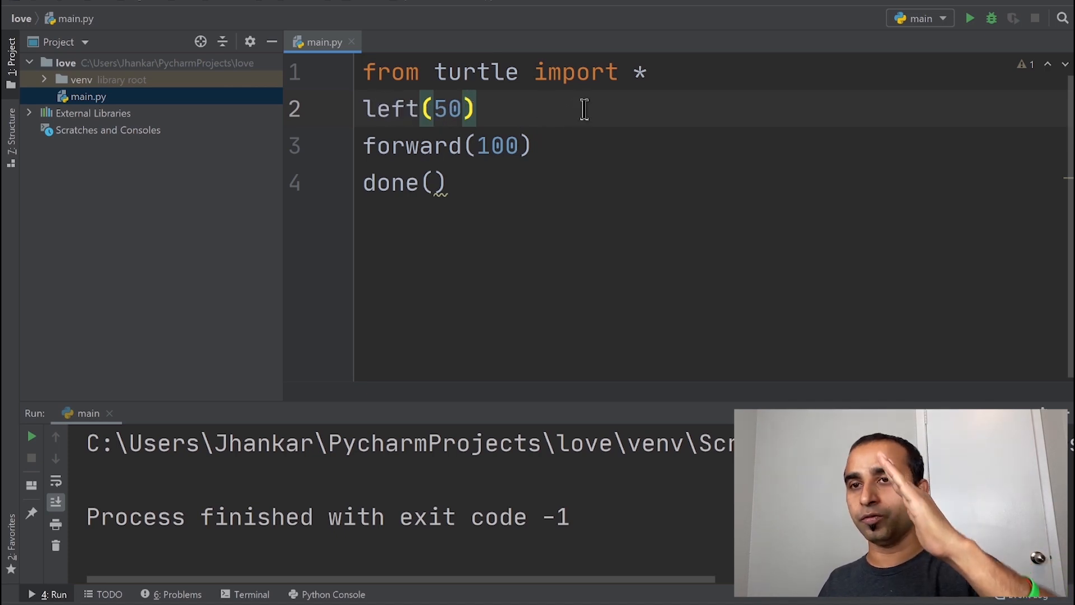
pyautogui.click(969, 18)
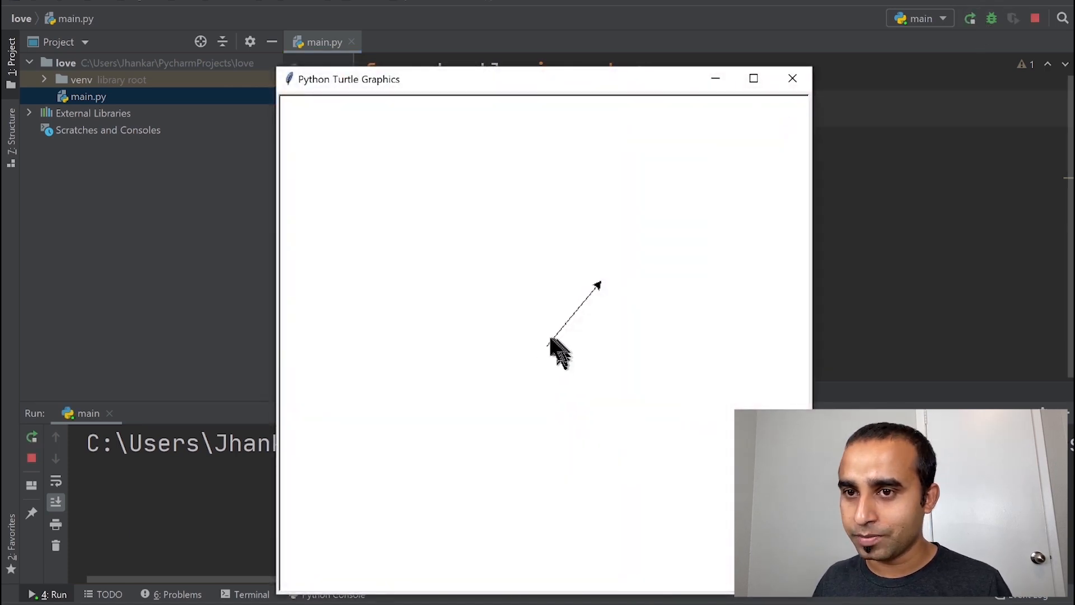
pyautogui.moveTo(629, 266)
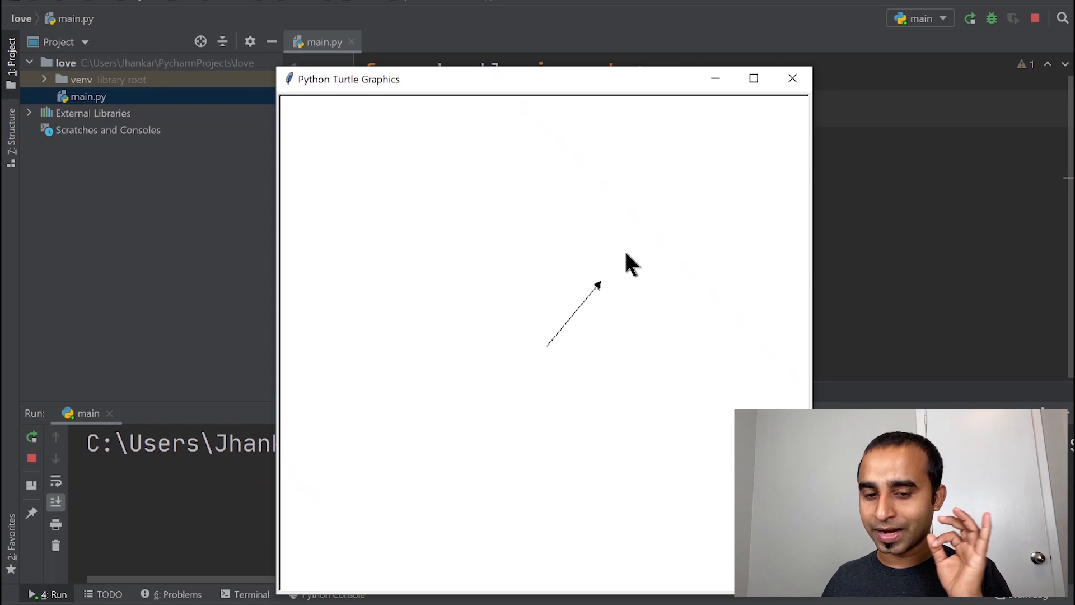
# Switch from PyCharm to the Chrome window.
pyautogui.press('alt+tab')
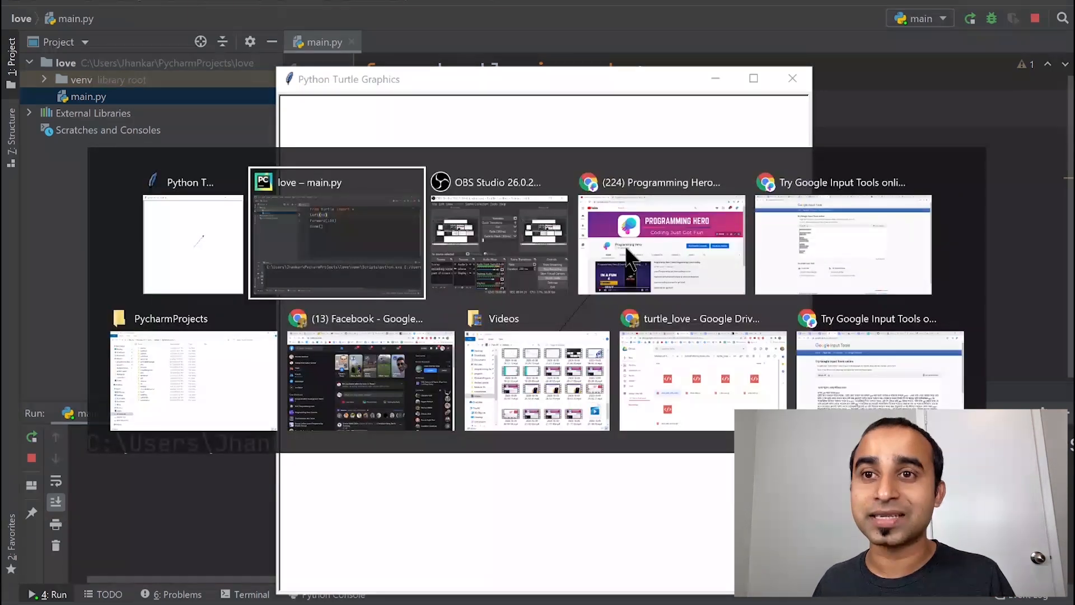
pyautogui.click(660, 244)
pyautogui.write('h')
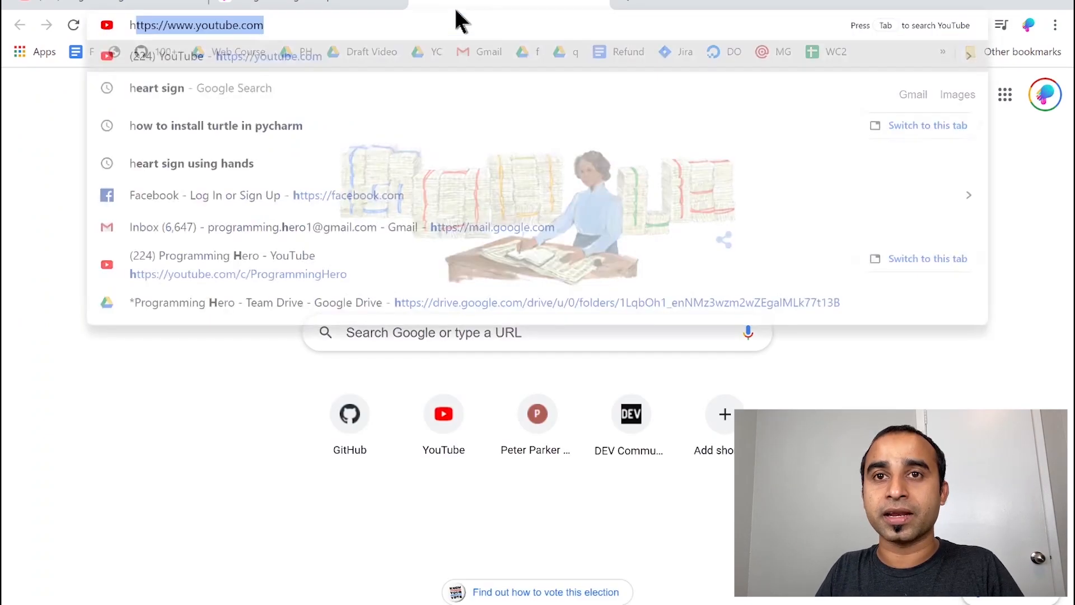
# Search Google for 'heart sign', then bring up the window switcher.
pyautogui.click(157, 87)
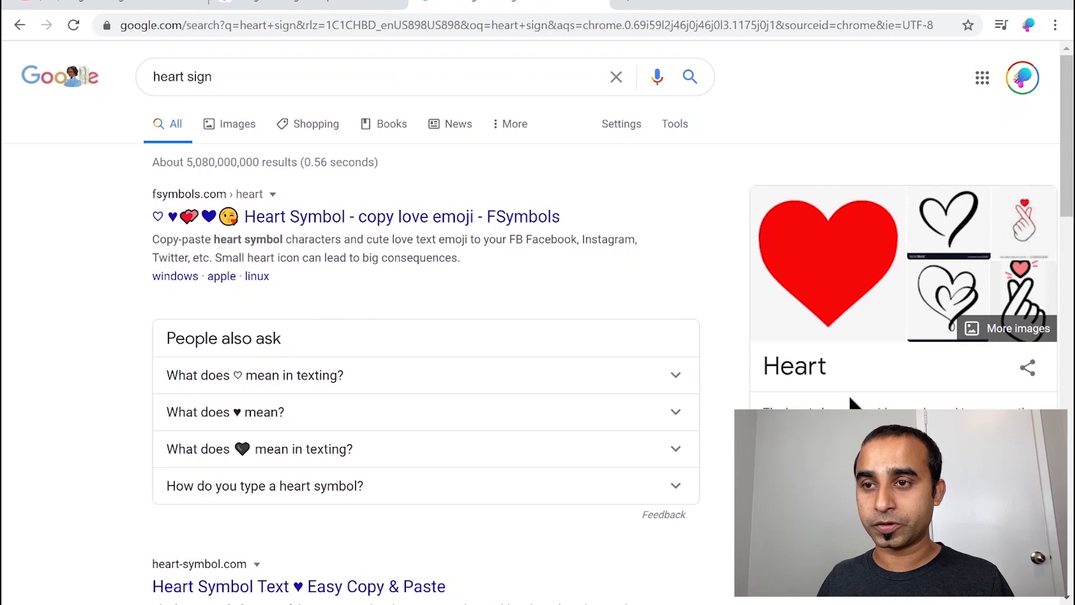
pyautogui.moveTo(850, 398)
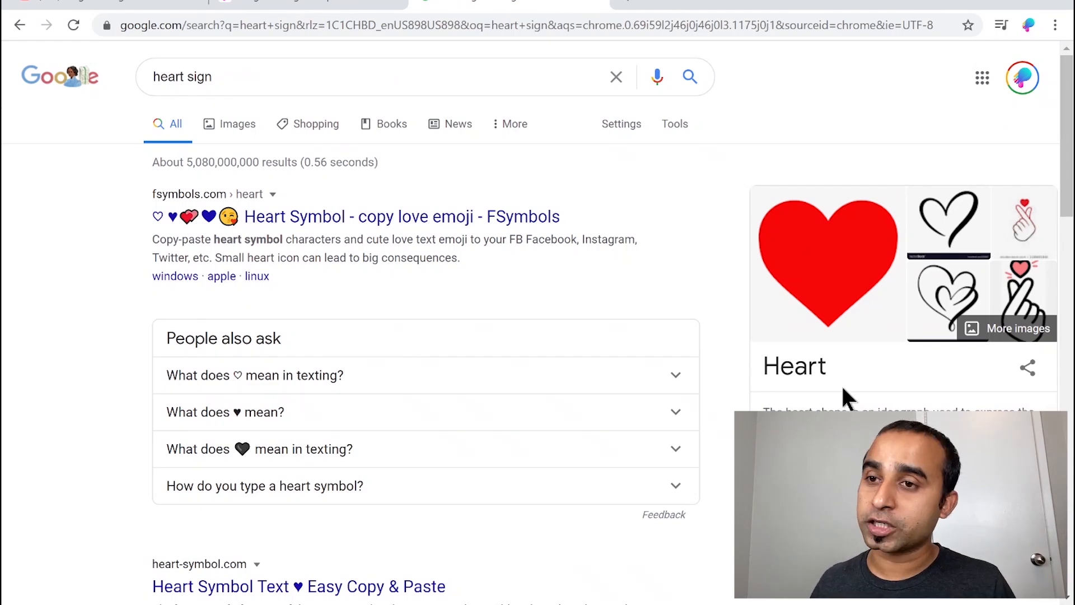
pyautogui.moveTo(830, 332)
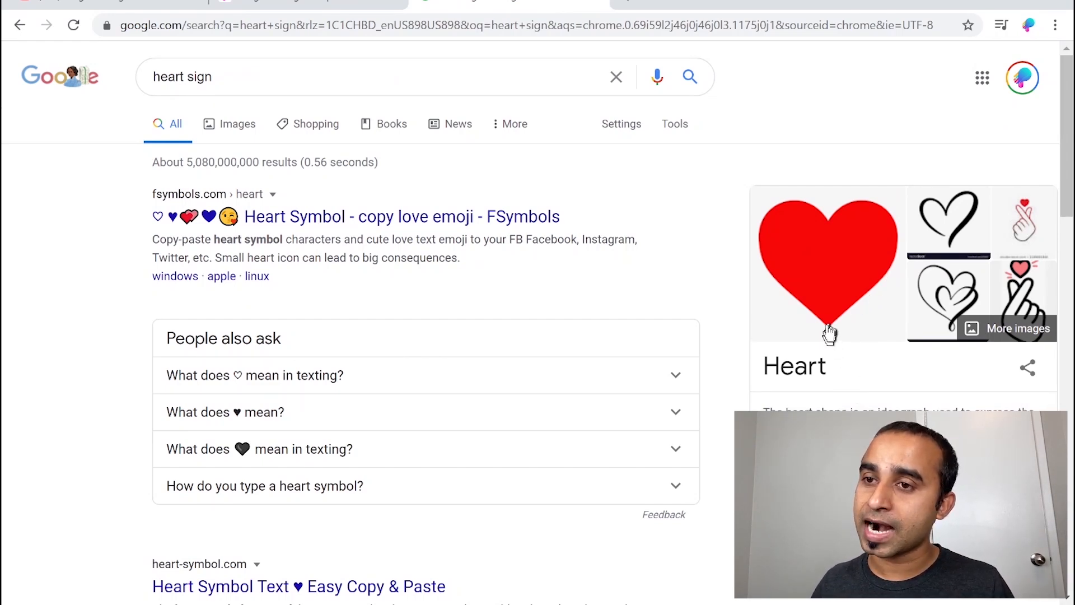
pyautogui.moveTo(905, 247)
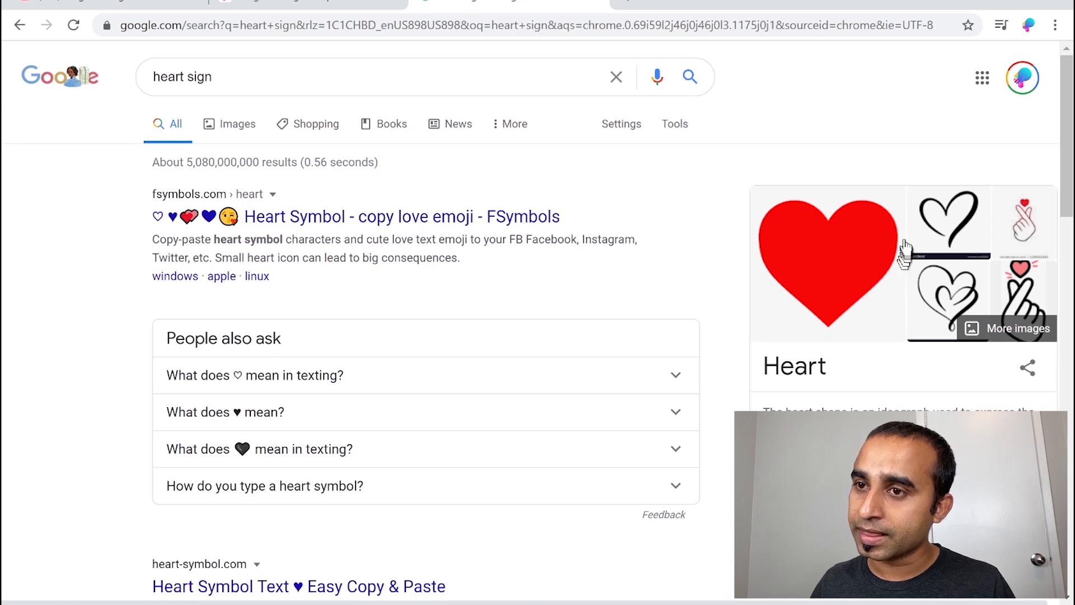
pyautogui.moveTo(857, 254)
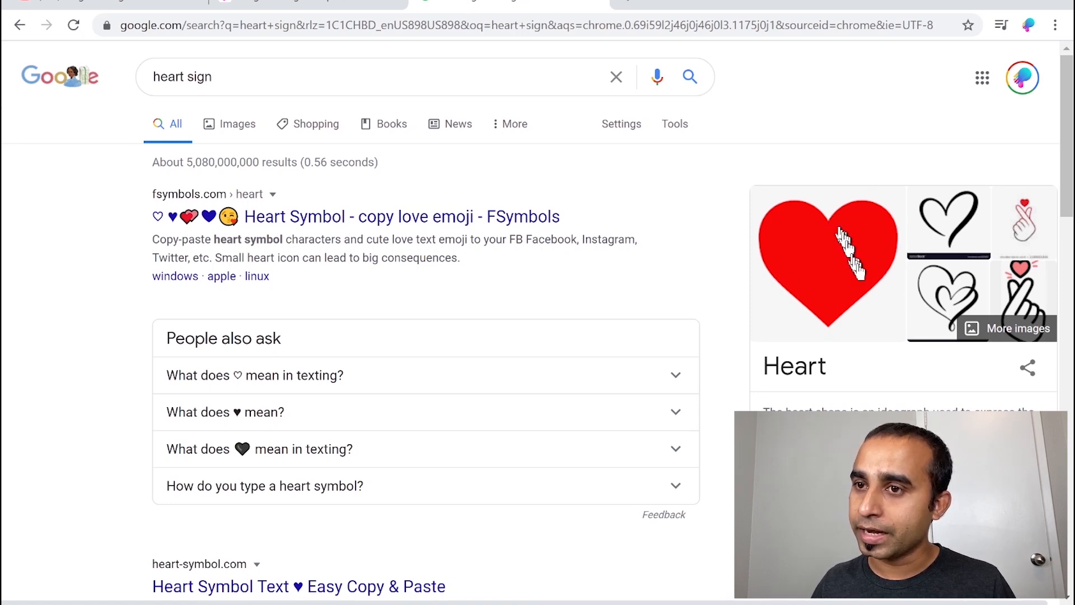
pyautogui.moveTo(886, 302)
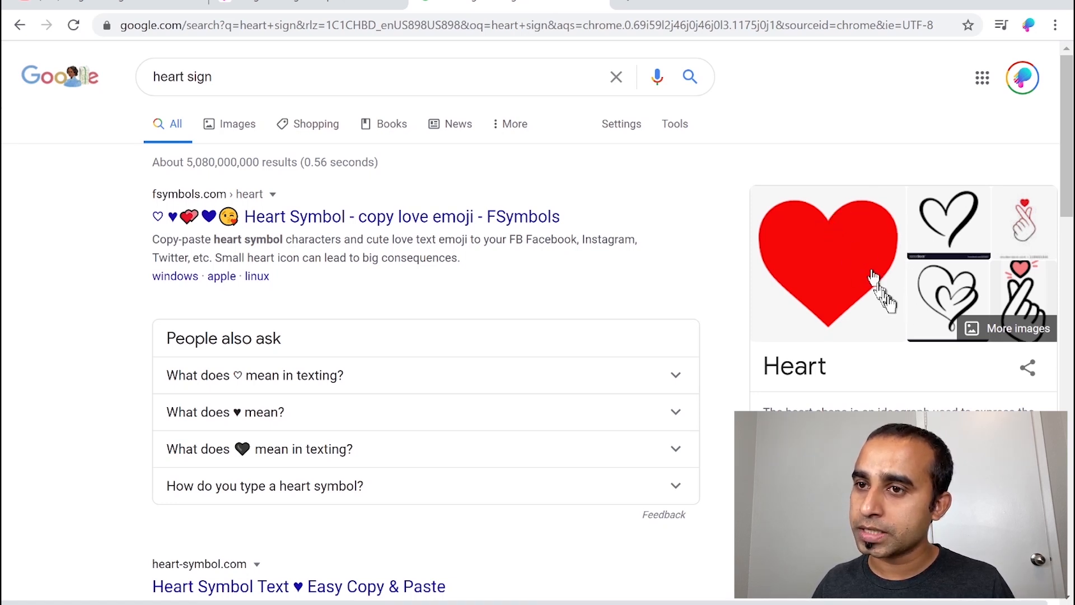
pyautogui.moveTo(857, 247)
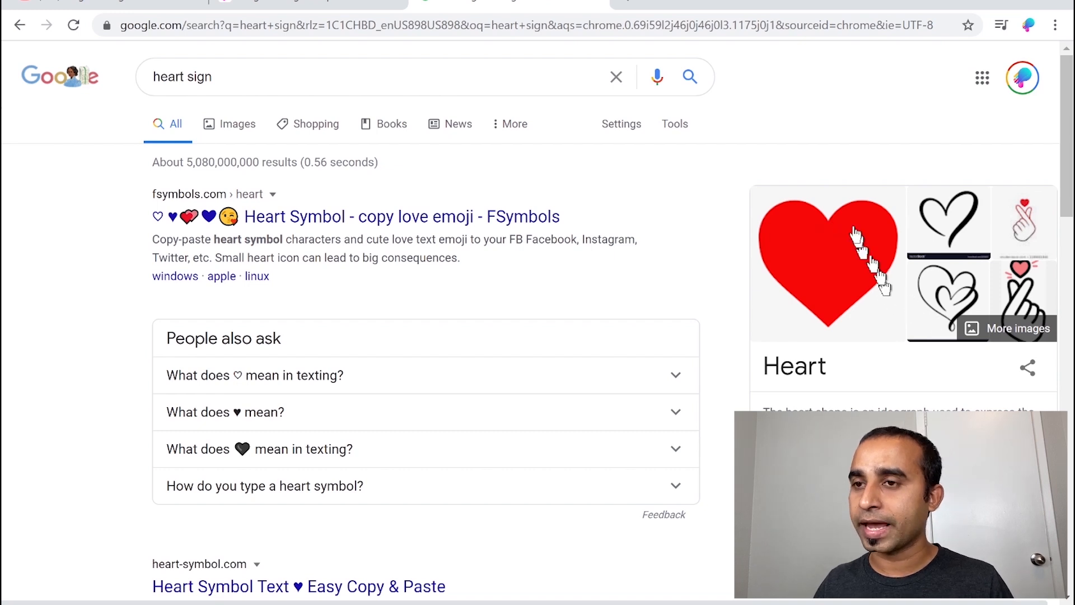
pyautogui.moveTo(898, 306)
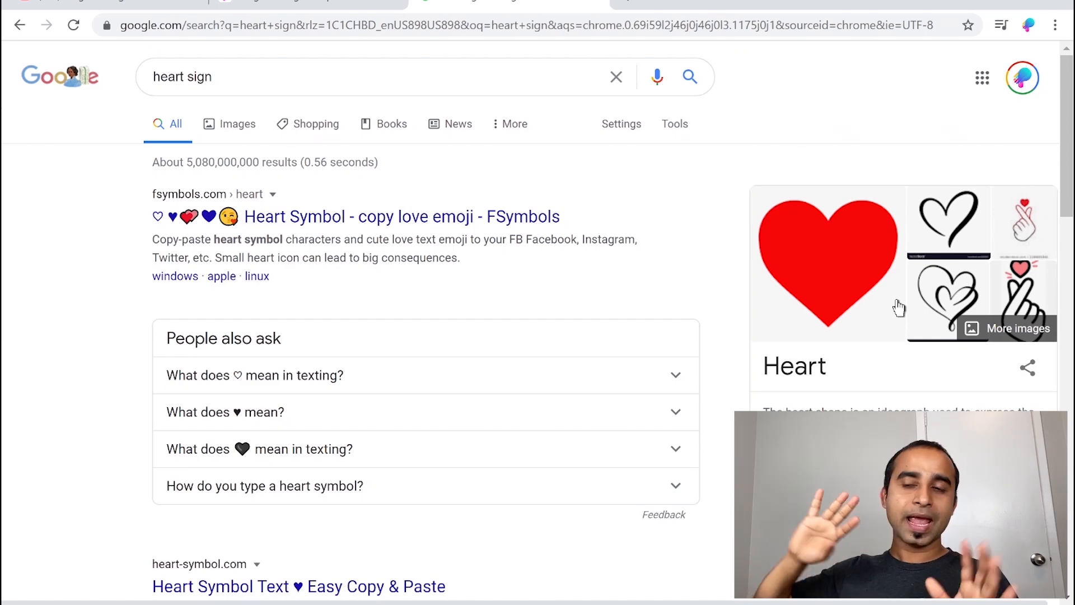
pyautogui.press('alt+tab')
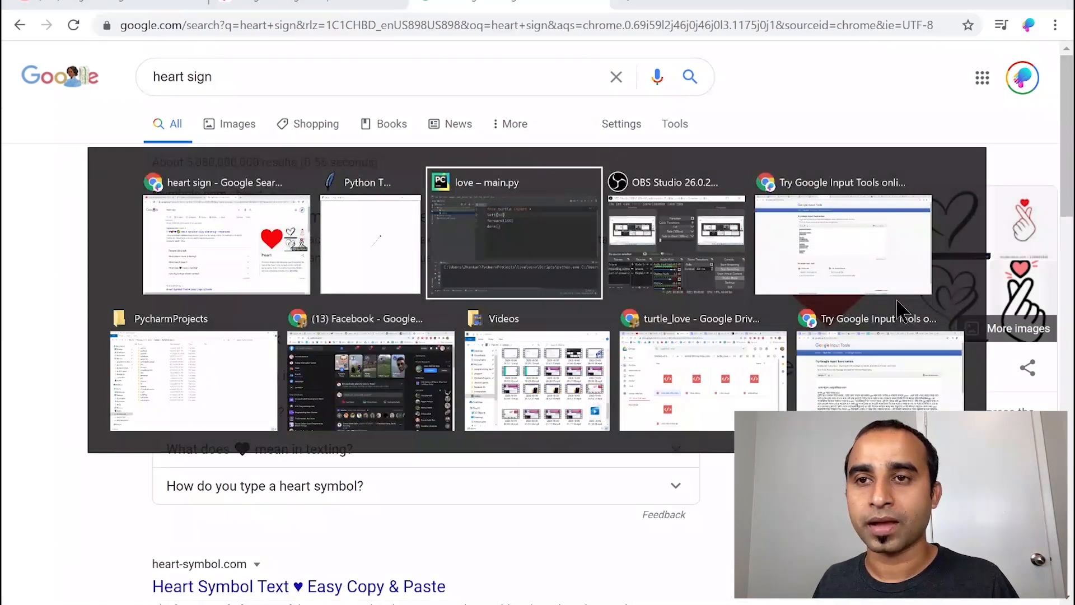
# Add circle(40, 180) after forward(100) and run the script.
pyautogui.click(513, 233)
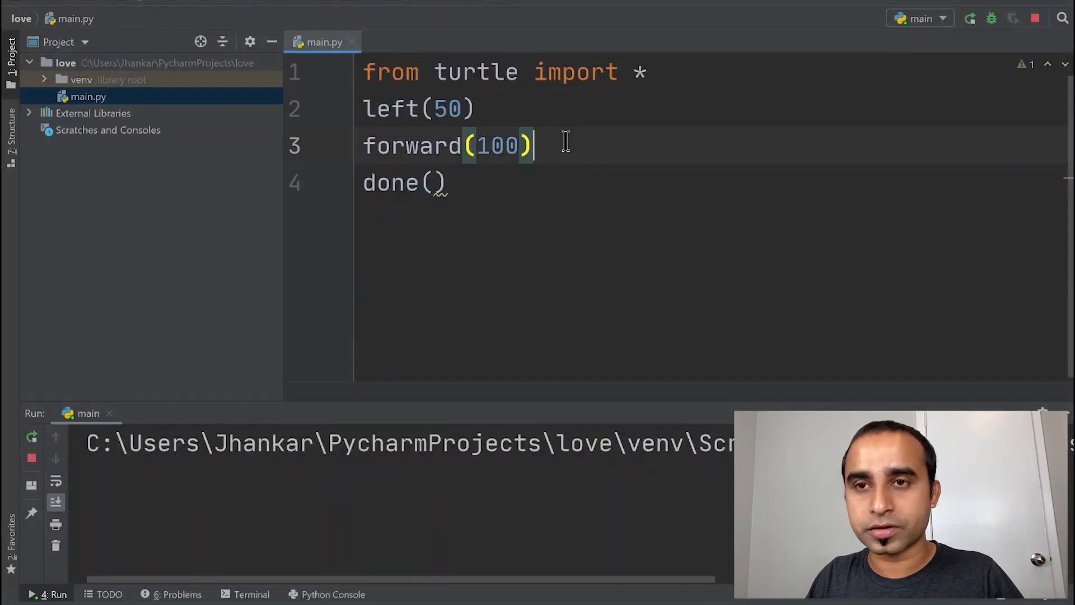
pyautogui.write('circle()')
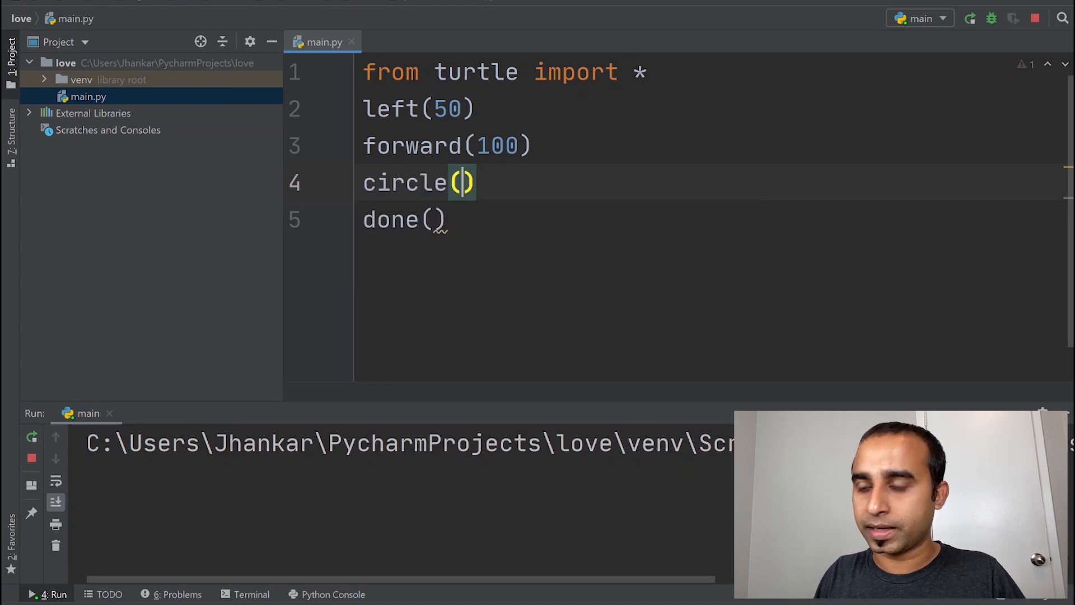
pyautogui.write('40,')
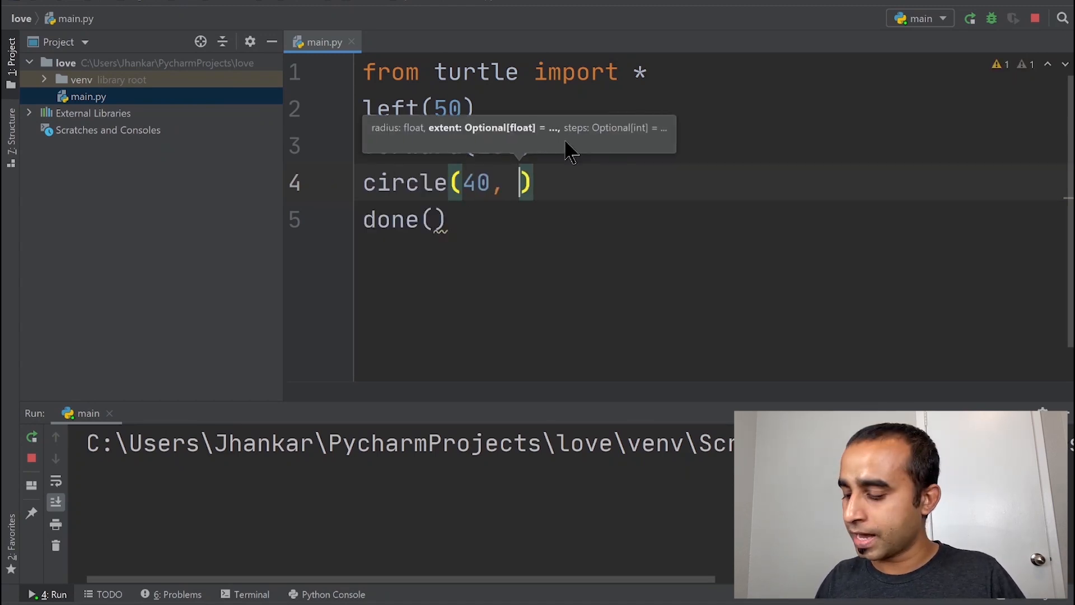
pyautogui.write('180')
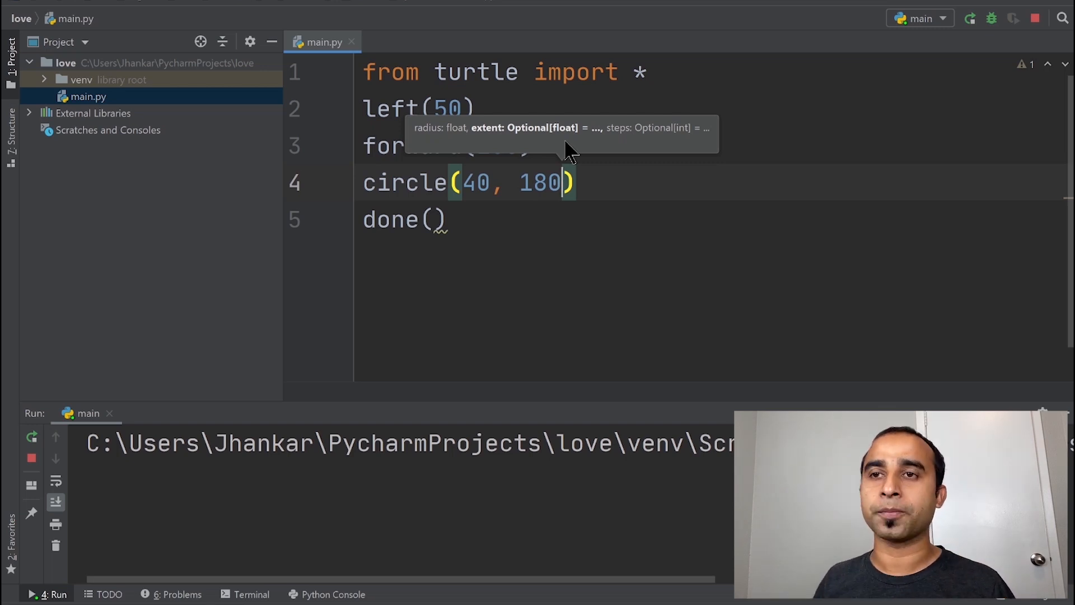
pyautogui.click(969, 18)
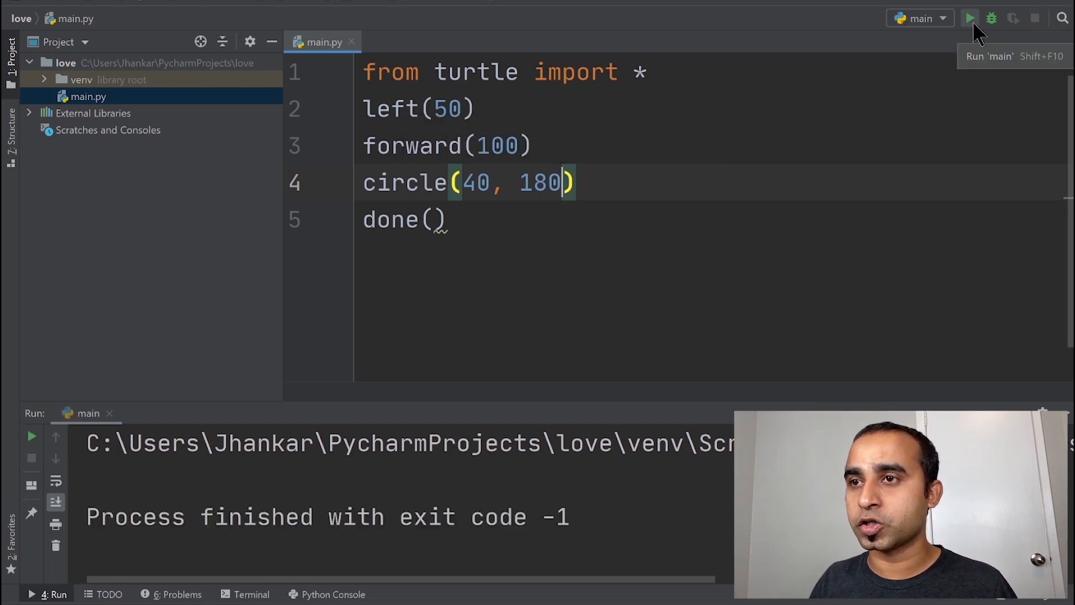
pyautogui.click(969, 18)
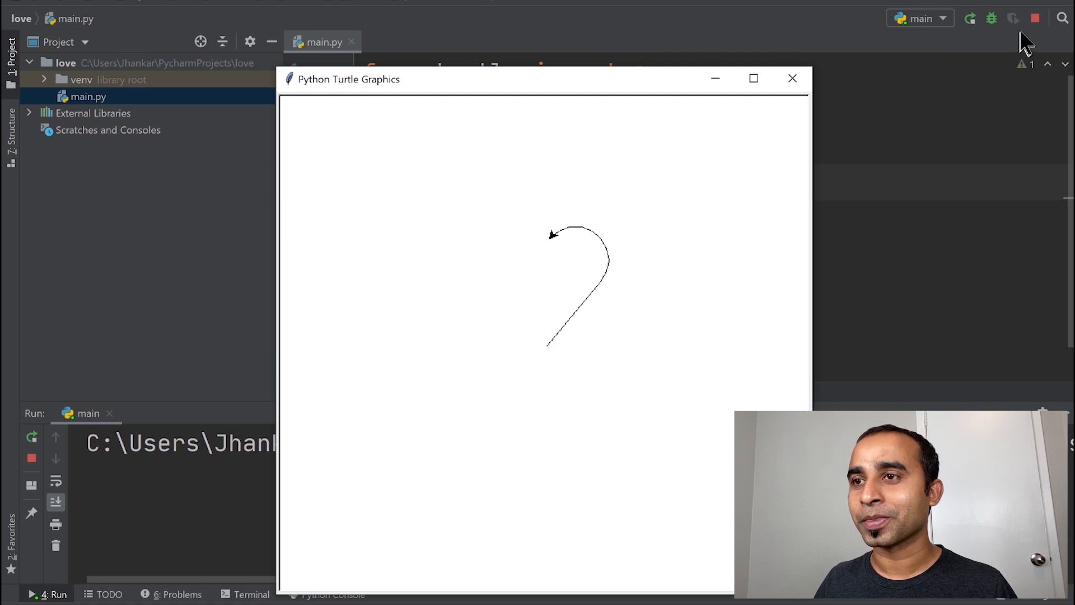
pyautogui.press('alt+tab')
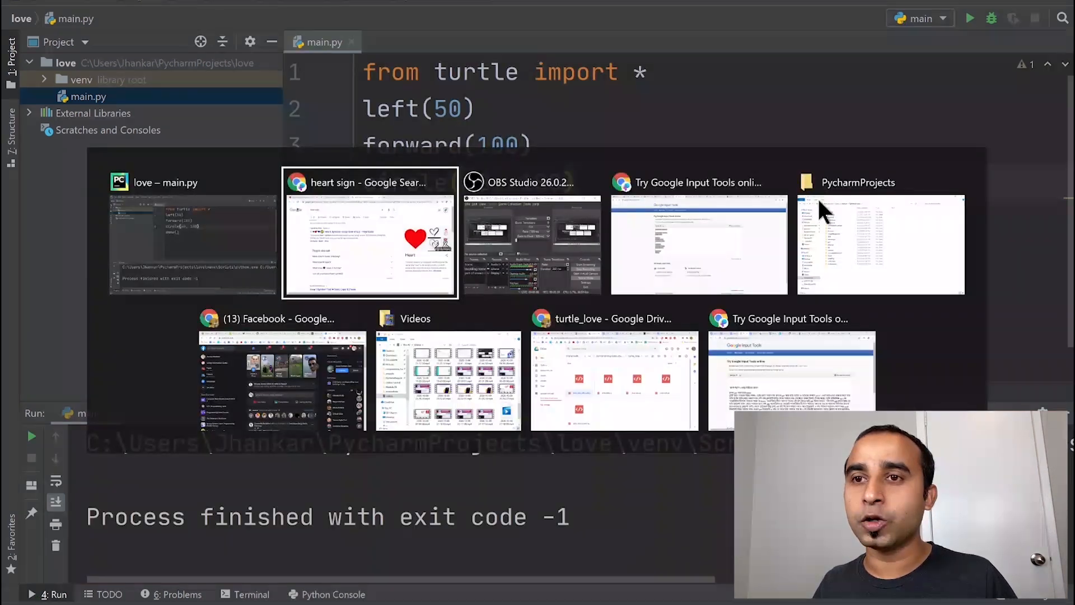
pyautogui.click(369, 233)
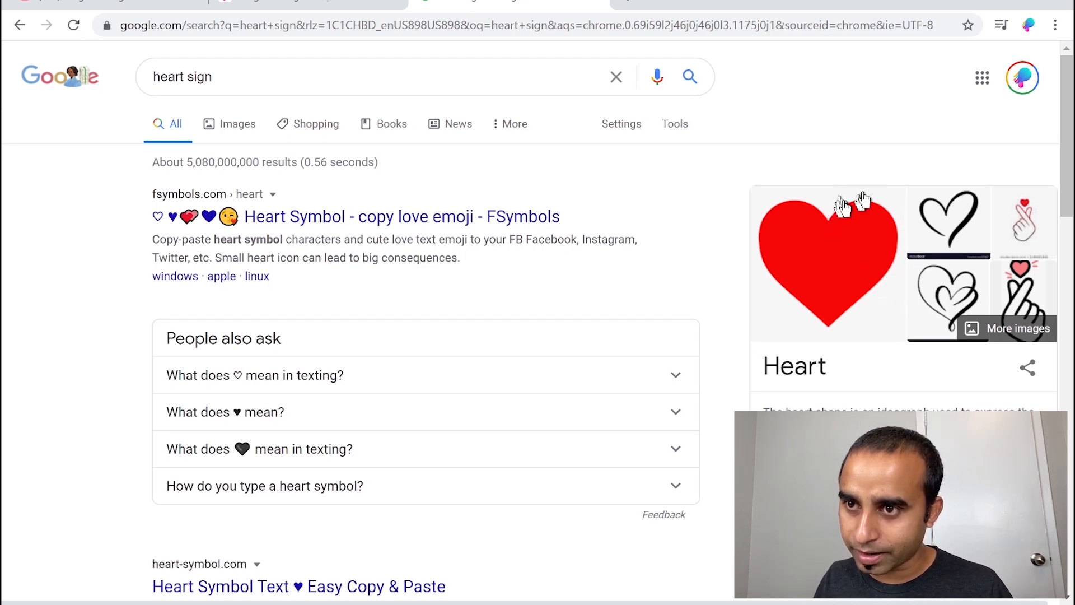
pyautogui.moveTo(772, 271)
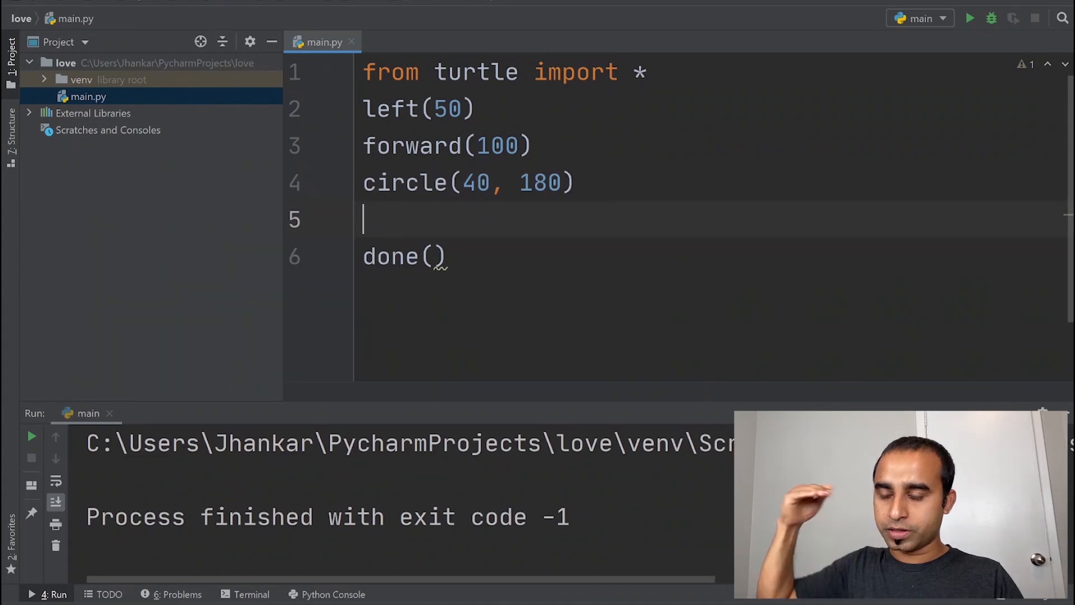
# Add left(260) and a second circle(40, 180) before done(), then run the script.
pyautogui.write('left()')
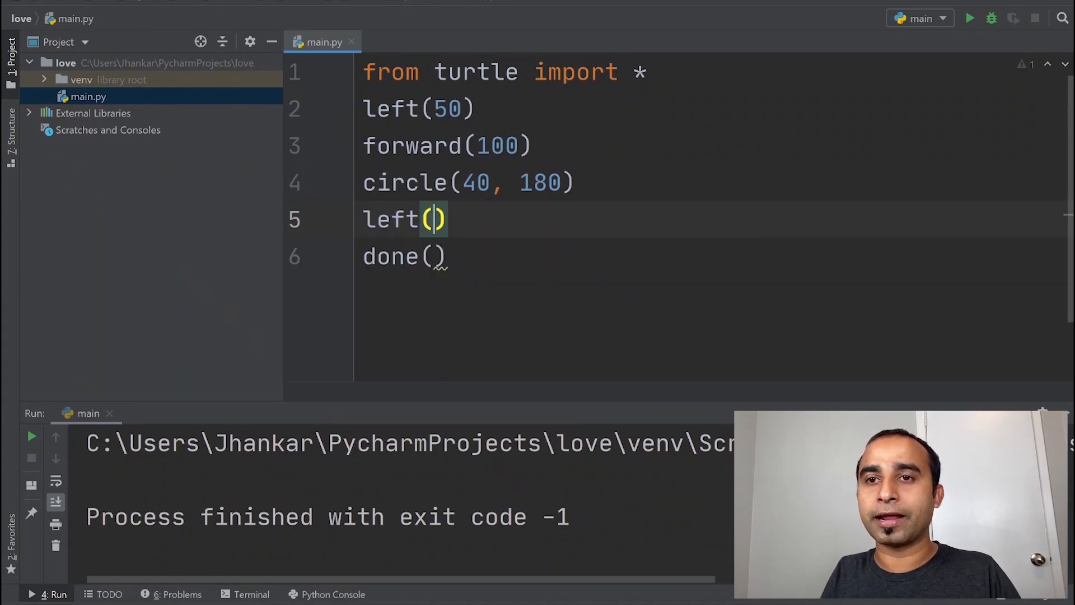
pyautogui.write('260')
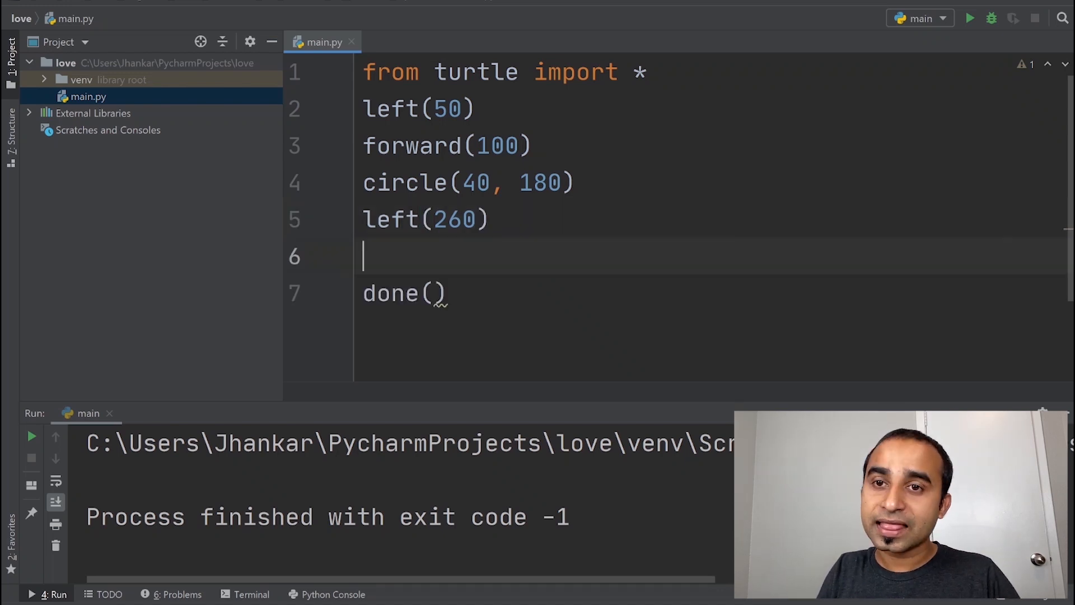
pyautogui.write('circle()')
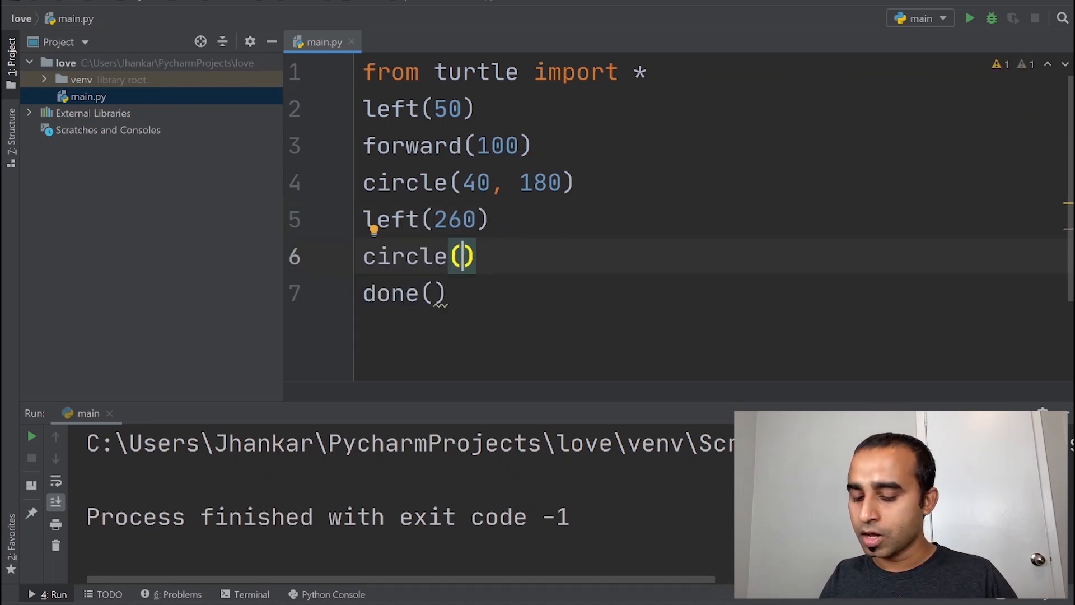
pyautogui.write('40, 1')
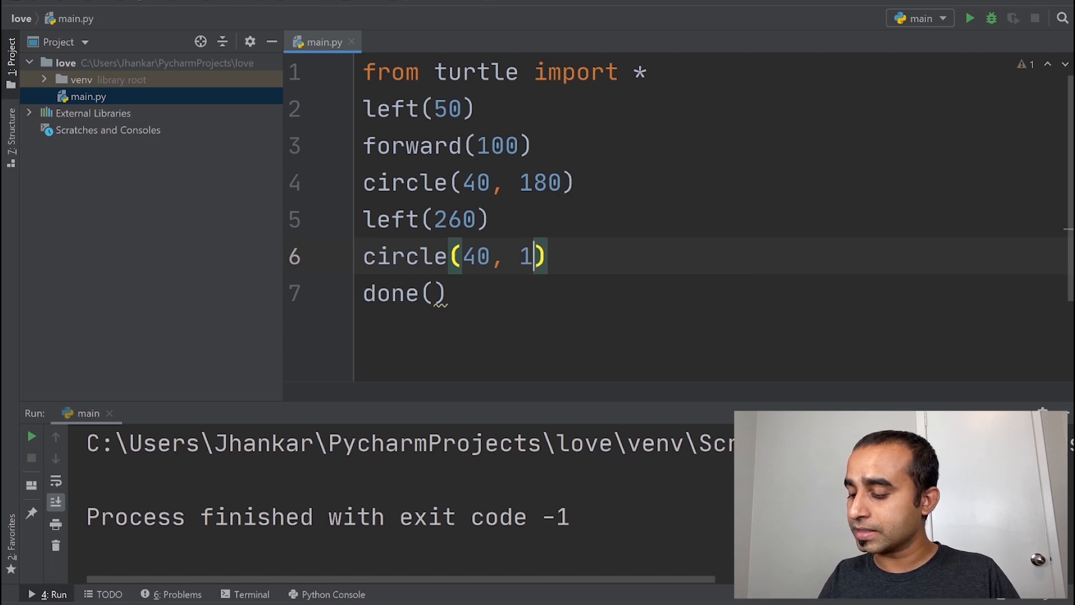
pyautogui.write('80')
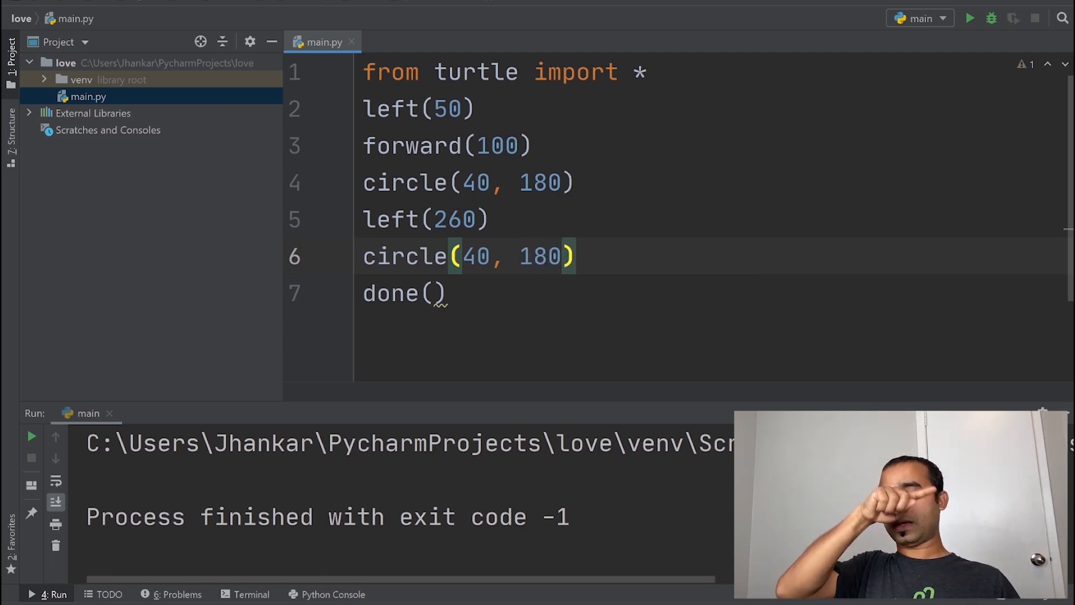
pyautogui.moveTo(969, 18)
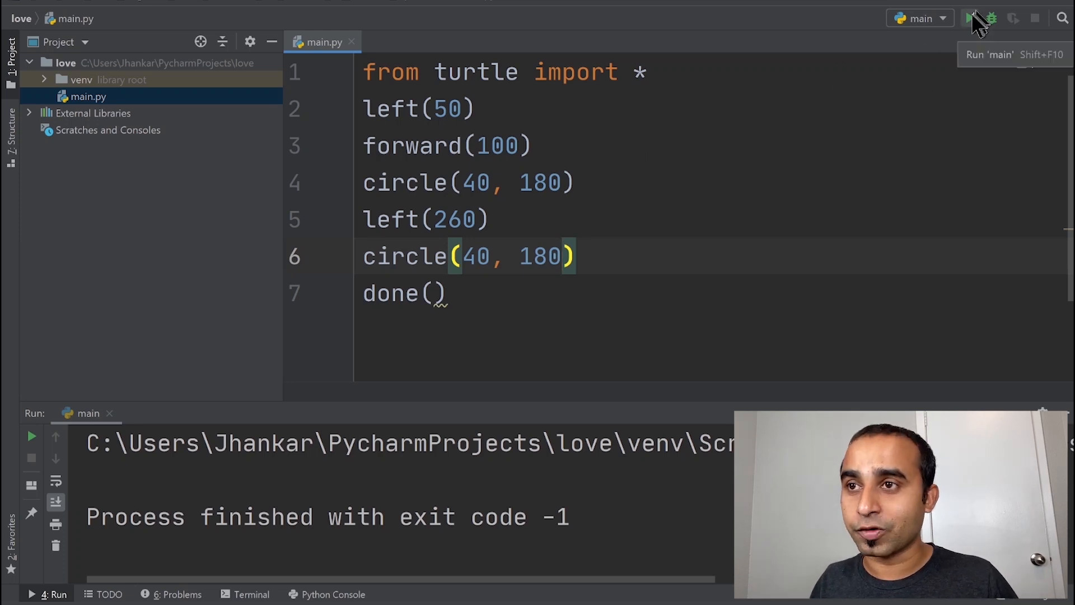
pyautogui.click(969, 18)
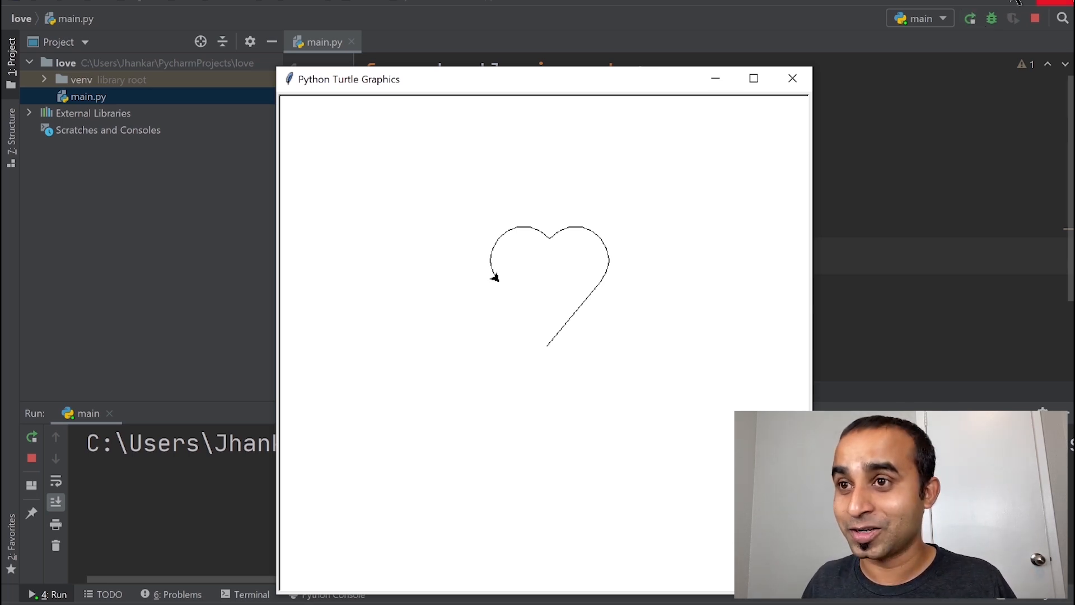
# Add forward(100) after the second circle call and rerun to draw a closed heart outline.
pyautogui.click(793, 77)
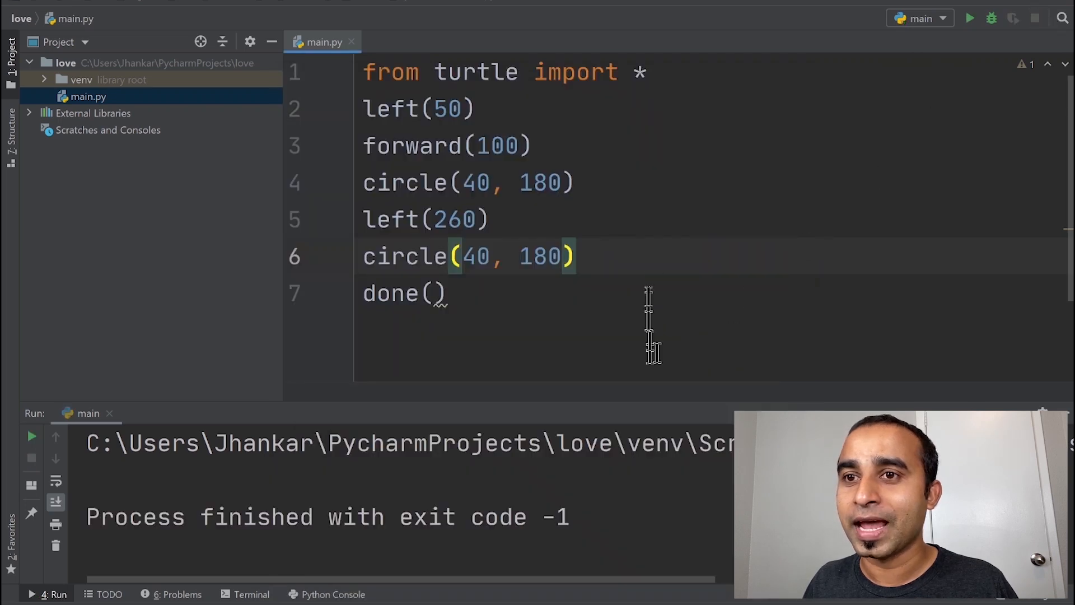
pyautogui.write('f')
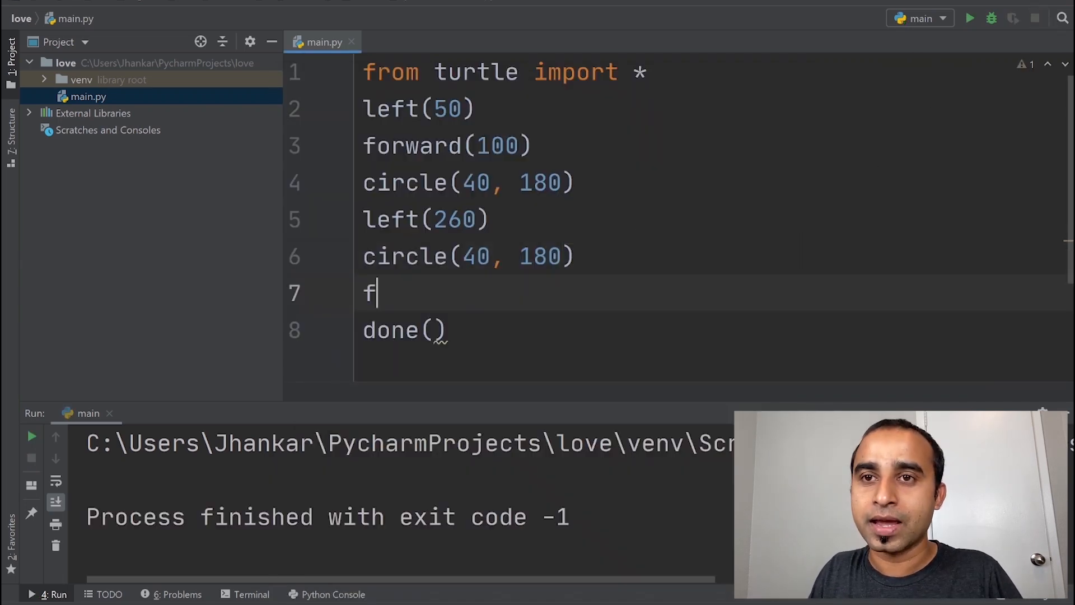
pyautogui.write('orward(100)')
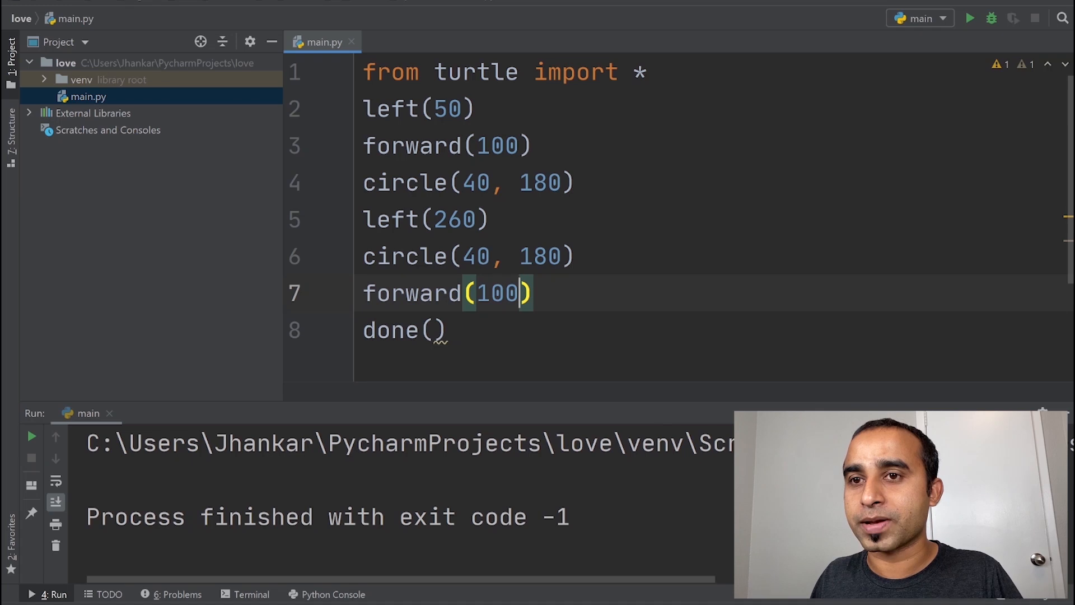
pyautogui.click(969, 17)
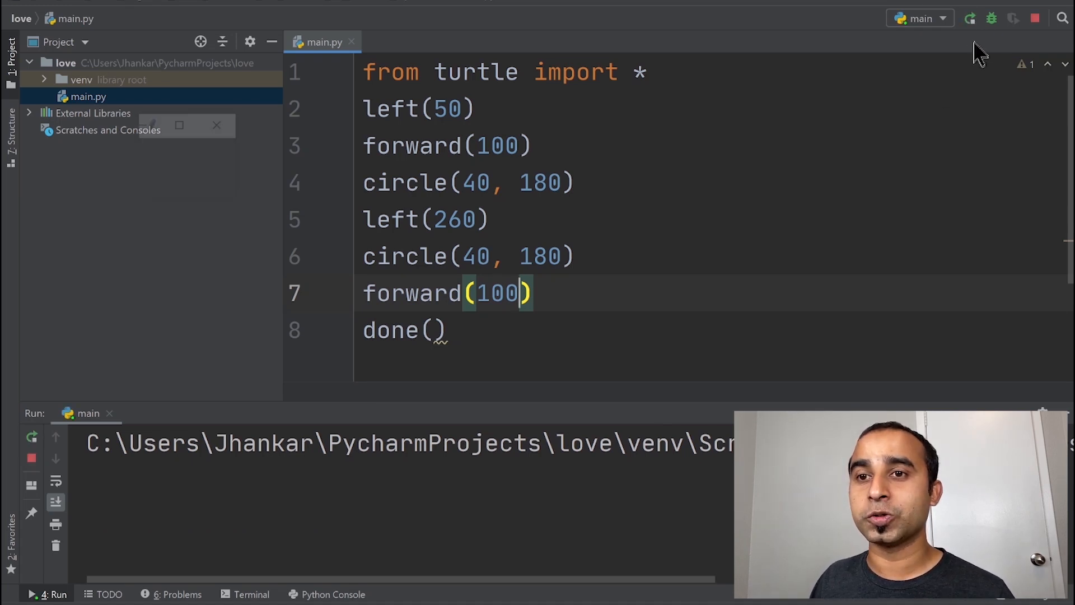
pyautogui.click(971, 18)
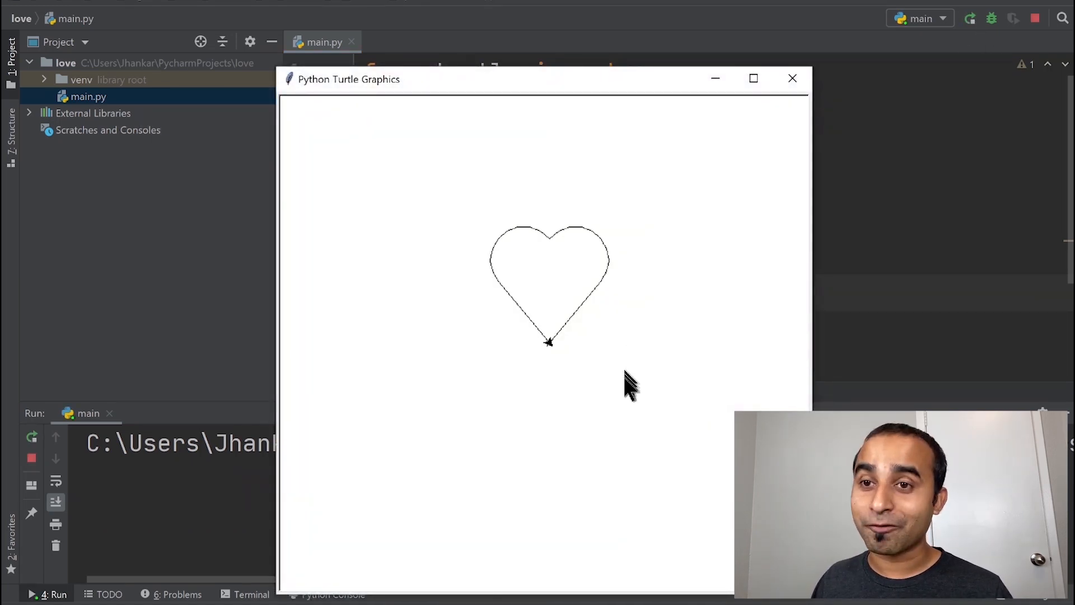
pyautogui.moveTo(620, 316)
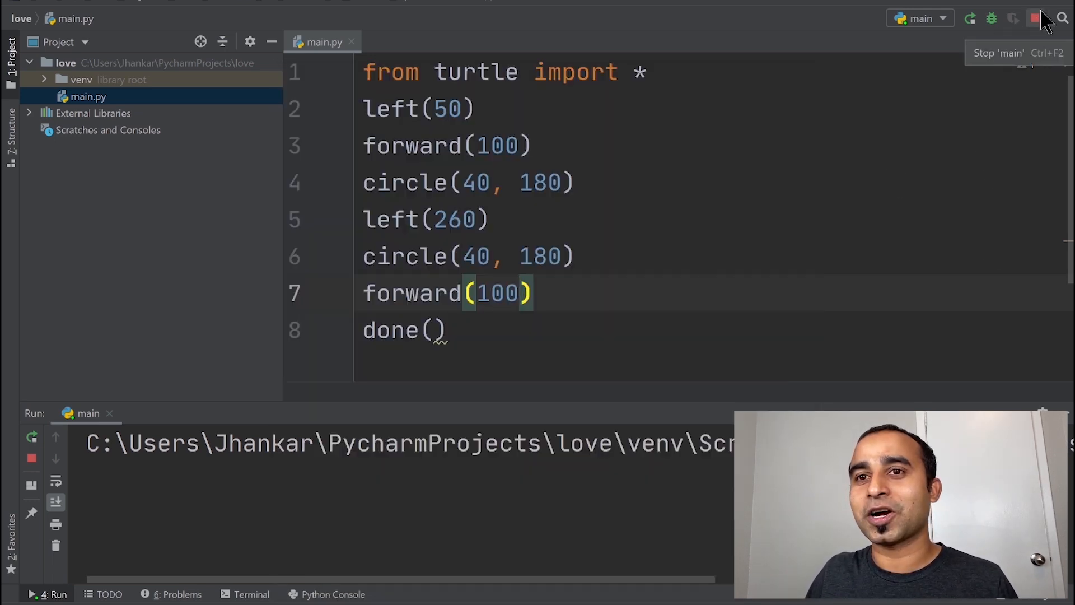
# Wrap the heart commands in begin_fill() and end_fill(), then rerun to draw a black filled heart.
pyautogui.click(1035, 19)
pyautogui.write('be')
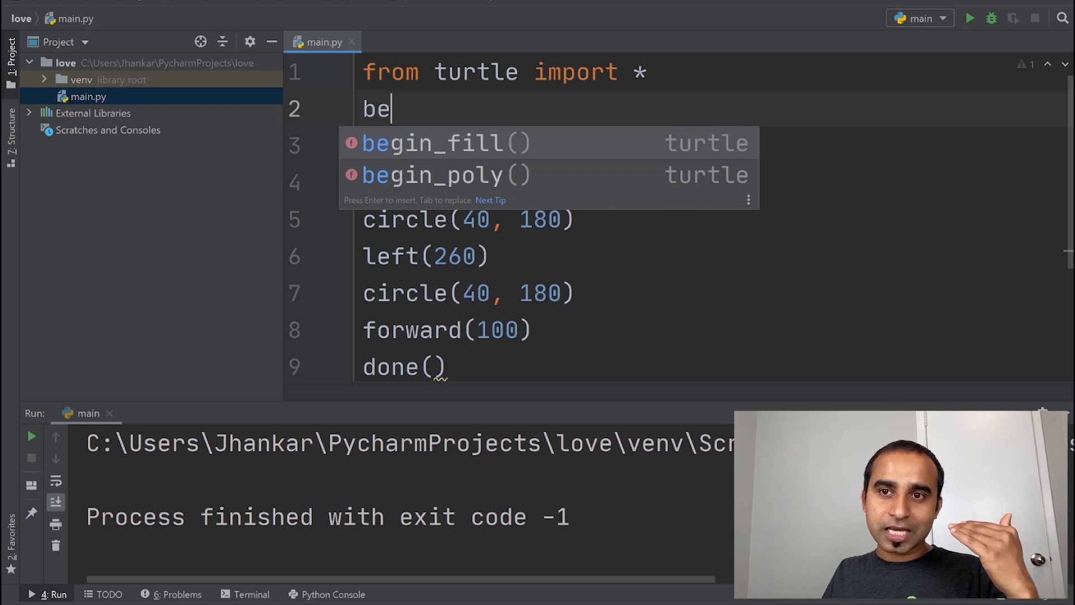
pyautogui.press('Enter')
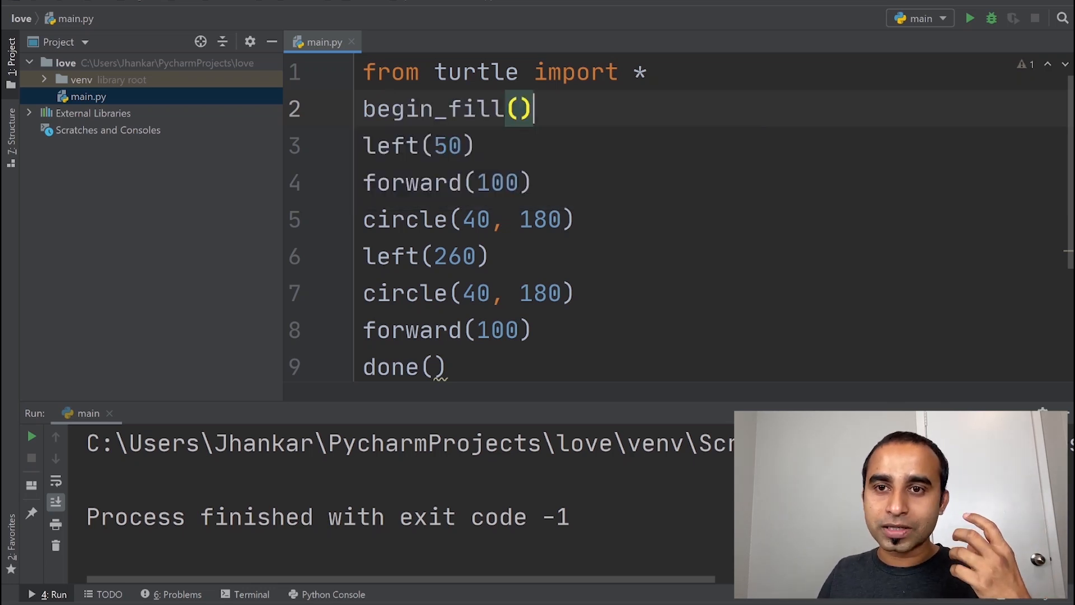
pyautogui.click(501, 330)
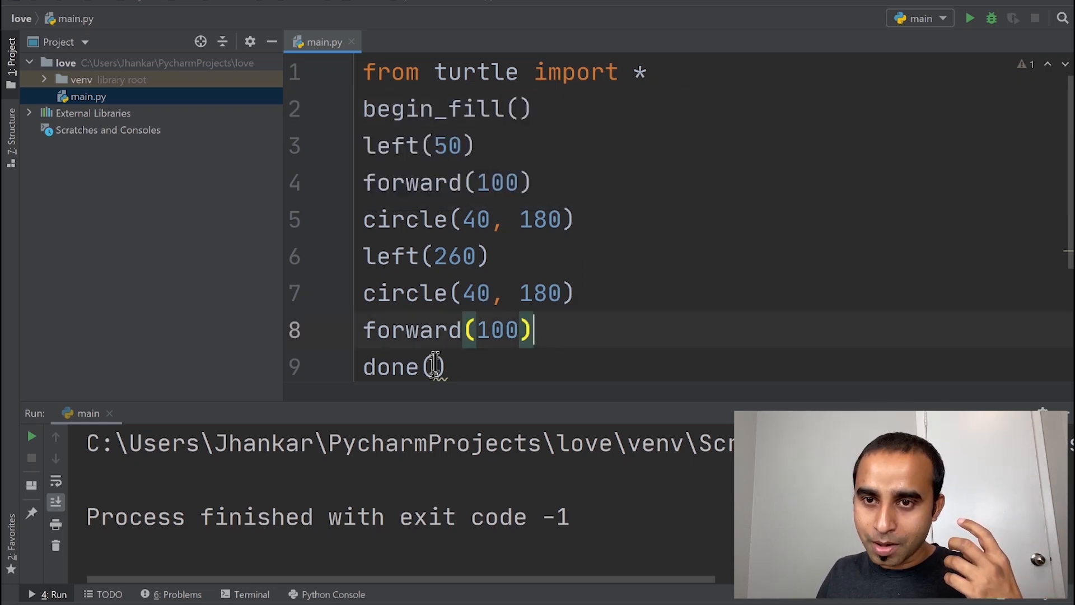
pyautogui.press('Return')
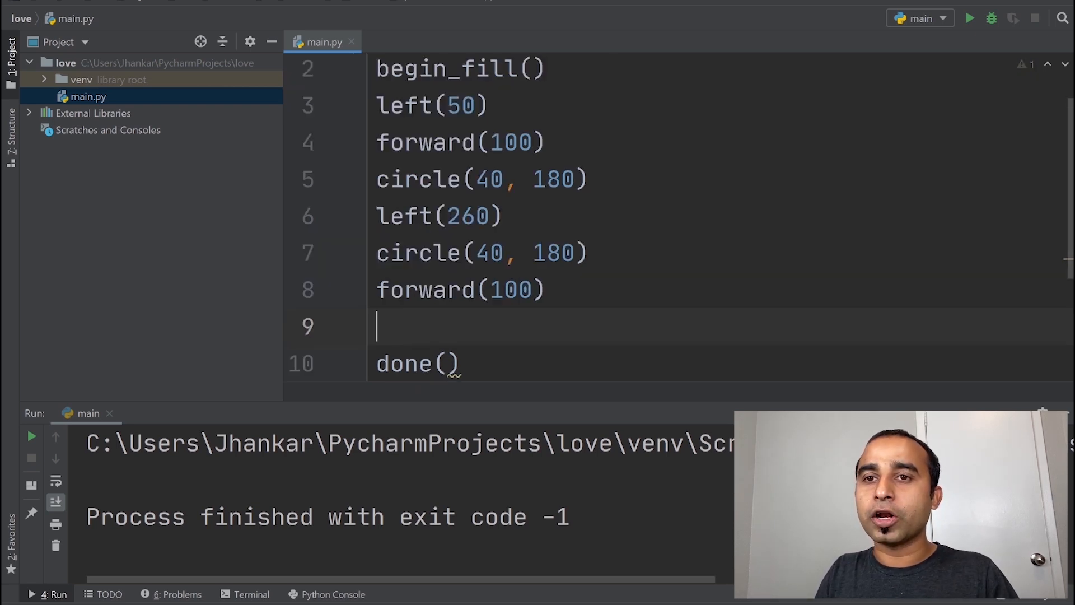
pyautogui.write('end_fill()')
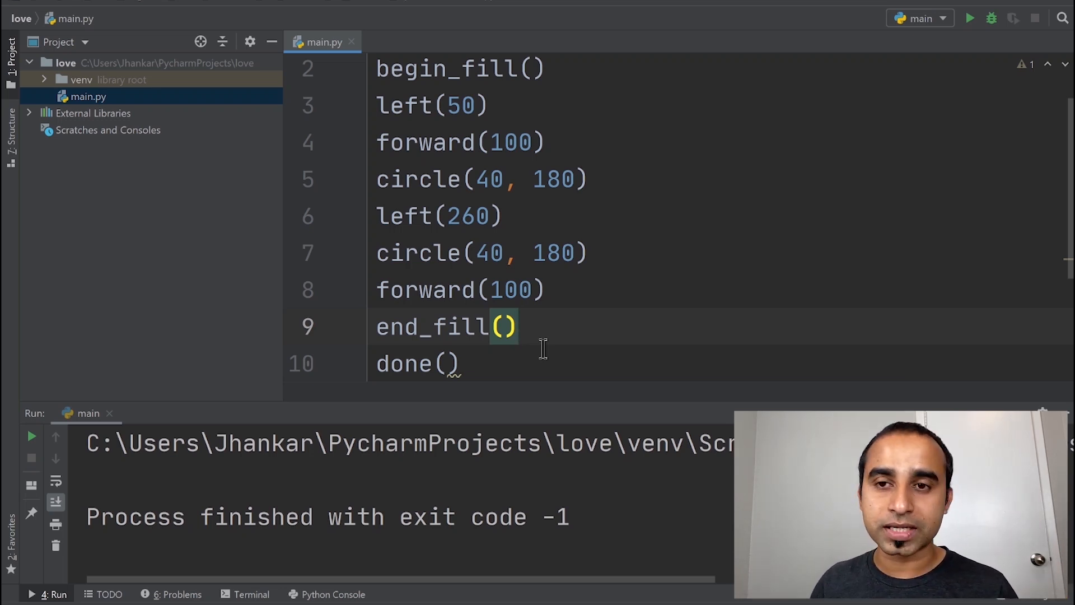
pyautogui.scroll(3)
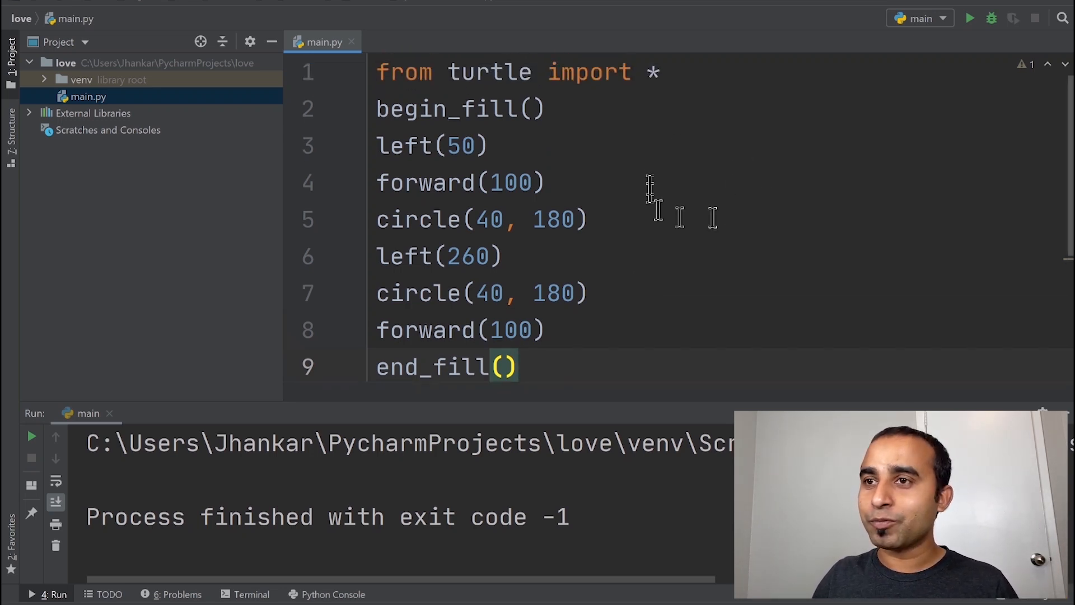
pyautogui.click(969, 18)
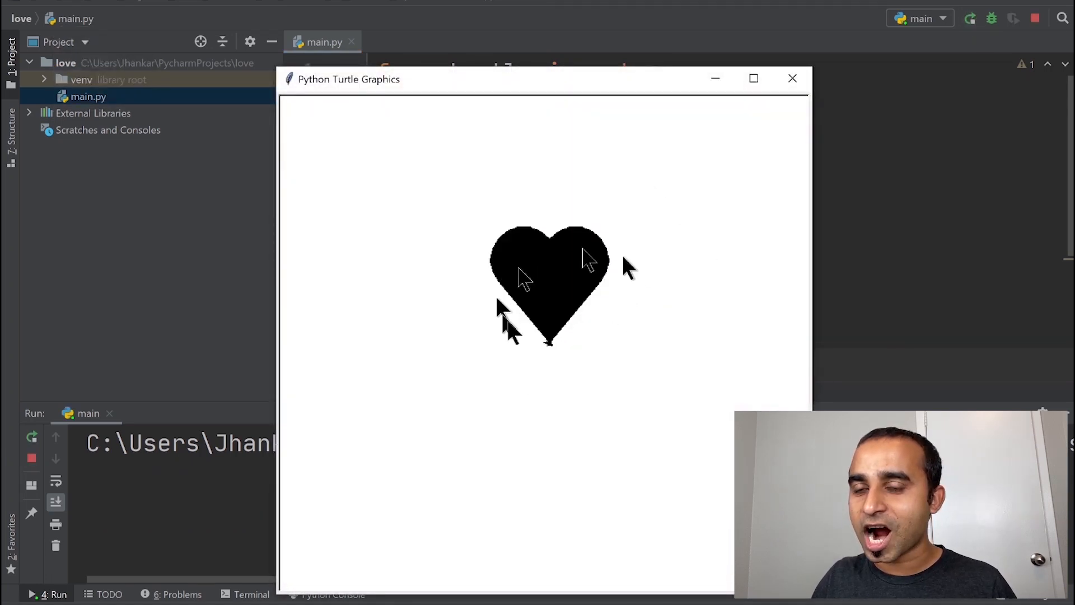
pyautogui.moveTo(596, 333)
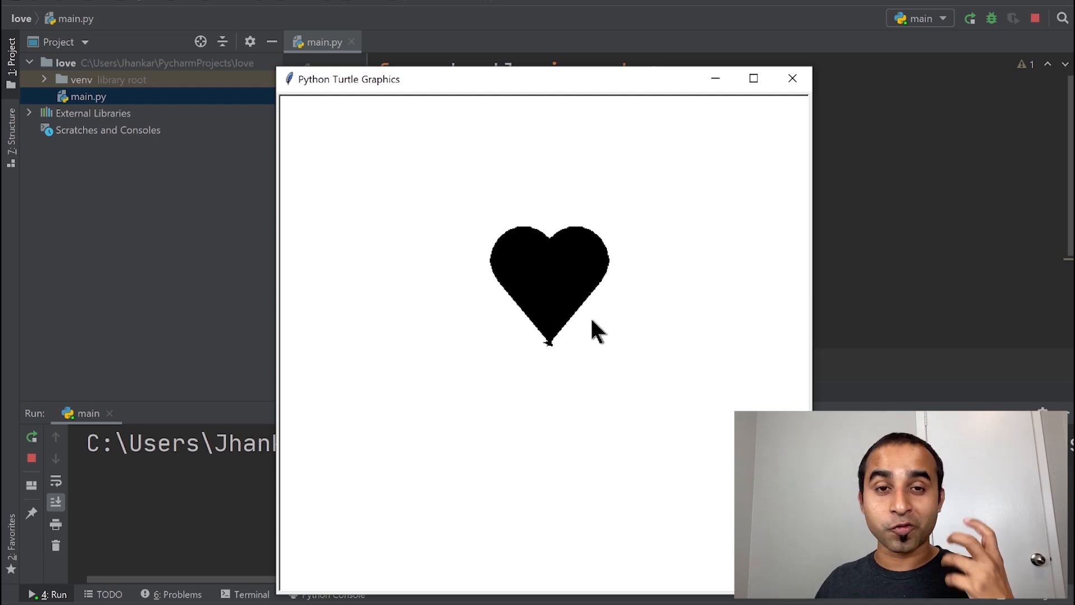
pyautogui.moveTo(1041, 34)
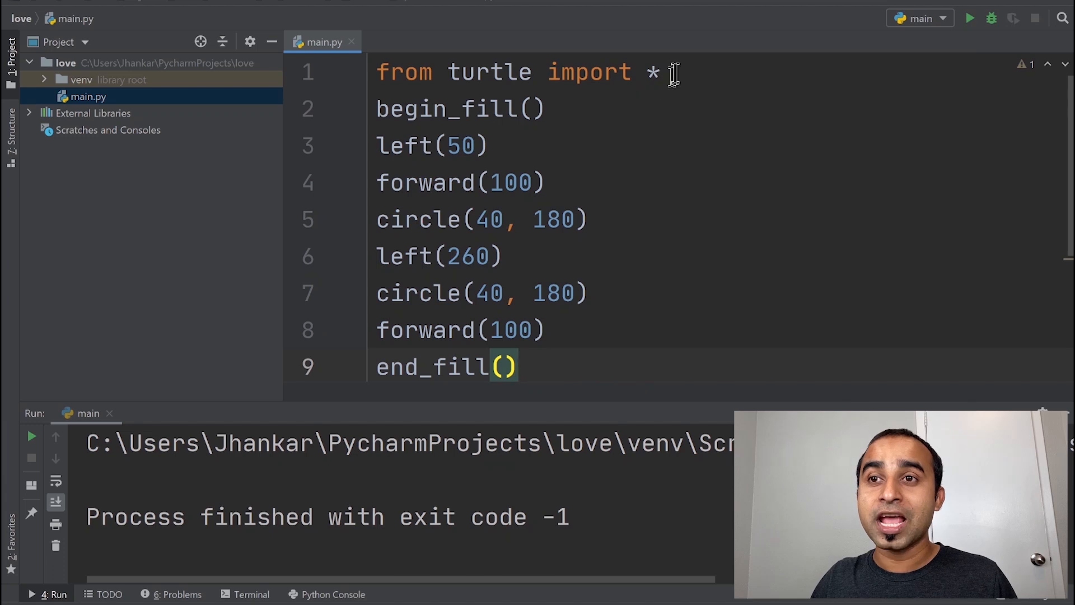
# Add color("red") before begin_fill() and rerun to draw a solid red heart.
pyautogui.write('co')
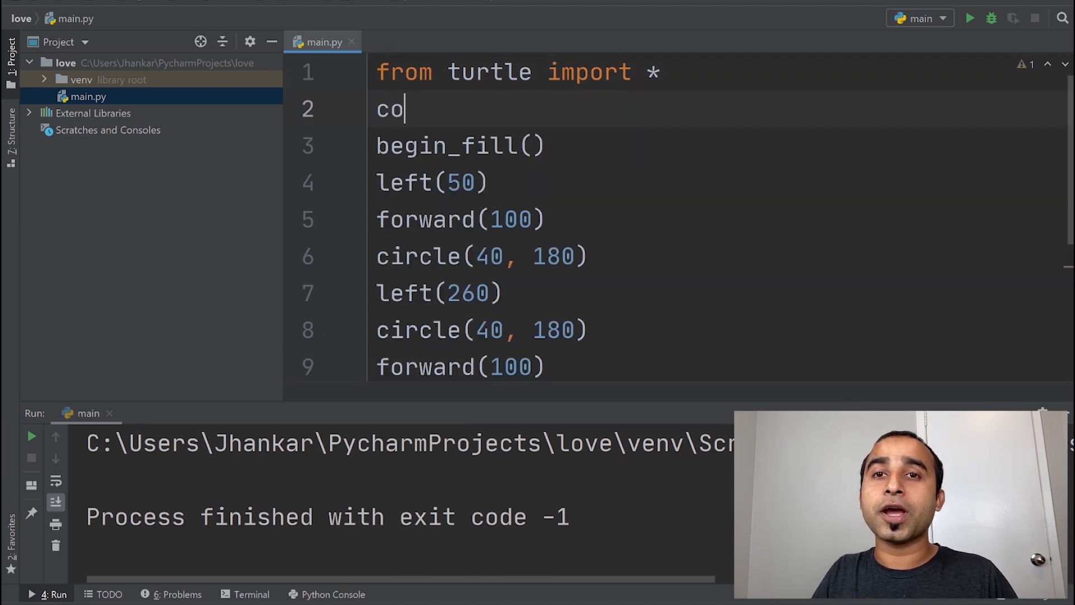
pyautogui.write('lor()"")')
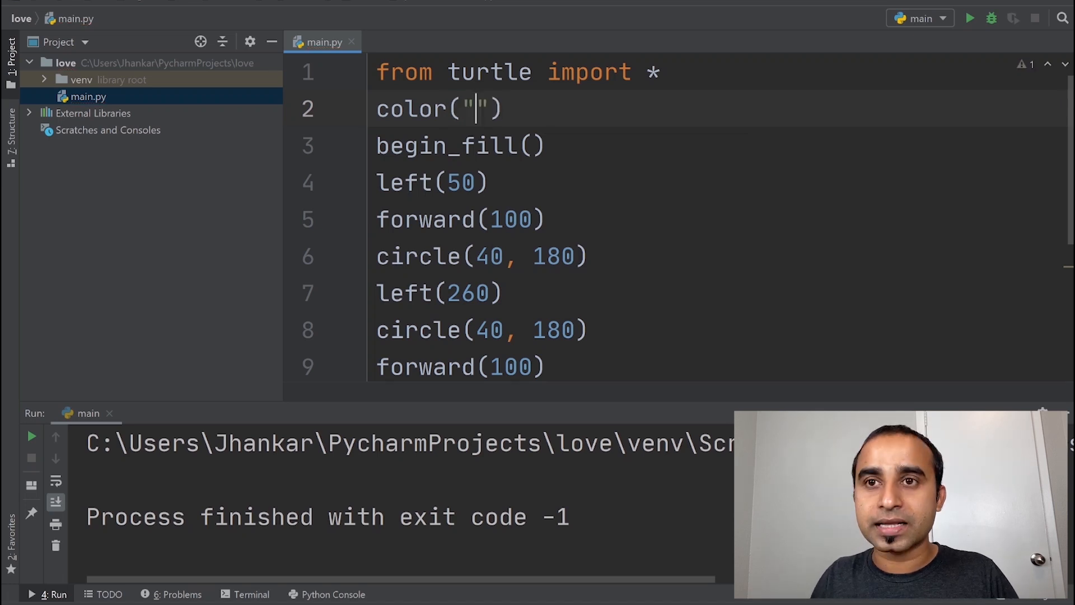
pyautogui.write('red')
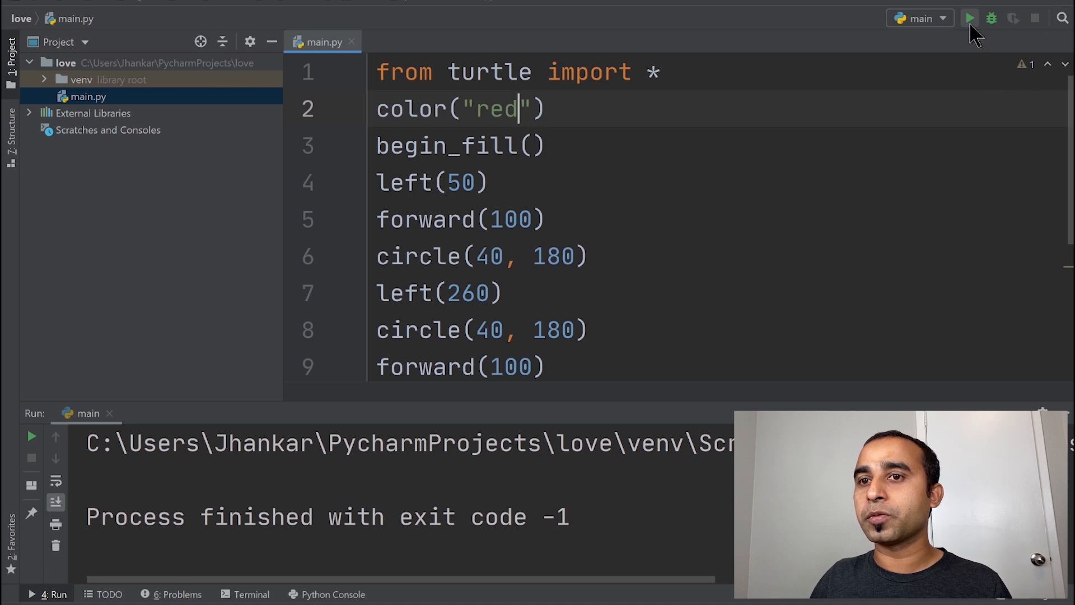
pyautogui.click(969, 18)
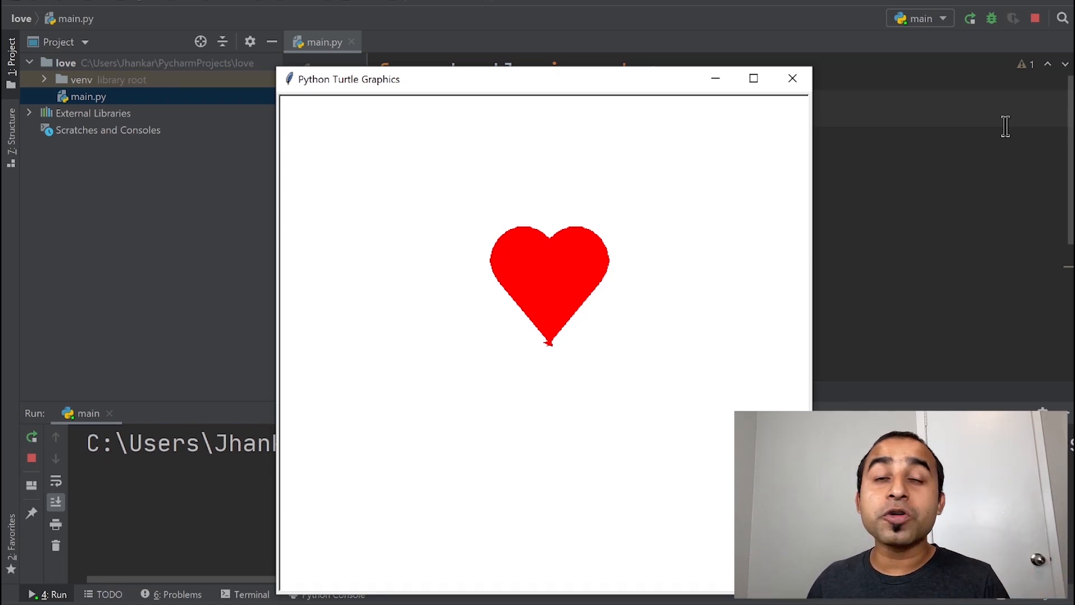
pyautogui.moveTo(1025, 24)
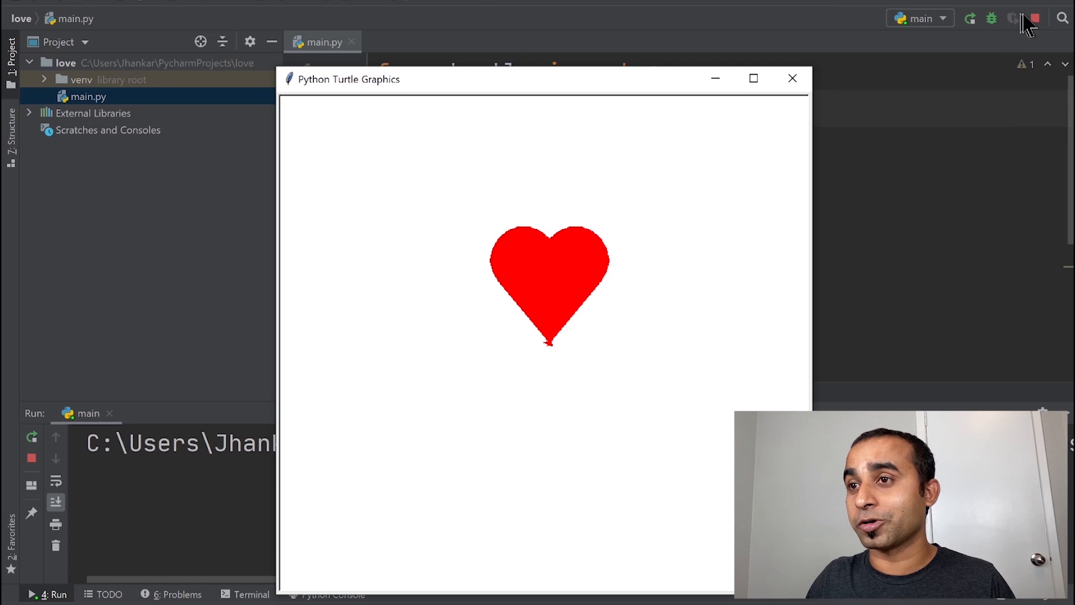
# Change the color call to color("red", "pink") and rerun to draw a pink heart with red edges.
pyautogui.click(1035, 18)
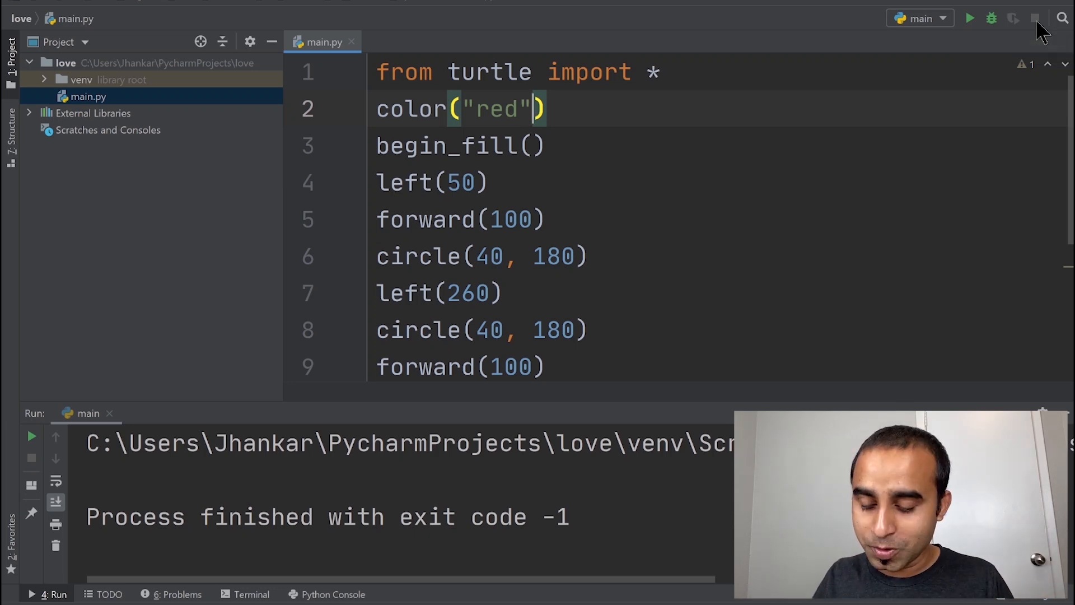
pyautogui.write(', "')
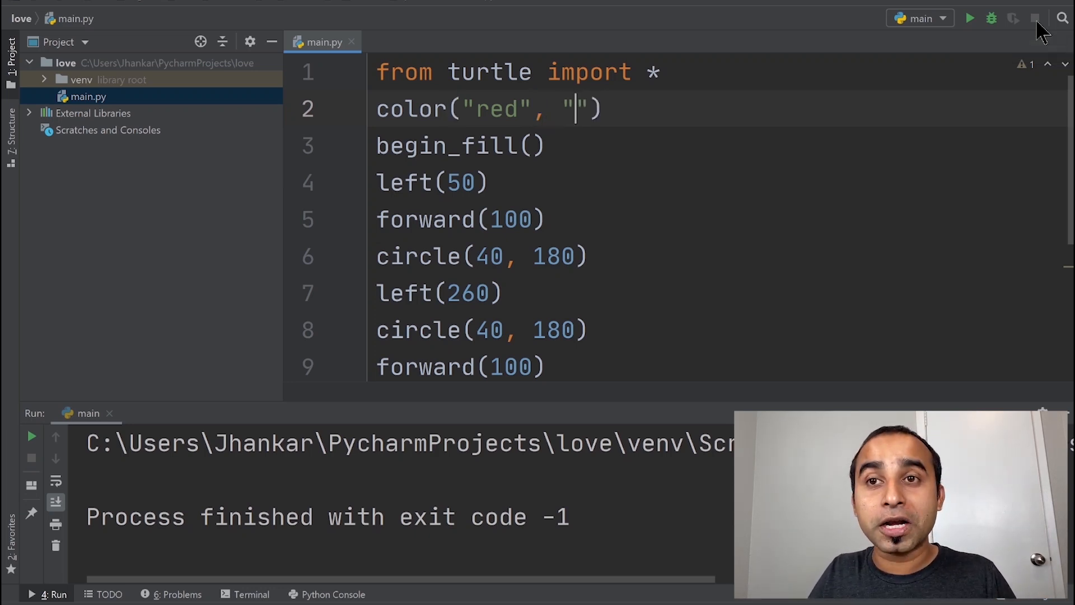
pyautogui.write('pin')
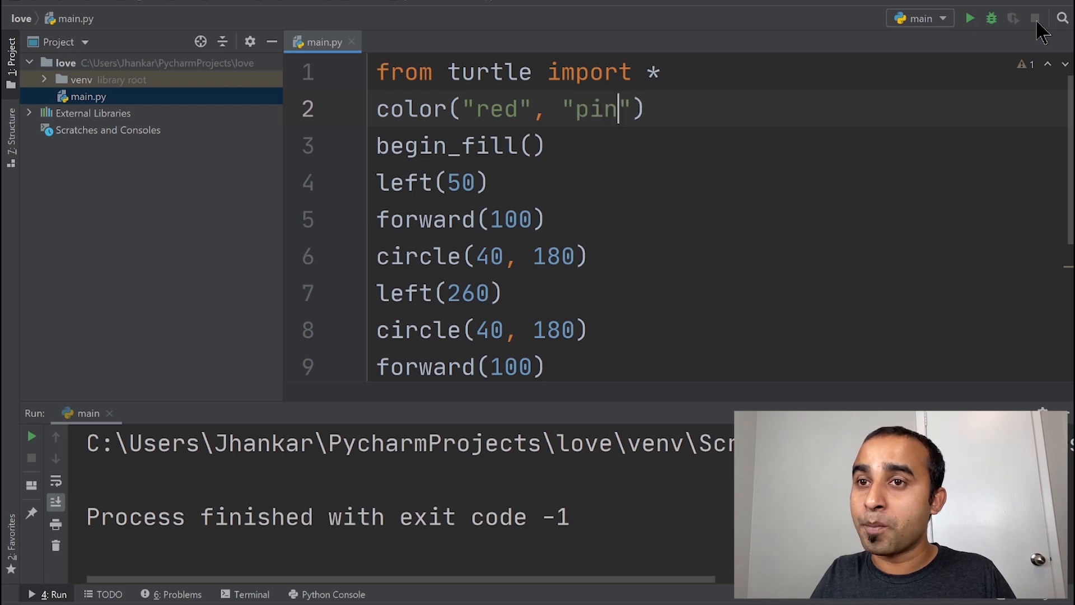
pyautogui.write('k')
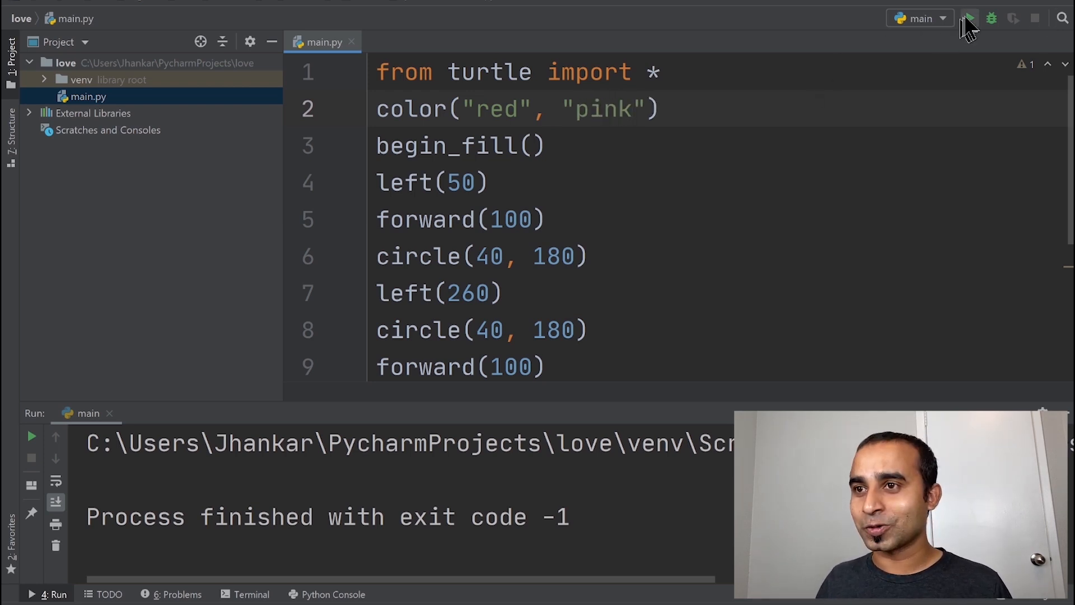
pyautogui.click(967, 18)
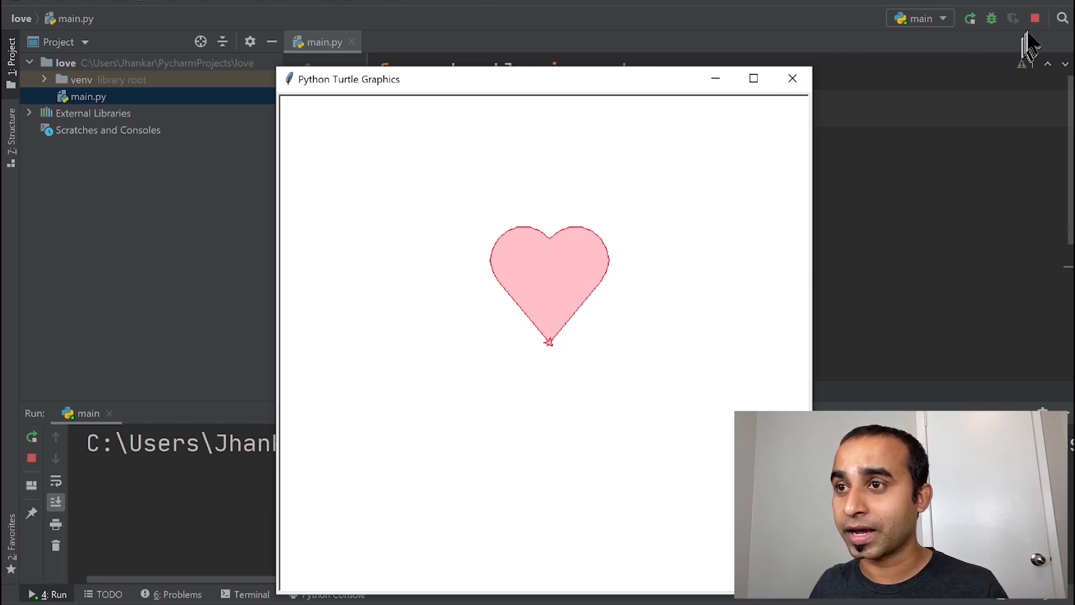
pyautogui.click(792, 77)
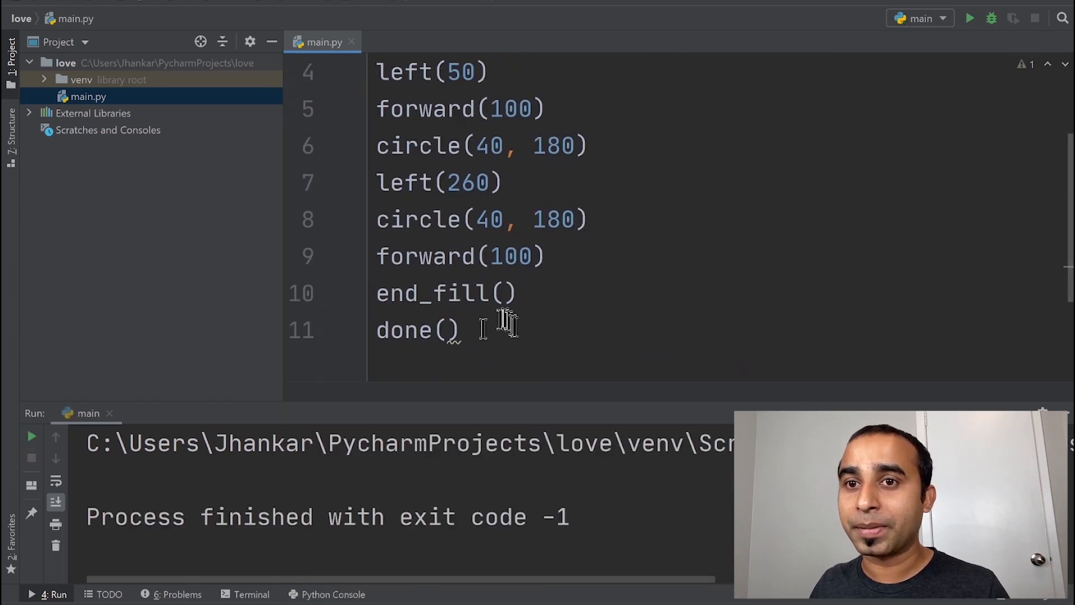
# Scroll to the top of main.py and select the entire heart script.
pyautogui.scroll(3)
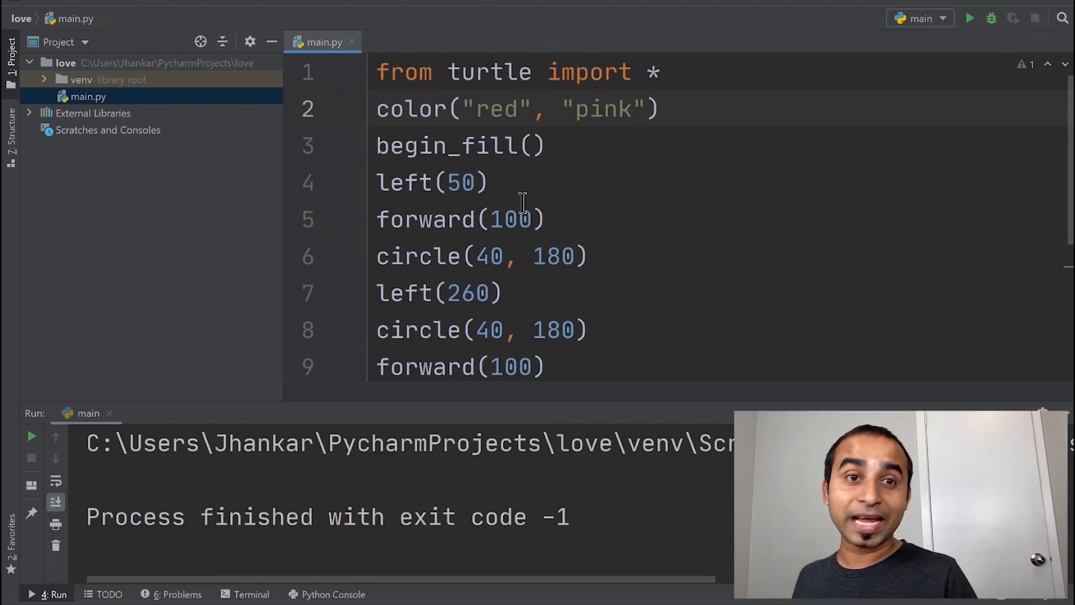
pyautogui.moveTo(562, 363)
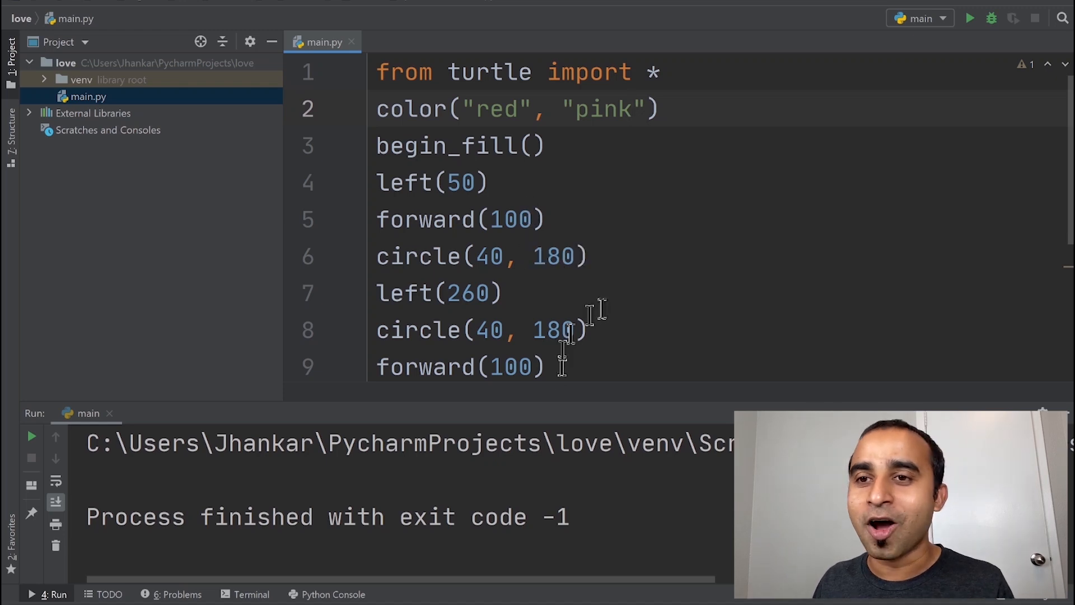
pyautogui.press('ctrl+a')
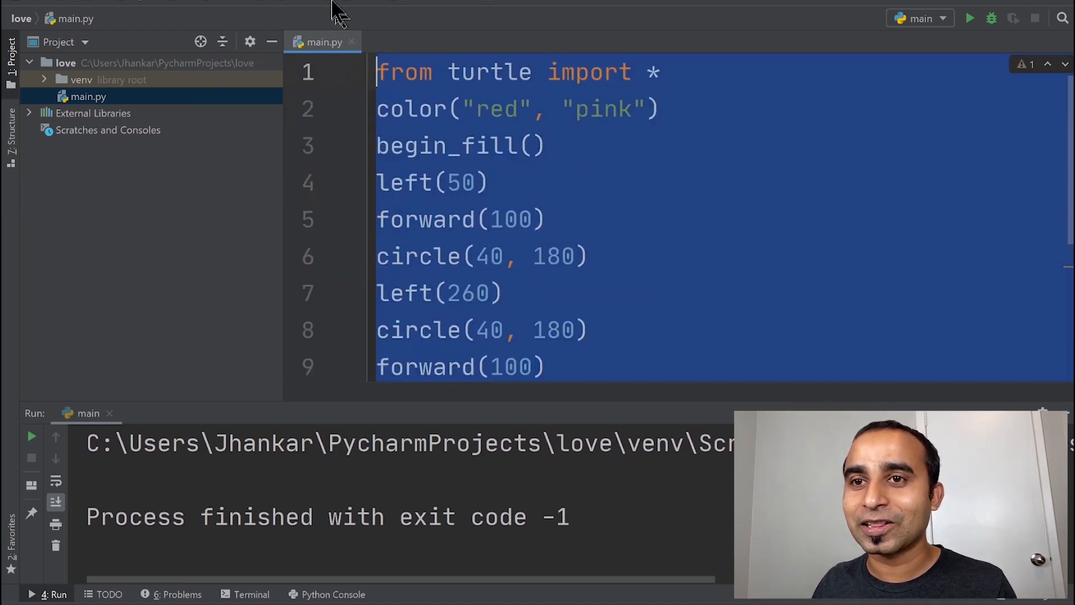
pyautogui.moveTo(634, 232)
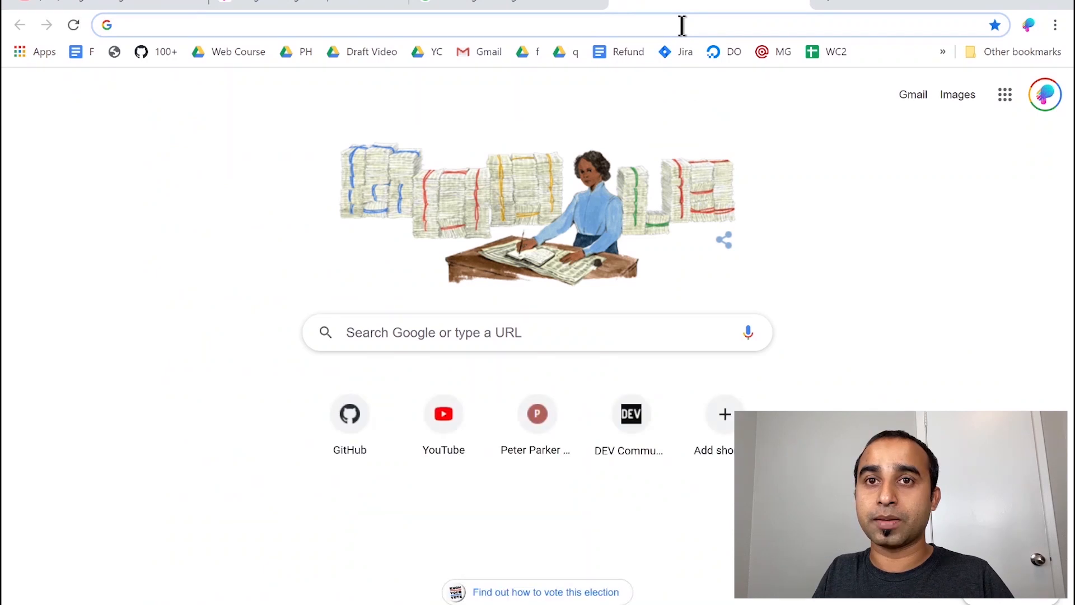
# Search 'turtle geeks for geeks' and open GeeksforGeeks' turtle article at the Rainbow Benzene code.
pyautogui.write('pythn tur')
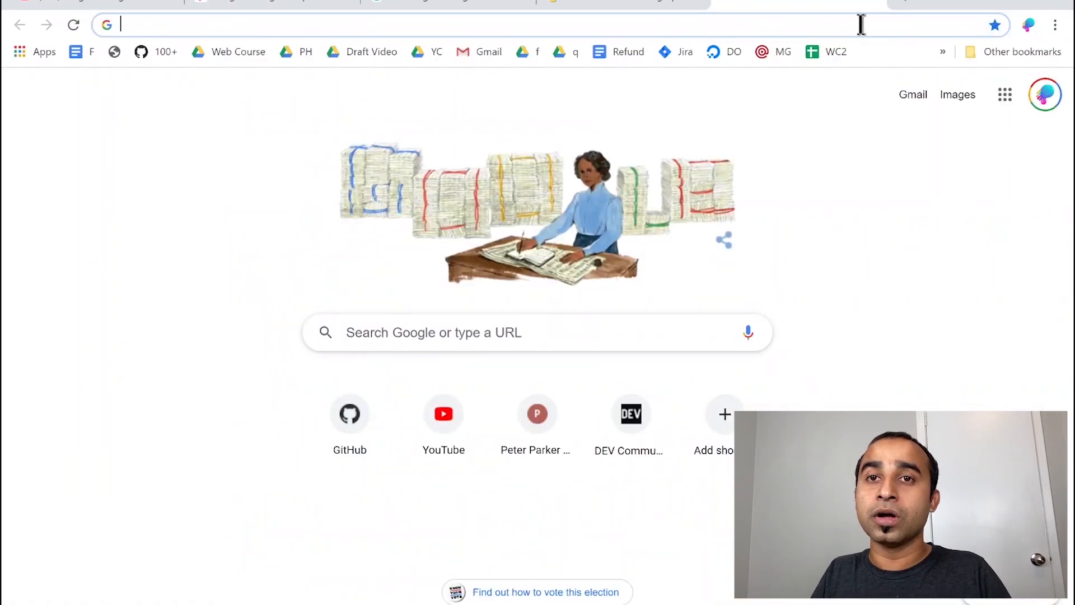
pyautogui.write('turtle s')
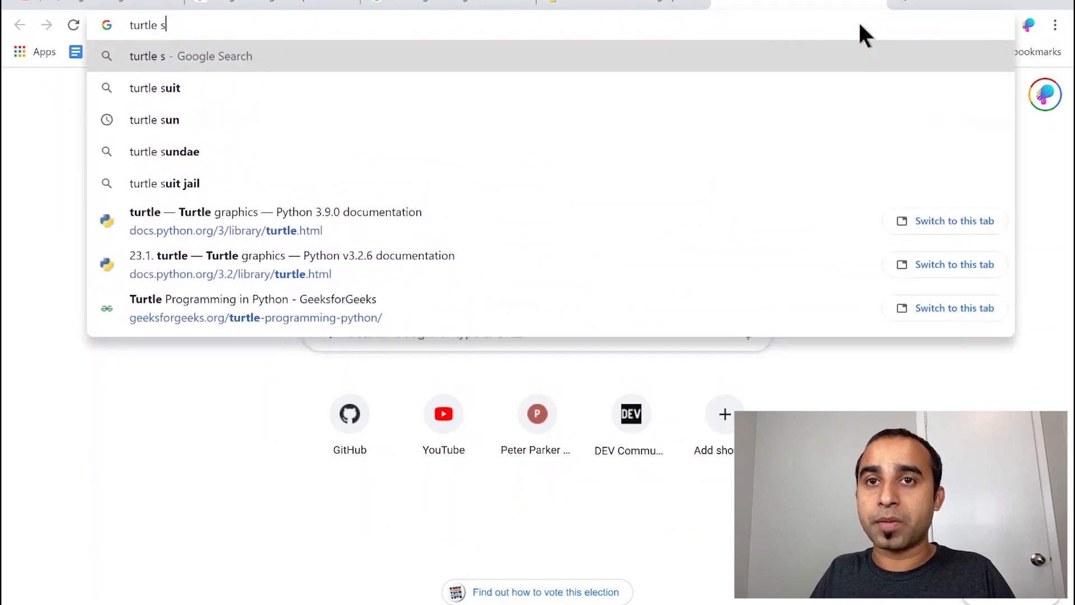
pyautogui.write('geeks for geeks')
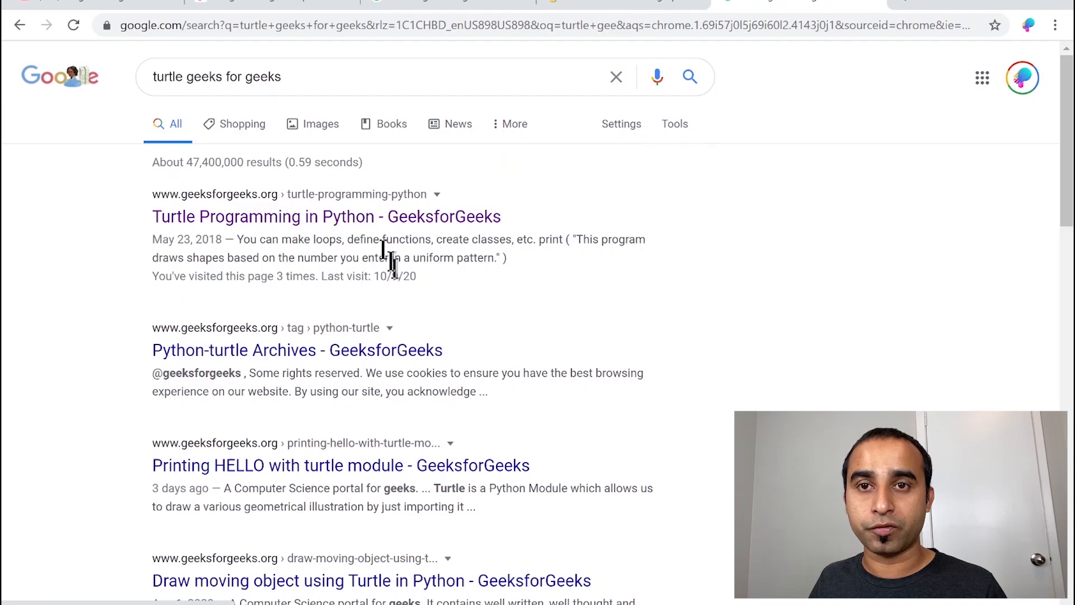
pyautogui.click(326, 216)
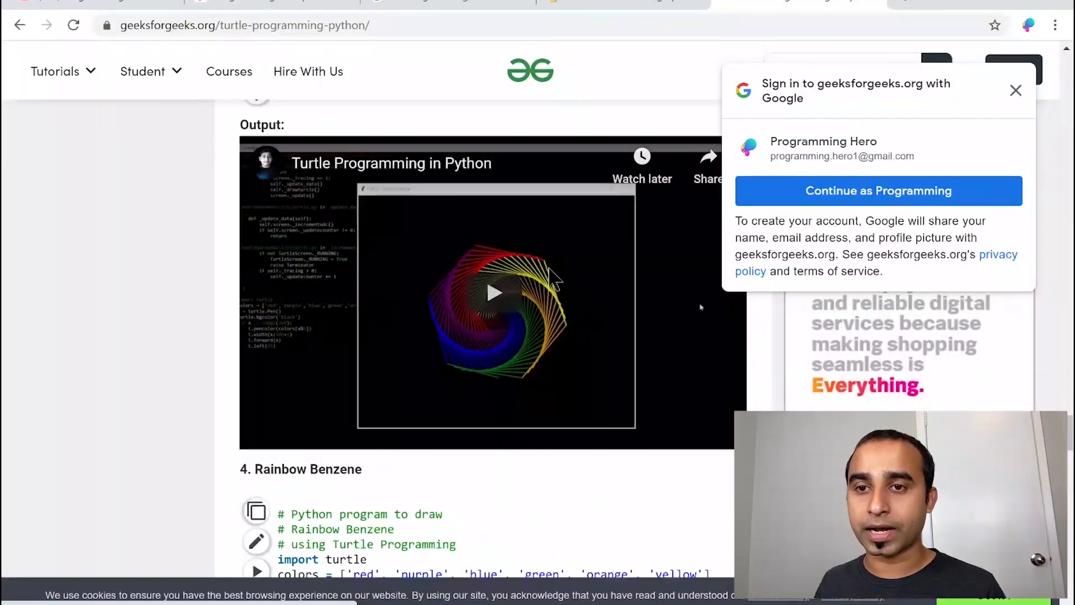
pyautogui.scroll(-3)
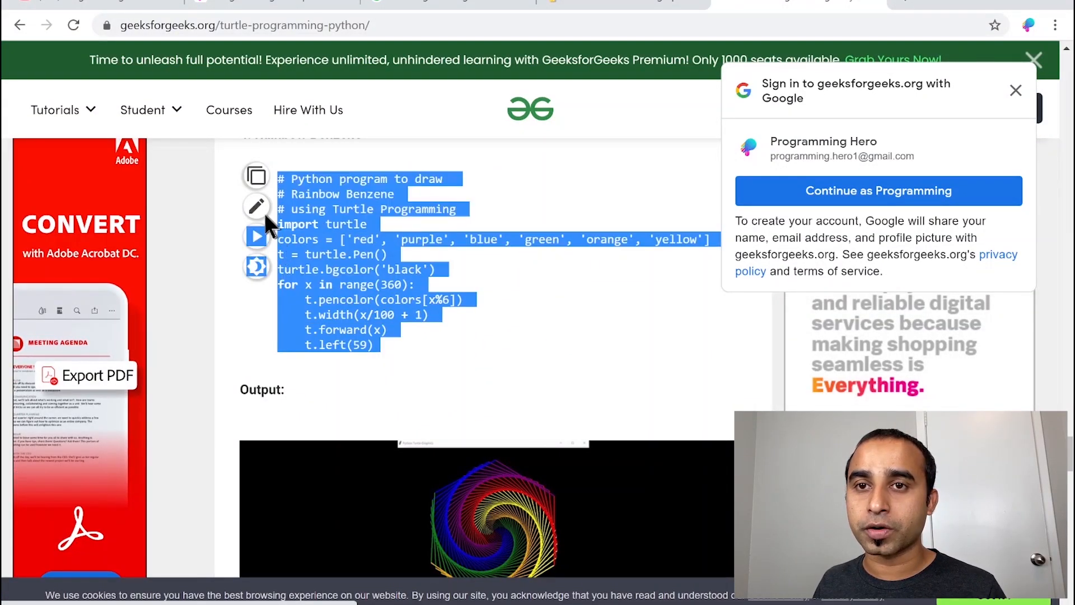
pyautogui.press('alt+tab')
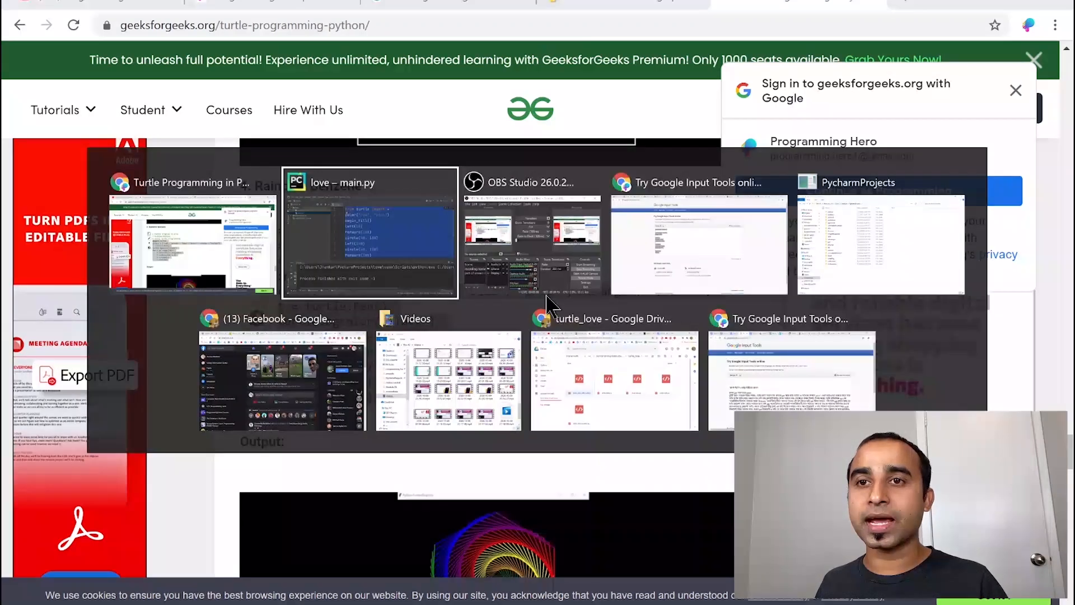
# Run the pasted Rainbow Benzene code in main.py, then switch back to Chrome.
pyautogui.click(369, 232)
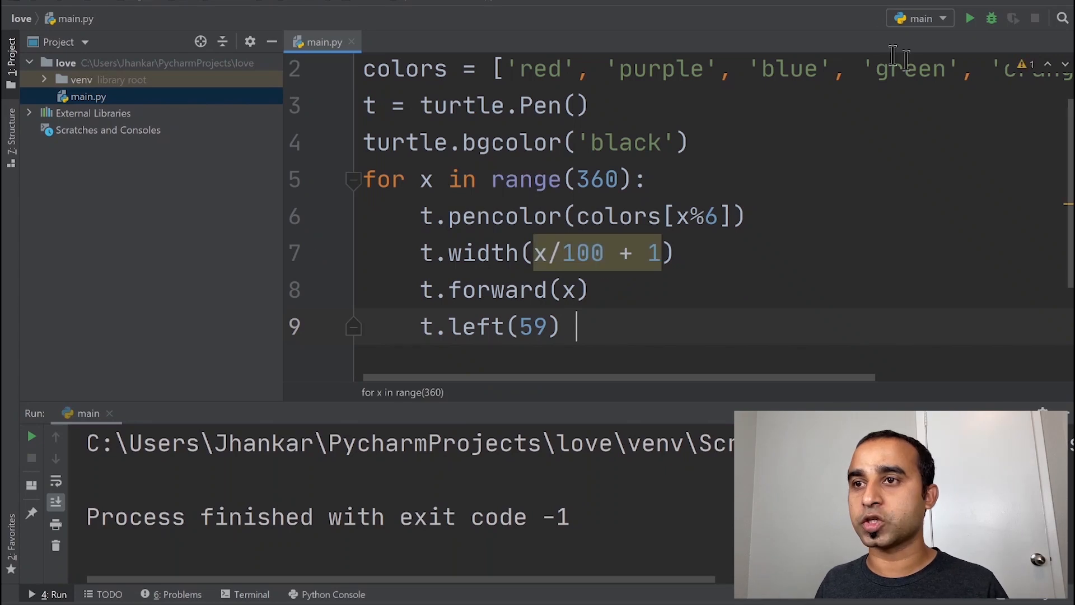
pyautogui.click(969, 18)
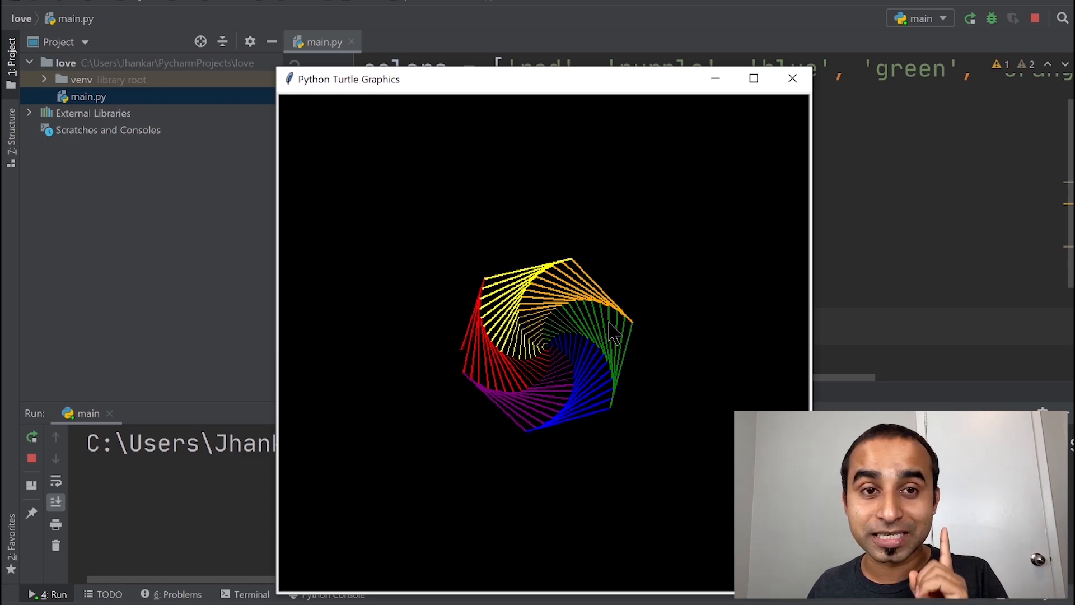
pyautogui.press('alt+tab')
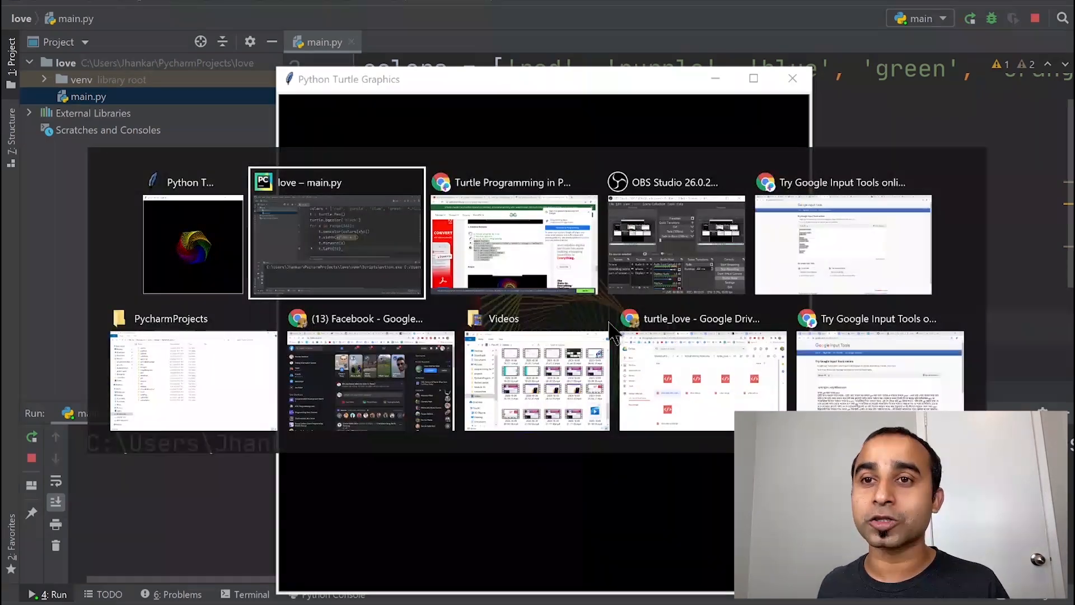
pyautogui.click(513, 240)
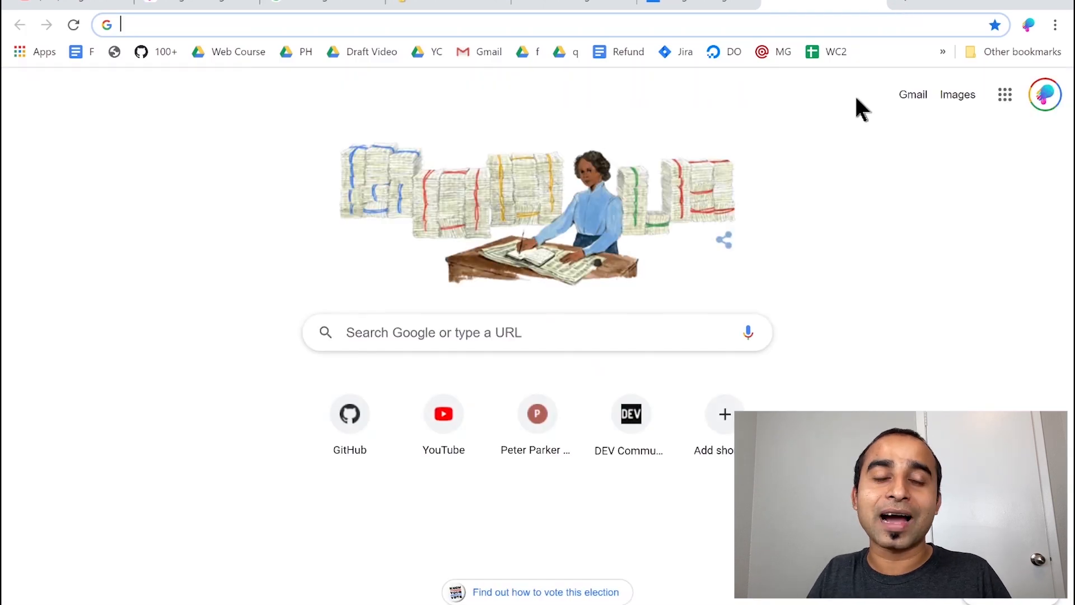
# Type photopea.com, then 'pl', in Chrome's address bar to reach the Programming Hero Play page.
pyautogui.write('photopea.com')
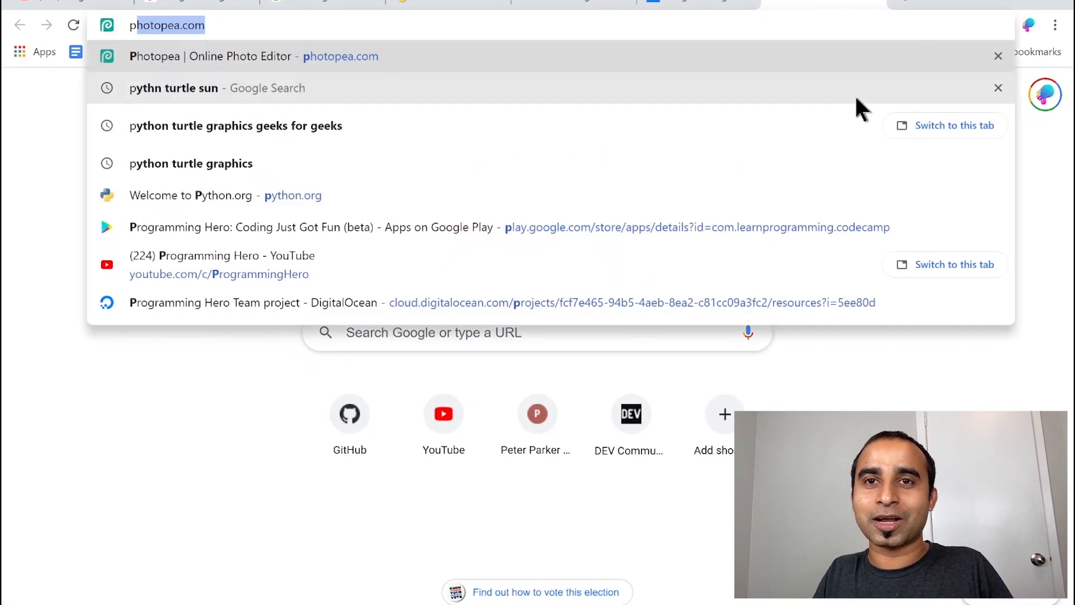
pyautogui.write('play.googl')
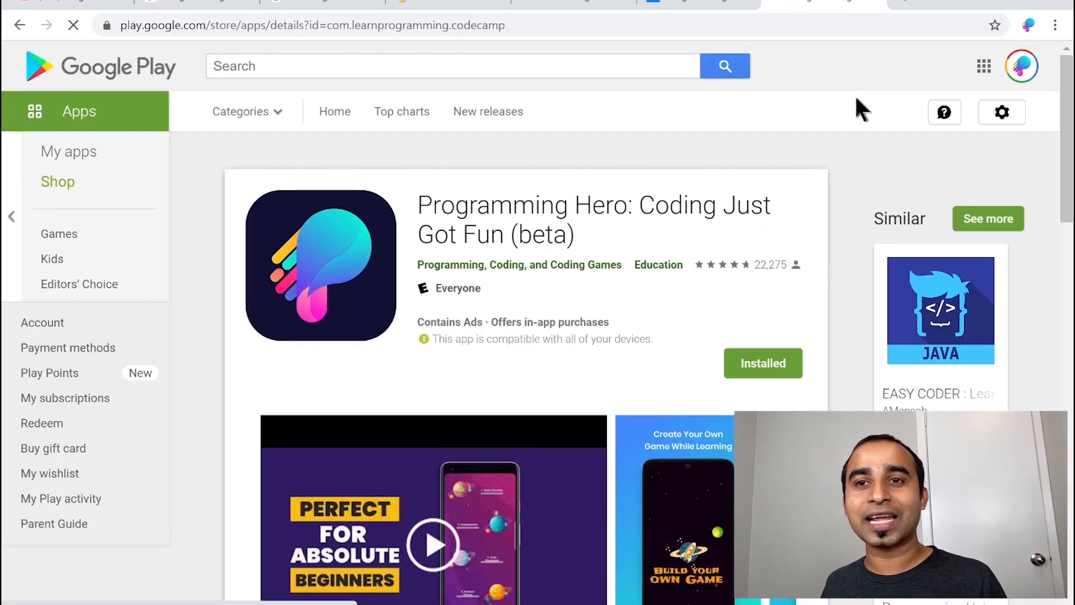
pyautogui.moveTo(423, 290)
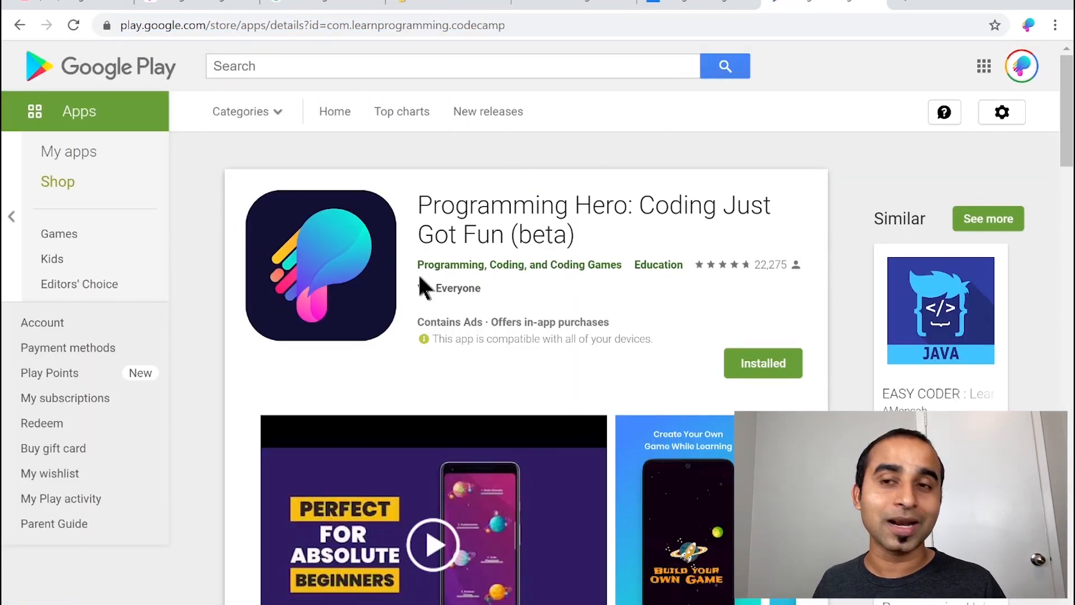